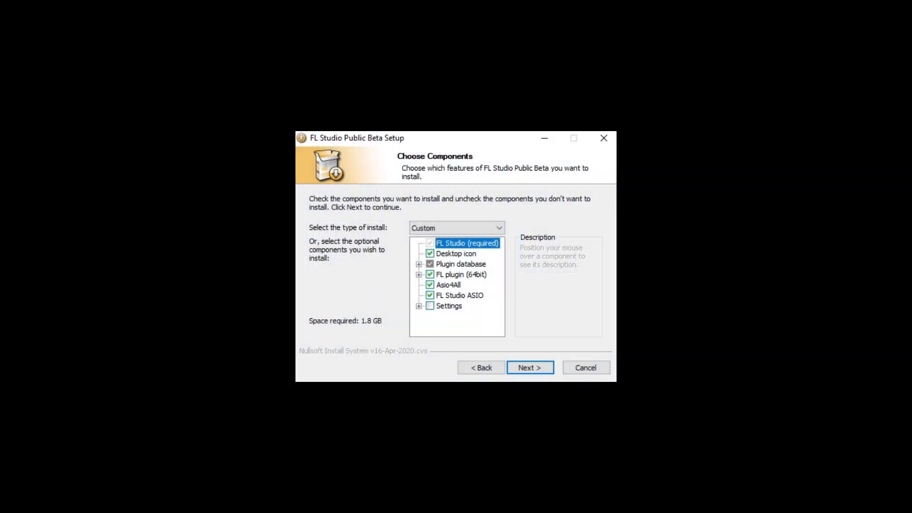
- Expand the installer's Plugin database options and compare them with the categorized Add channel menu
{"action": "left_click", "coordinate": [419, 263]}
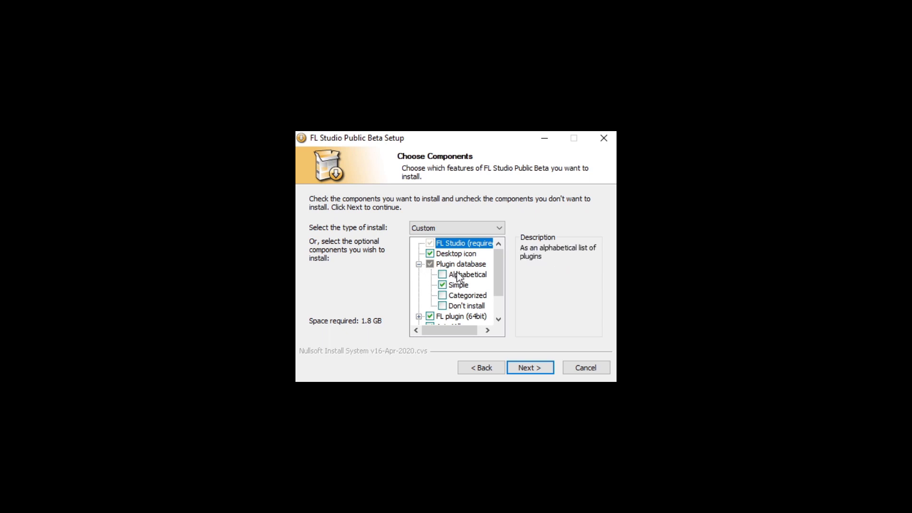
{"action": "mouse_move", "coordinate": [478, 282]}
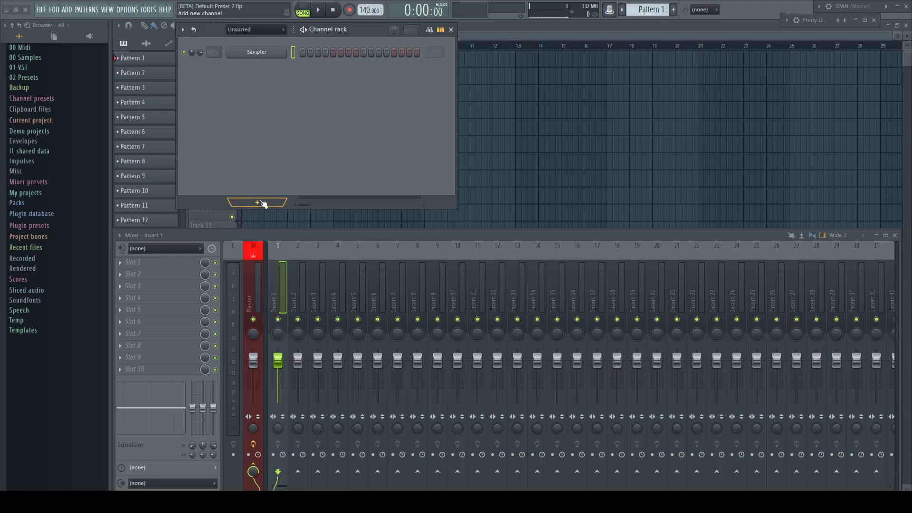
{"action": "left_click", "coordinate": [256, 202]}
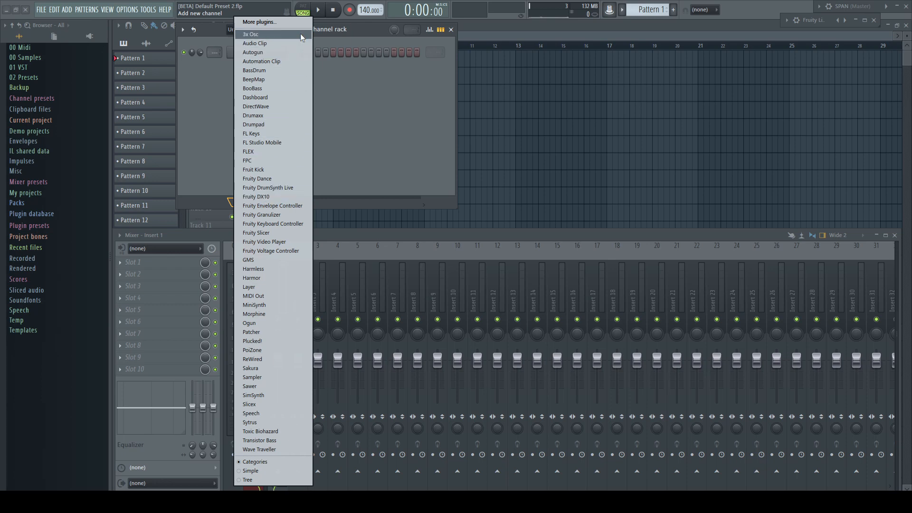
{"action": "mouse_move", "coordinate": [284, 449]}
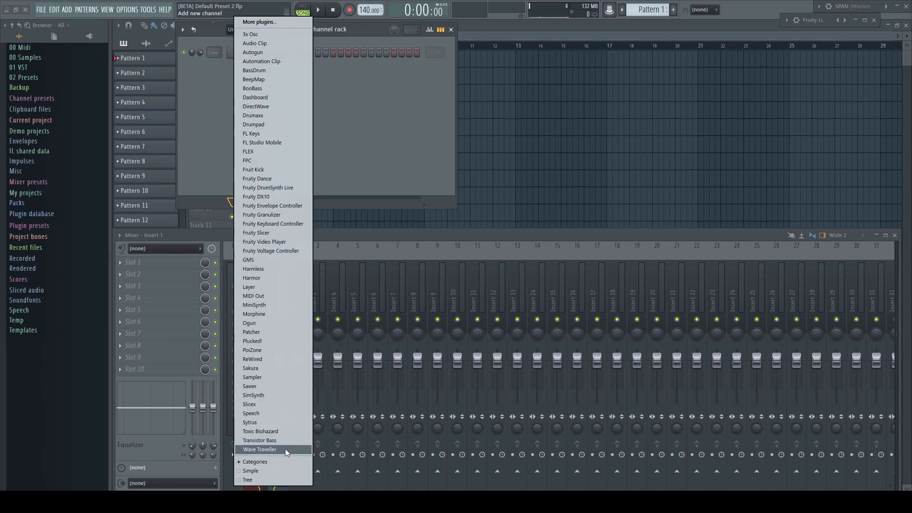
{"action": "mouse_move", "coordinate": [282, 462]}
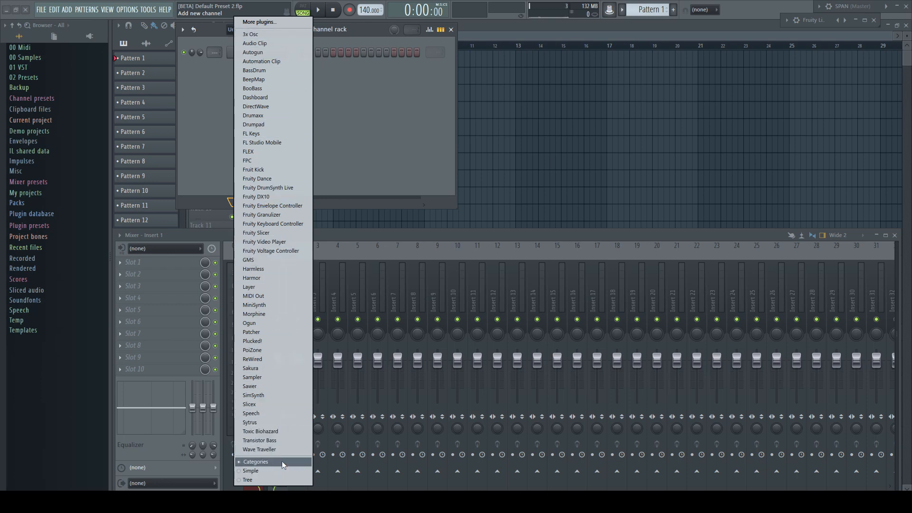
{"action": "left_click", "coordinate": [252, 376]}
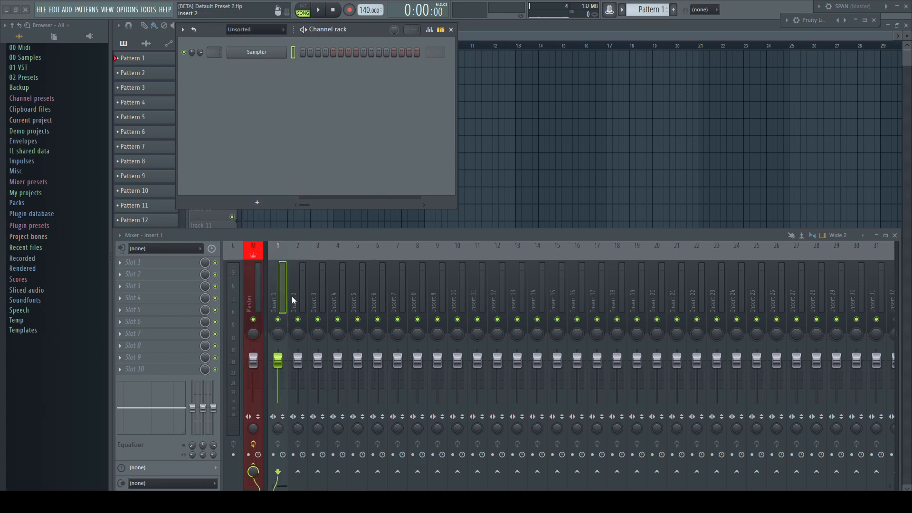
{"action": "left_click", "coordinate": [132, 261]}
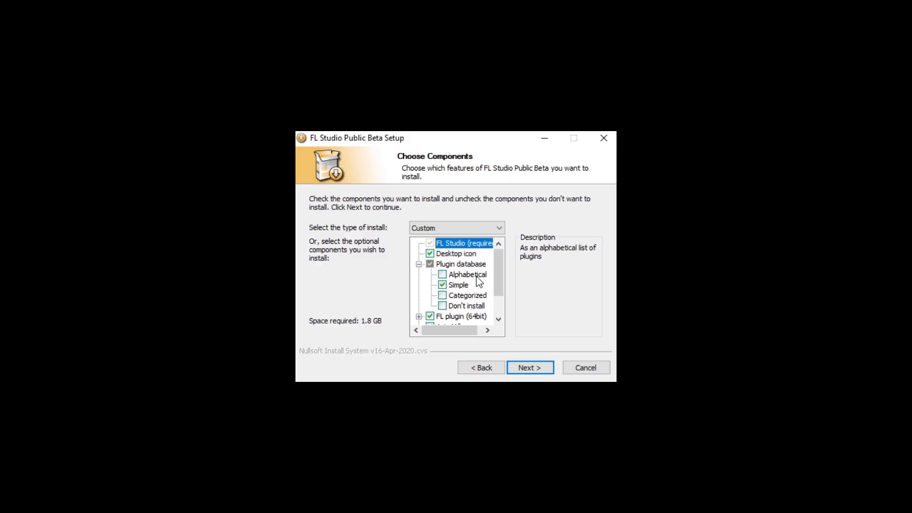
{"action": "mouse_move", "coordinate": [467, 295]}
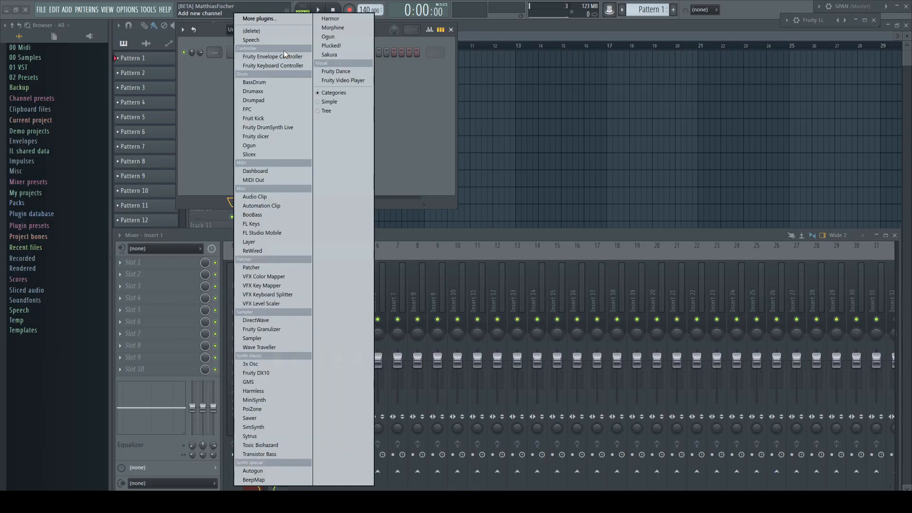
{"action": "mouse_move", "coordinate": [290, 77]}
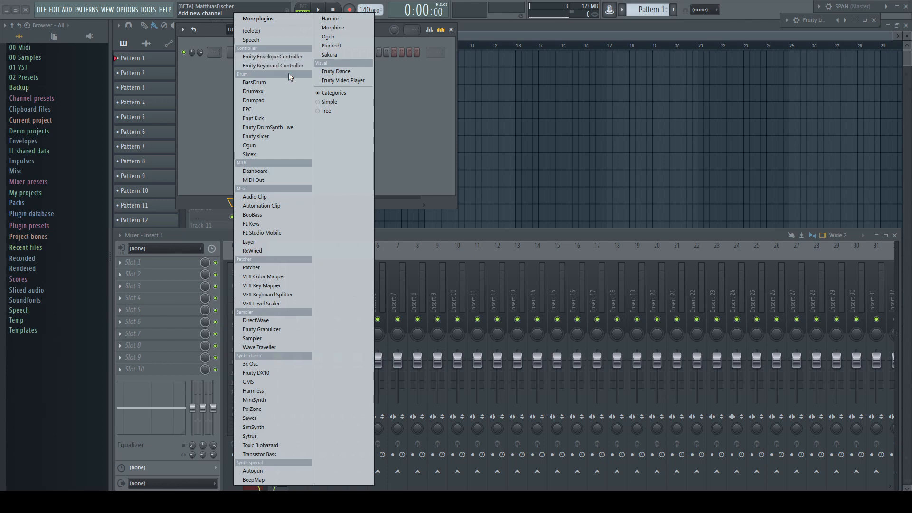
{"action": "mouse_move", "coordinate": [275, 168]}
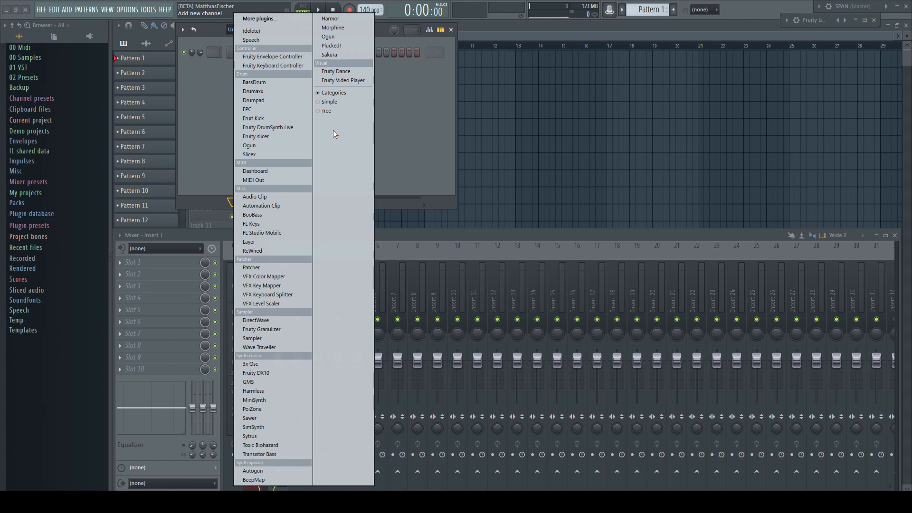
{"action": "mouse_move", "coordinate": [330, 101]}
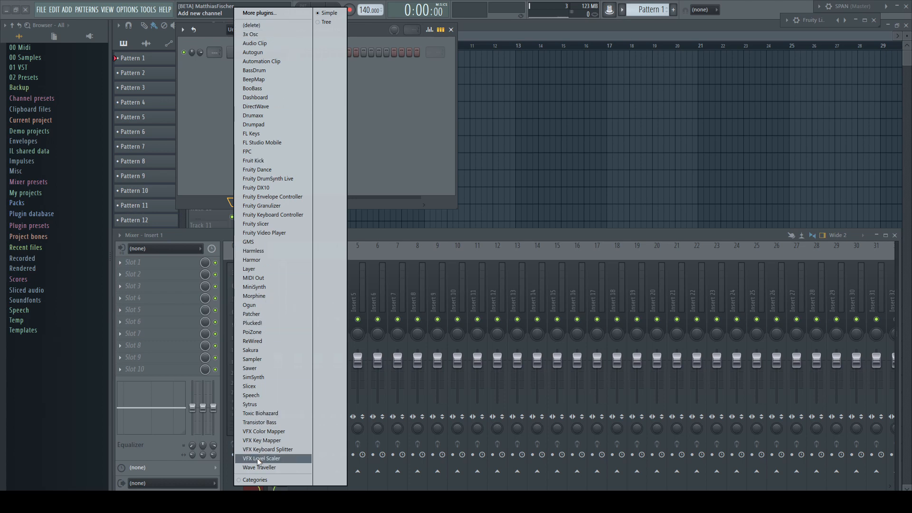
{"action": "mouse_move", "coordinate": [256, 479]}
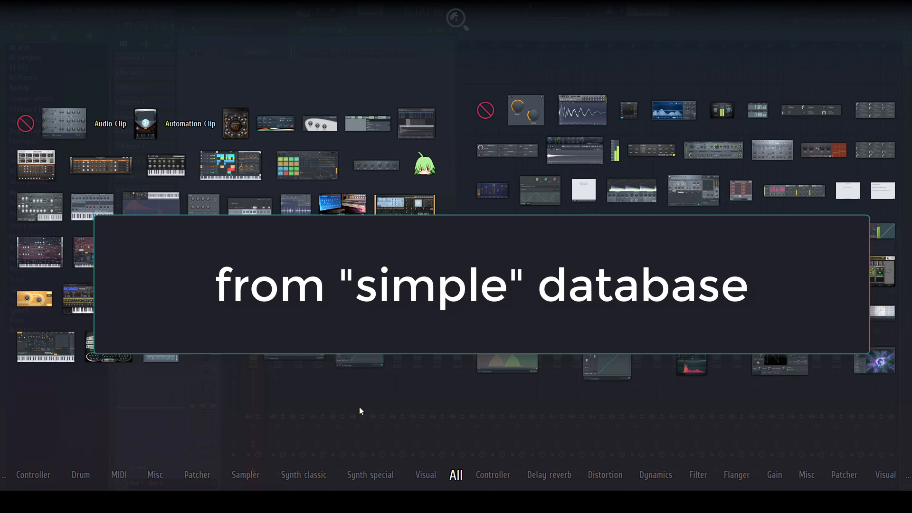
- Browse the plugin picker by the All and Flanger categories, then return to All
{"action": "left_click", "coordinate": [456, 474]}
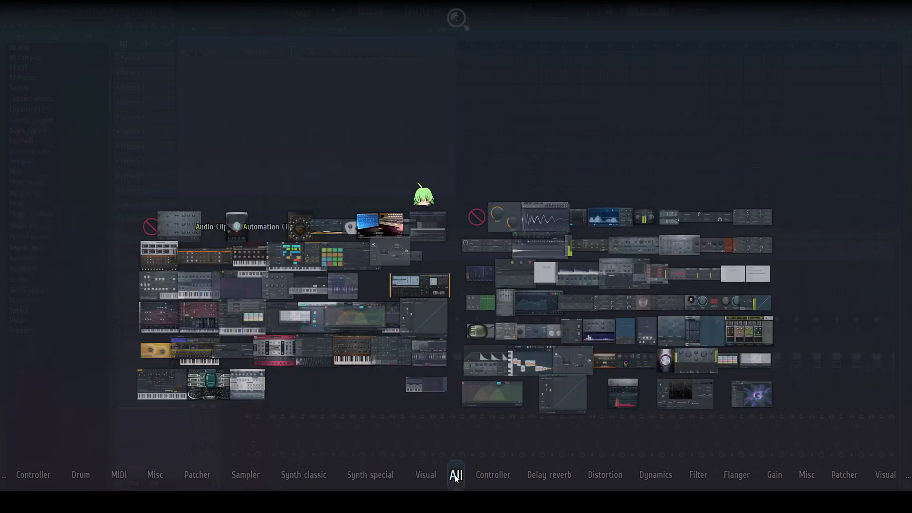
{"action": "left_click", "coordinate": [736, 474]}
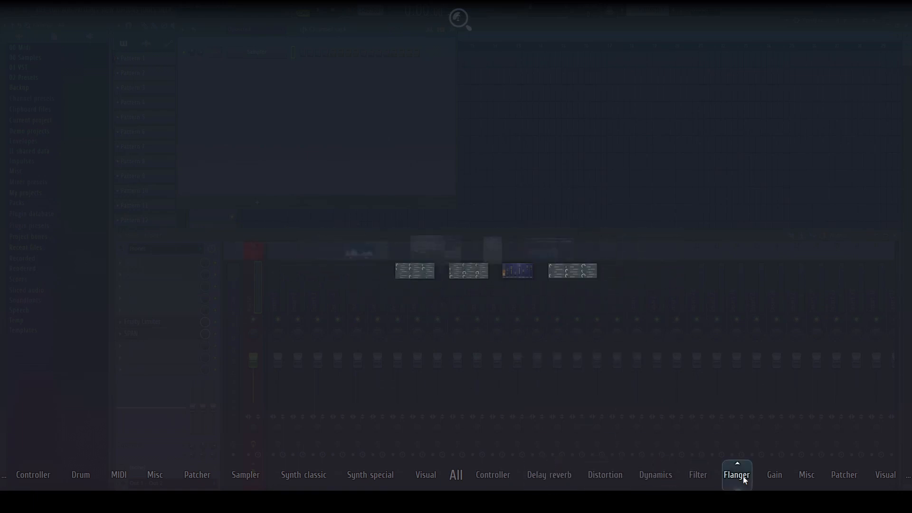
{"action": "left_click", "coordinate": [456, 475]}
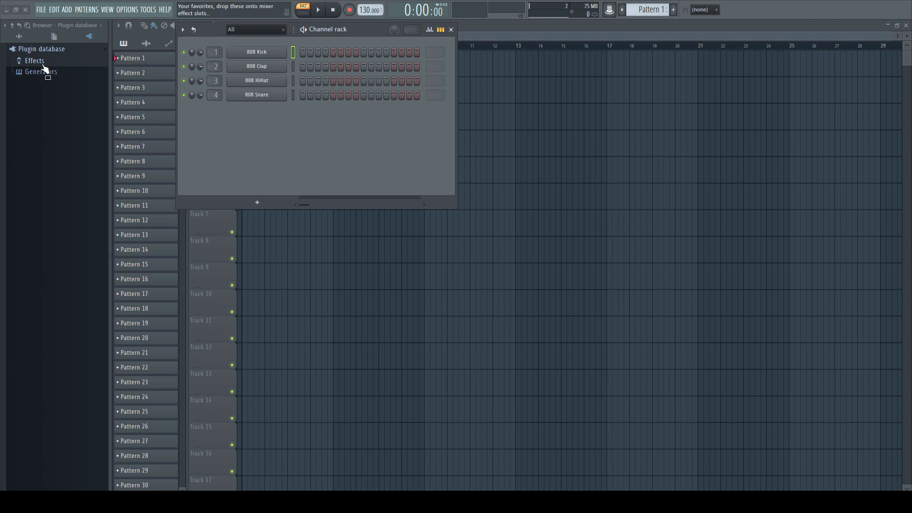
- Open the Effects database folder in File Explorer and enter the Controller category
{"action": "right_click", "coordinate": [42, 64]}
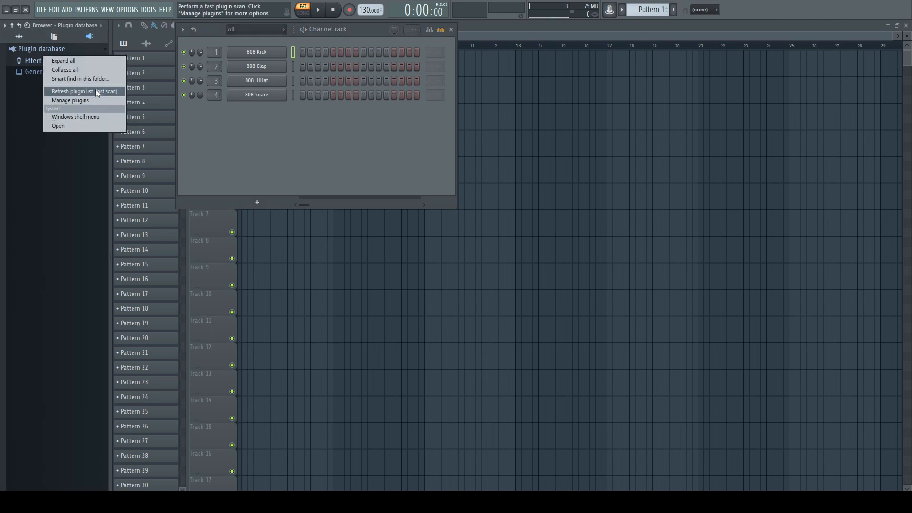
{"action": "left_click", "coordinate": [58, 125]}
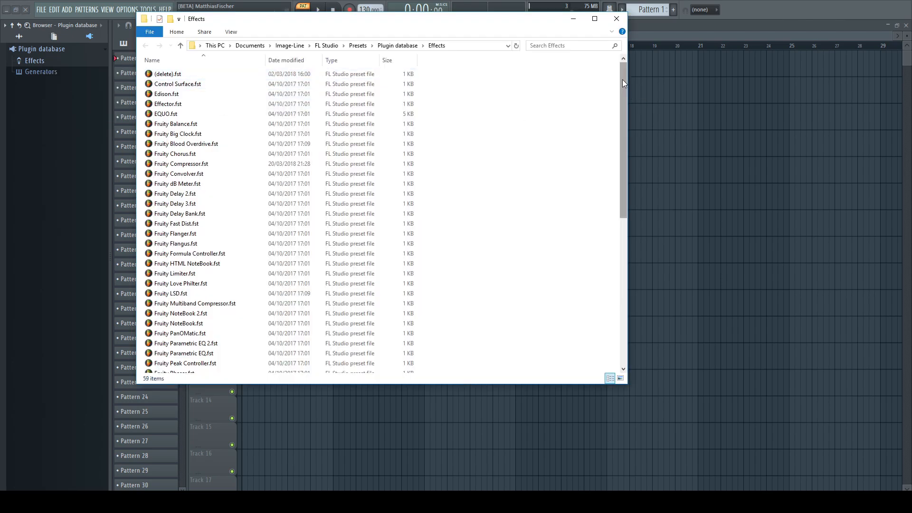
{"action": "scroll", "scroll_direction": "down", "scroll_amount": 3}
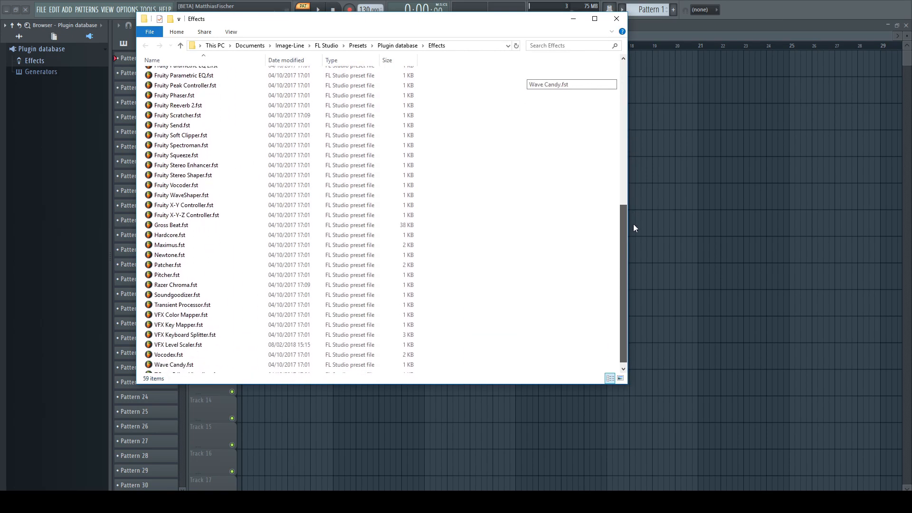
{"action": "scroll", "scroll_direction": "up", "scroll_amount": 3}
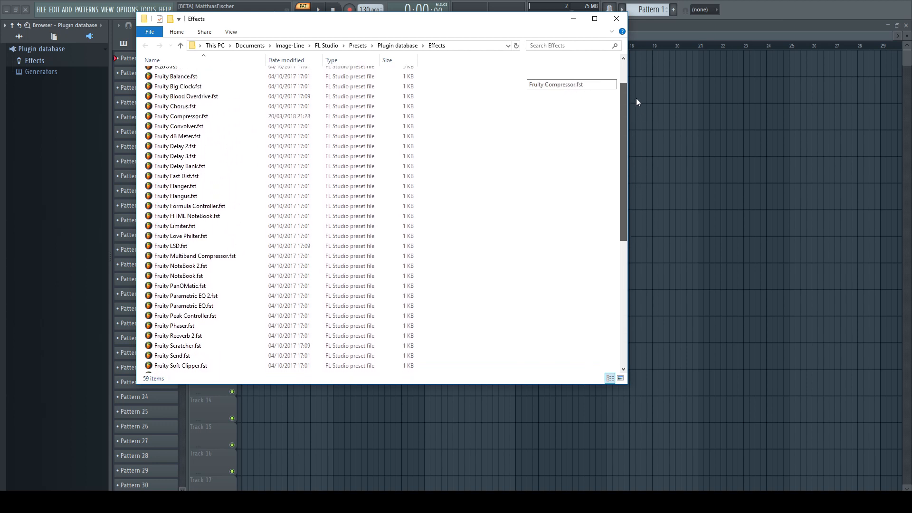
{"action": "left_click", "coordinate": [615, 18]}
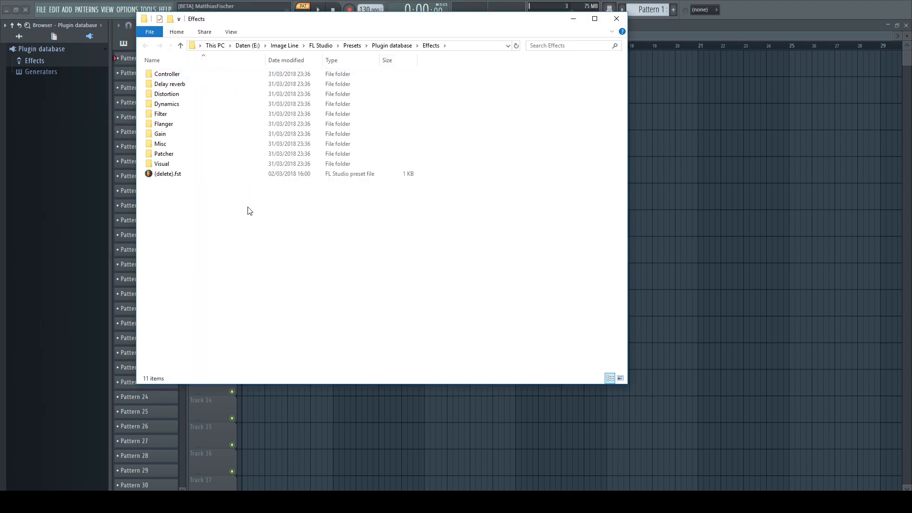
{"action": "left_click", "coordinate": [166, 74]}
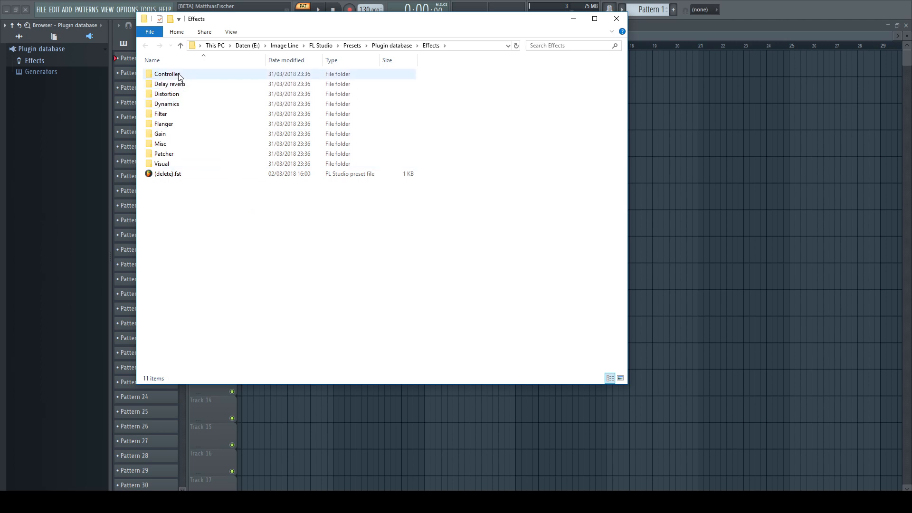
{"action": "double_click", "coordinate": [166, 74]}
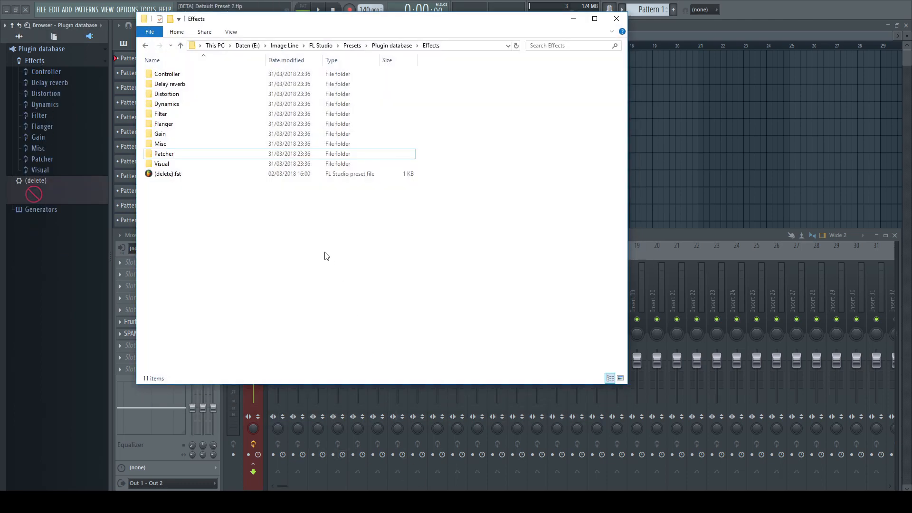
- Create a My Plugins folder, rename Filter to EQ, and add a 'My Plugin.' text document
{"action": "right_click", "coordinate": [326, 256]}
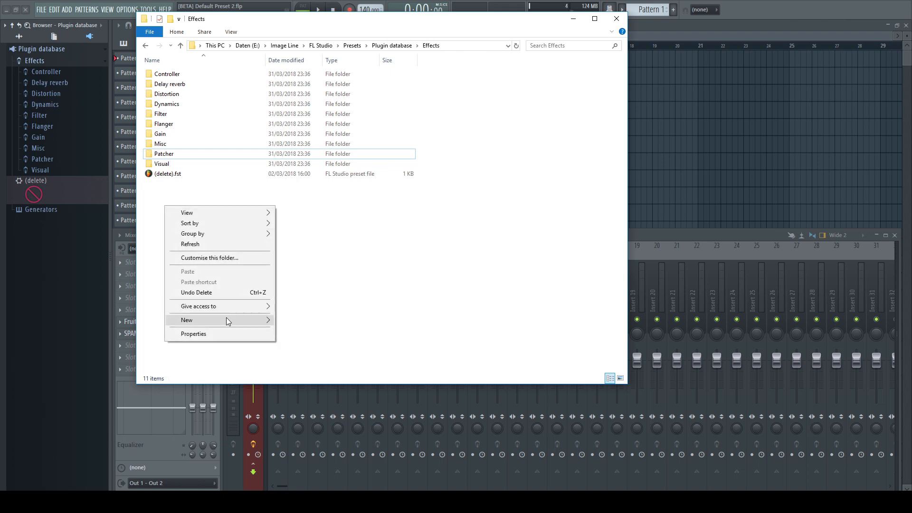
{"action": "left_click", "coordinate": [186, 320]}
{"action": "type", "text": "My Plugins"}
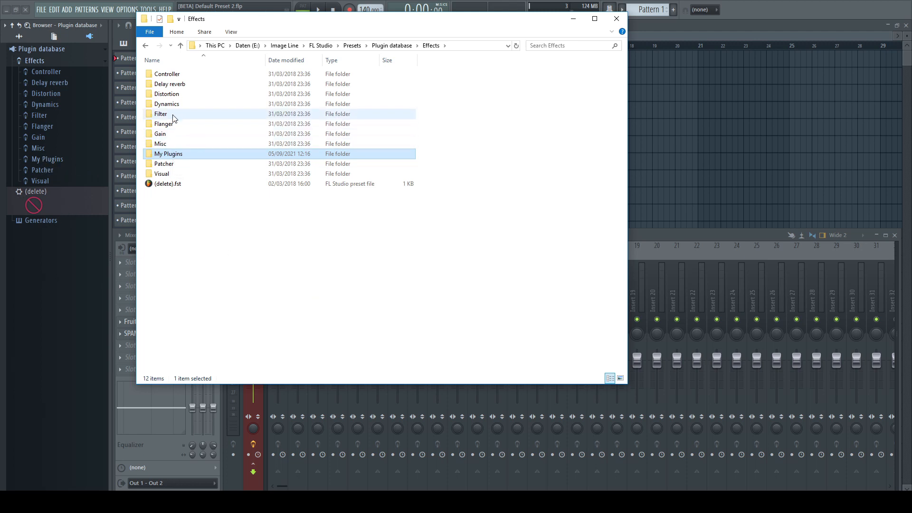
{"action": "left_click", "coordinate": [160, 114]}
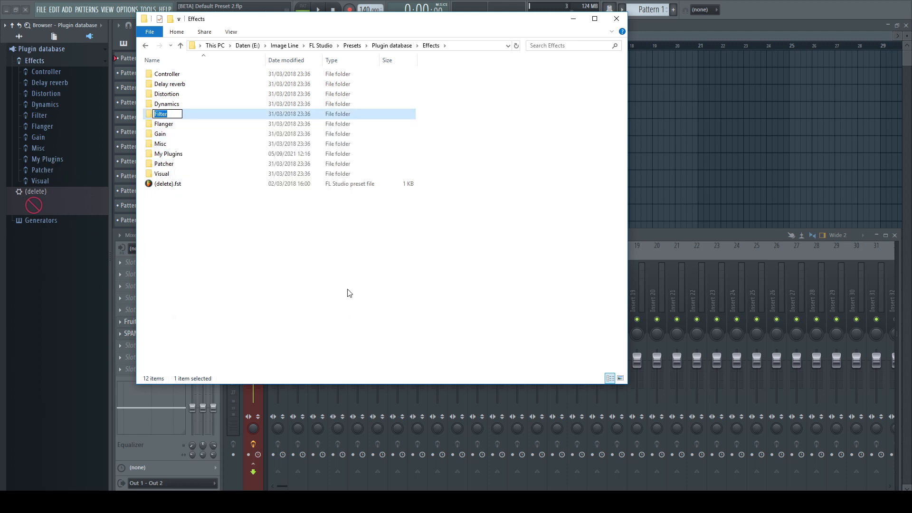
{"action": "type", "text": "EQ"}
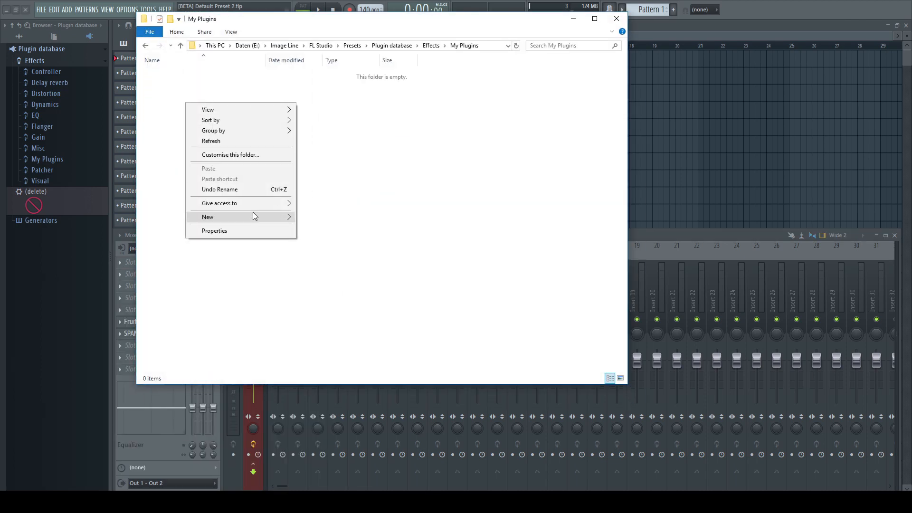
{"action": "left_click", "coordinate": [208, 217]}
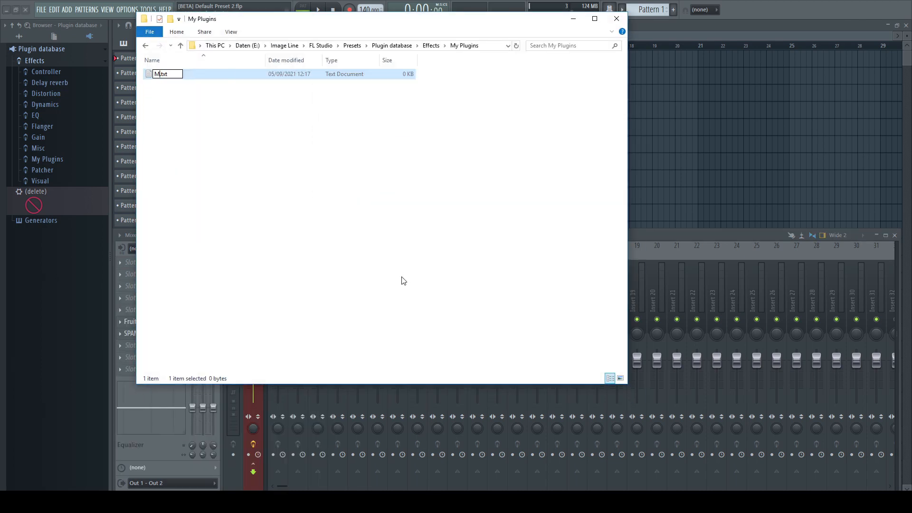
{"action": "type", "text": "My Plugin."}
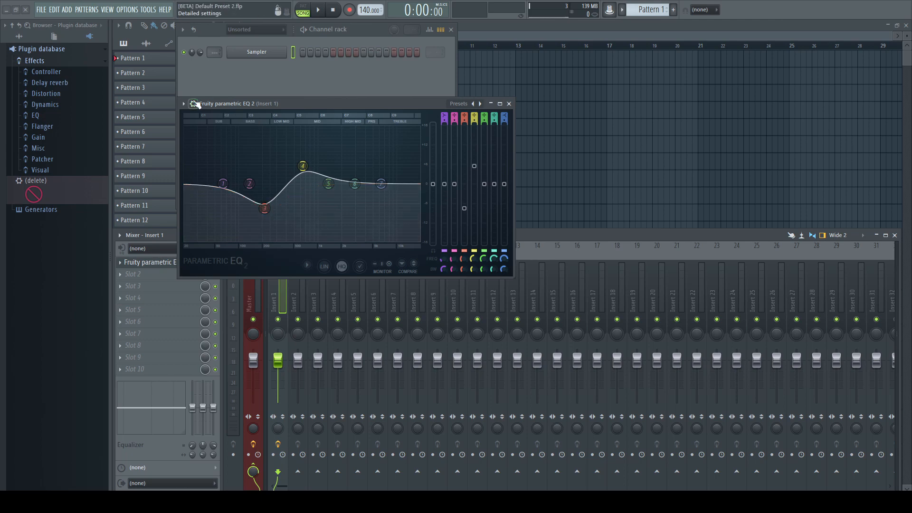
{"action": "left_click", "coordinate": [183, 103]}
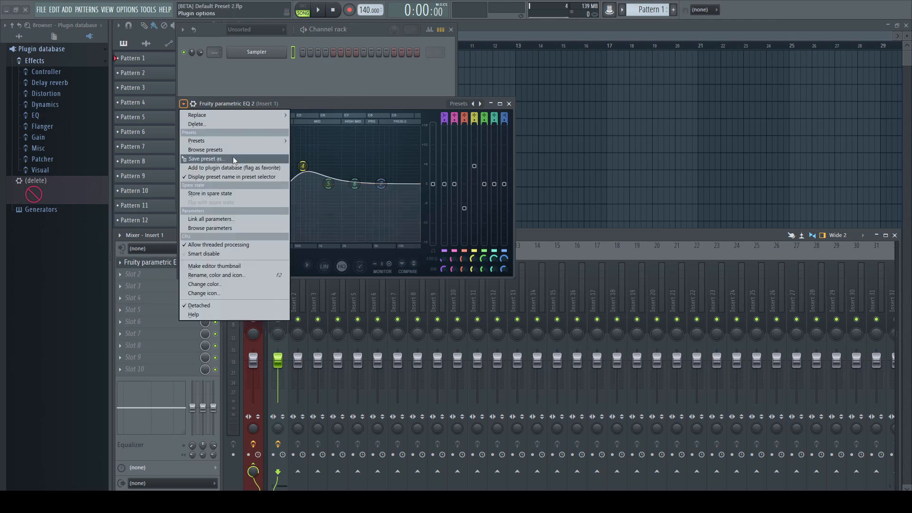
{"action": "left_click", "coordinate": [206, 158]}
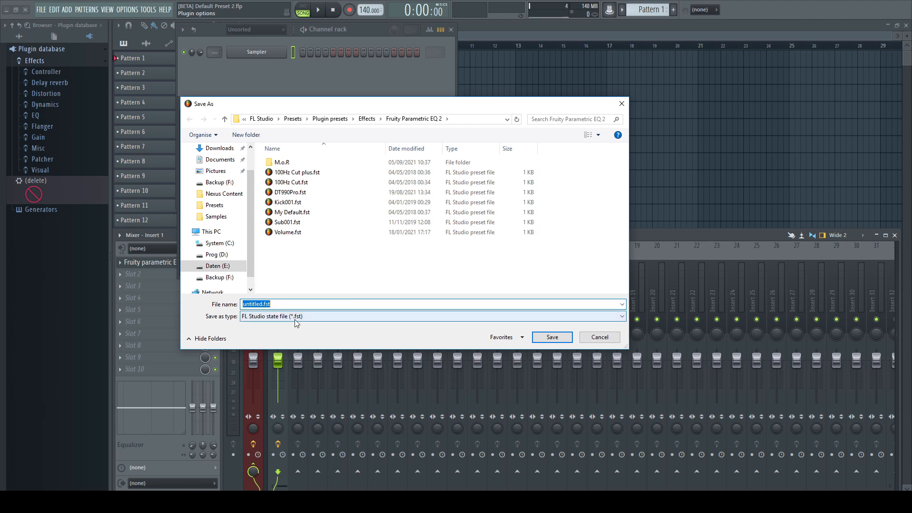
{"action": "mouse_move", "coordinate": [274, 317]}
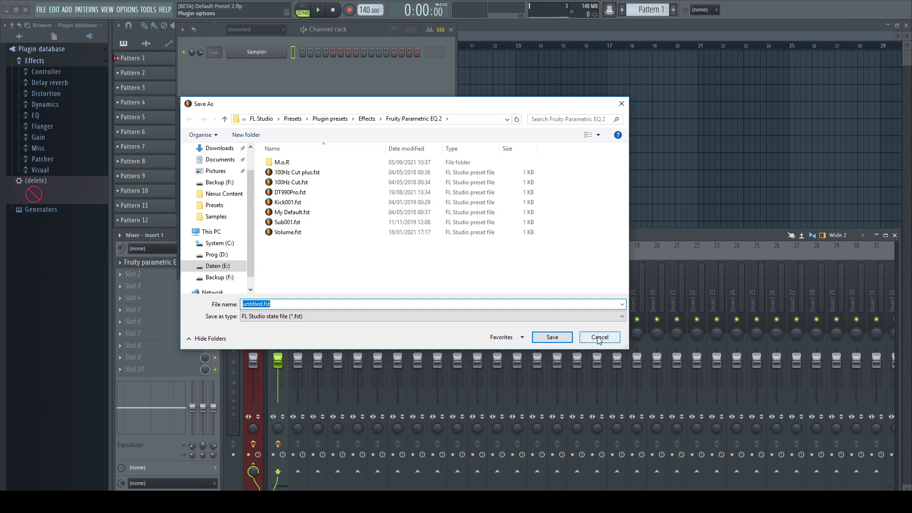
{"action": "left_click", "coordinate": [598, 337]}
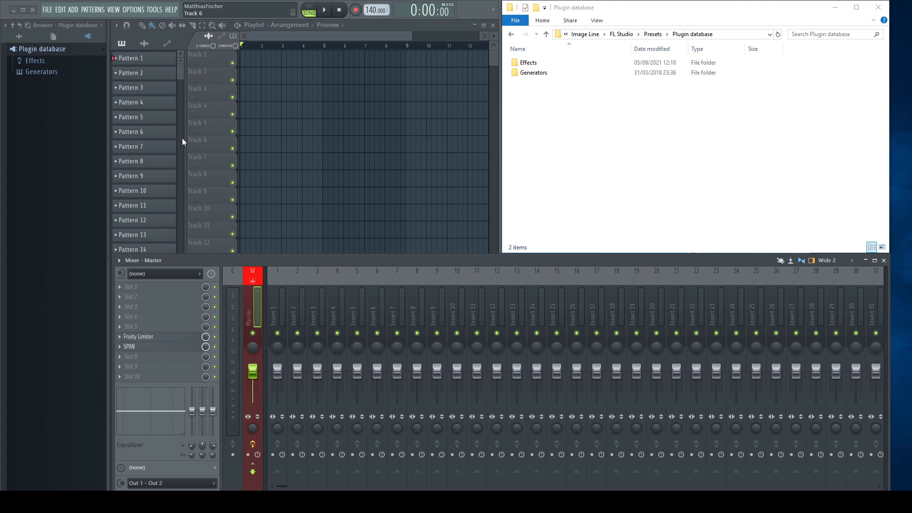
- Run Find more plugins in the Plugin Manager, producing an Installed folder with 125 plugins
{"action": "right_click", "coordinate": [42, 49]}
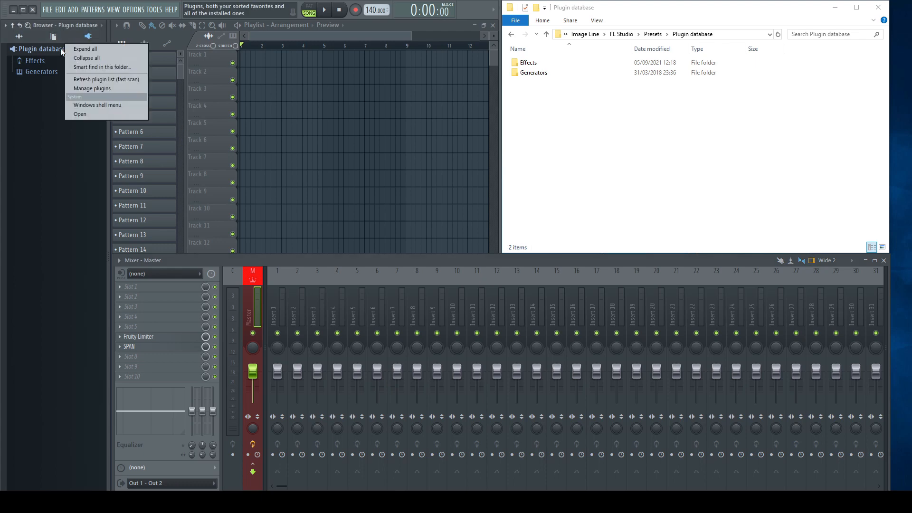
{"action": "mouse_move", "coordinate": [93, 89]}
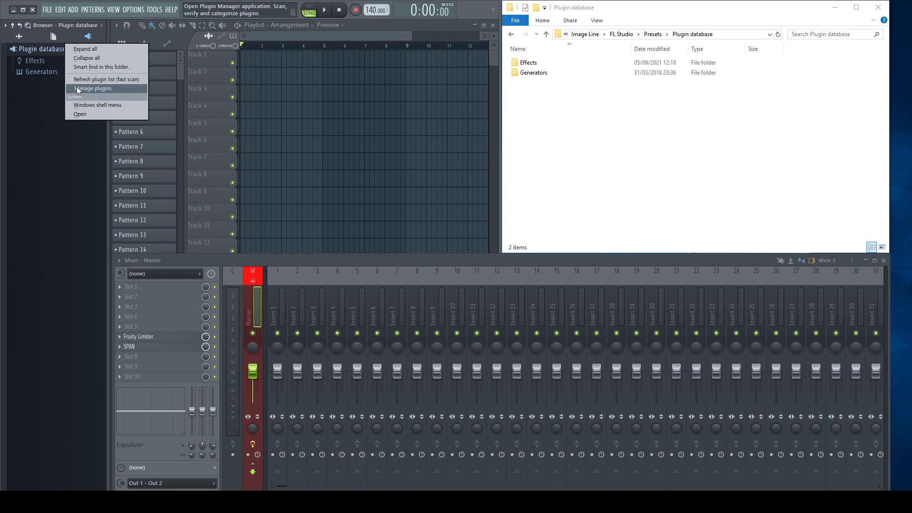
{"action": "left_click", "coordinate": [94, 88]}
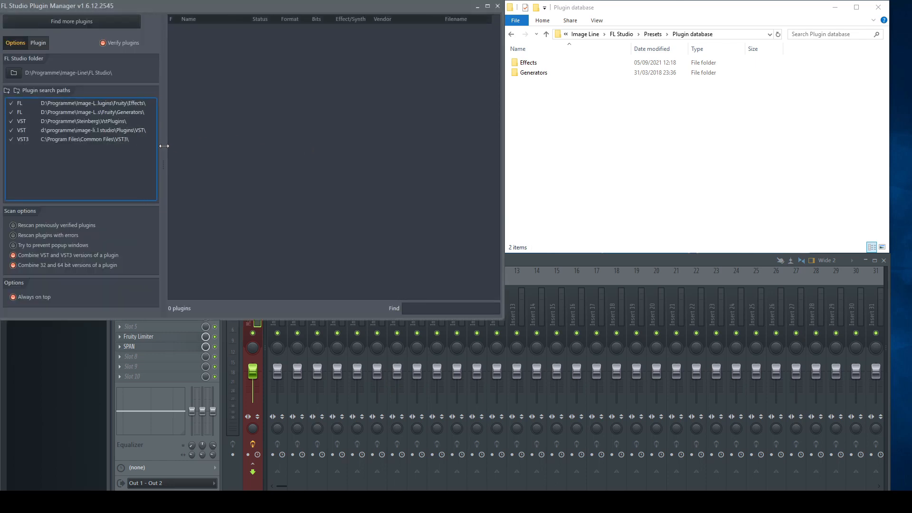
{"action": "left_click_drag", "start_coordinate": [164, 146], "coordinate": [208, 142]}
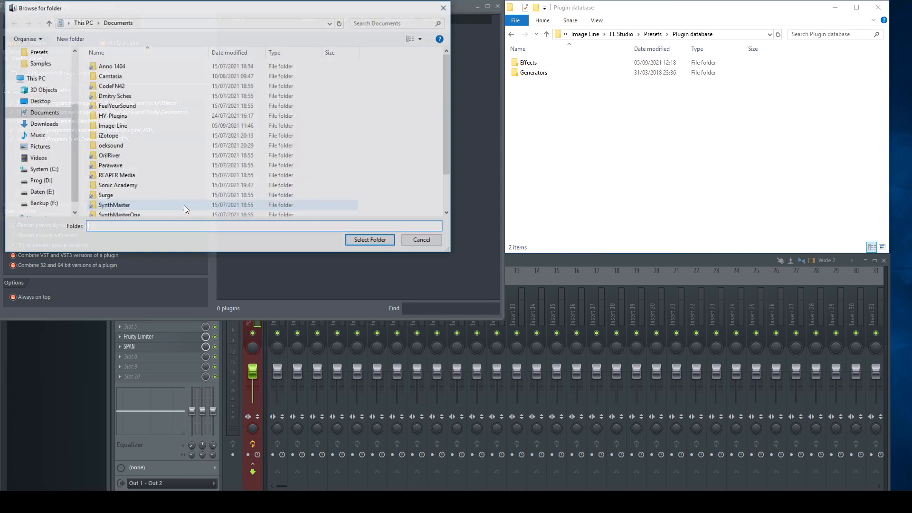
{"action": "left_click", "coordinate": [42, 169]}
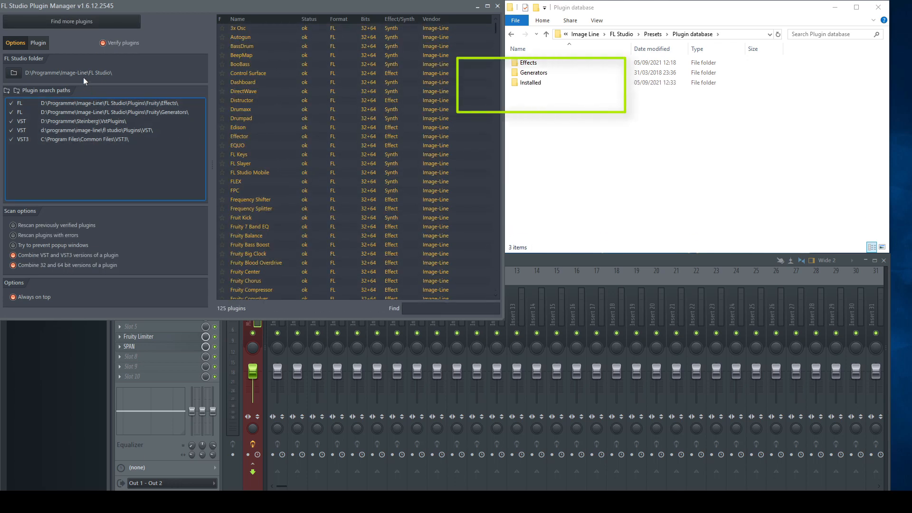
{"action": "left_click", "coordinate": [530, 82]}
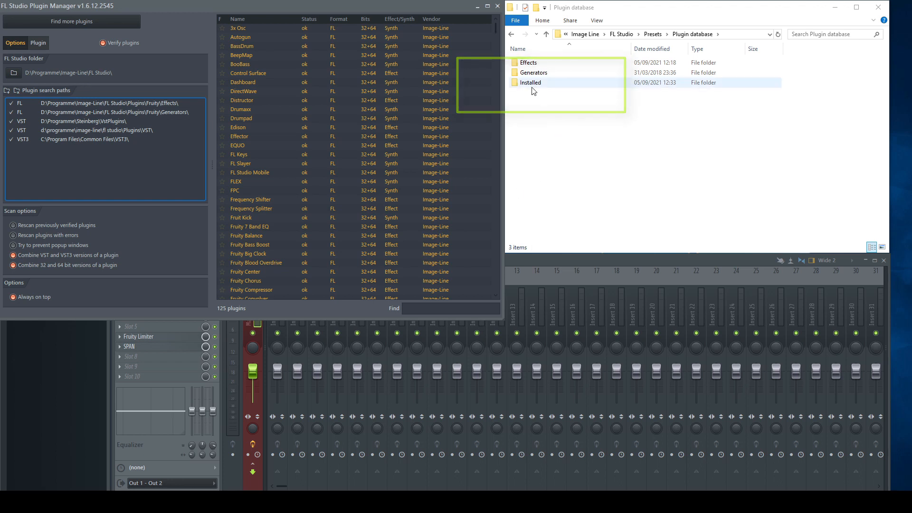
{"action": "left_click", "coordinate": [496, 6]}
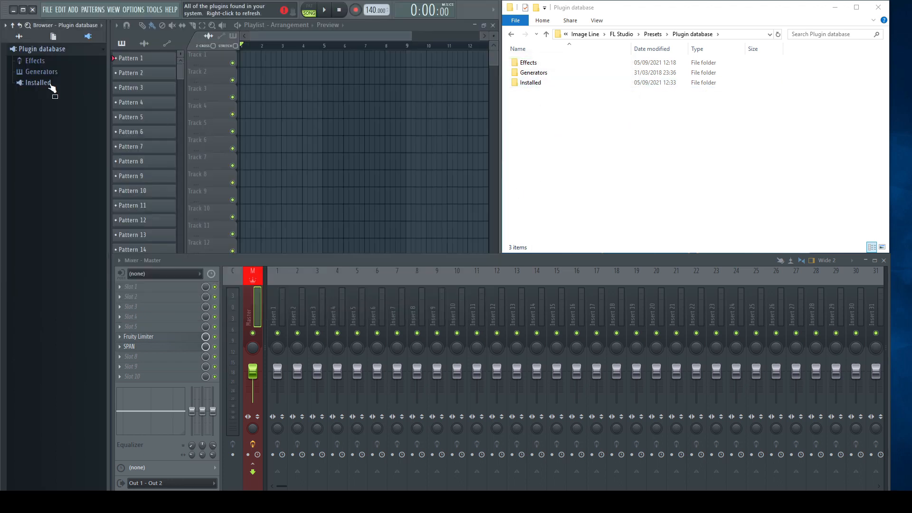
- Expand Installed > Effects > VST3 and refresh the plugin list so SPAN appears under VST
{"action": "left_click", "coordinate": [38, 82]}
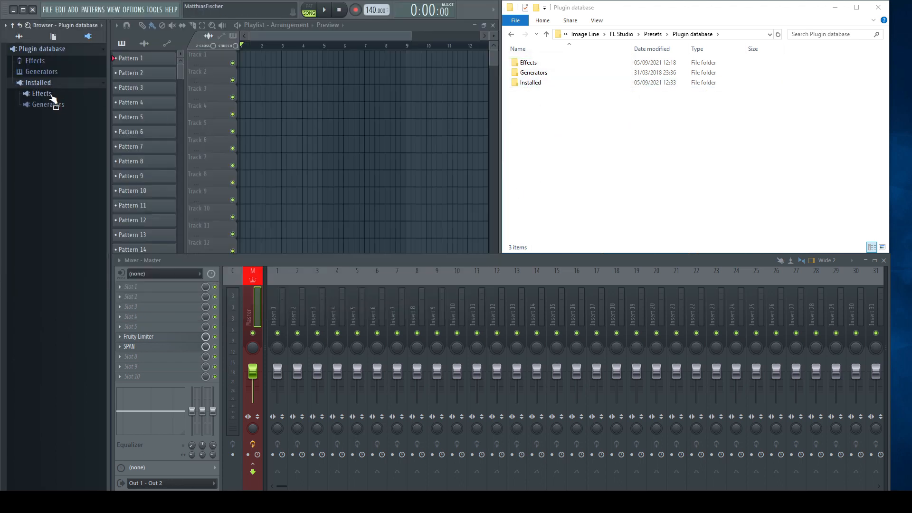
{"action": "left_click", "coordinate": [41, 93]}
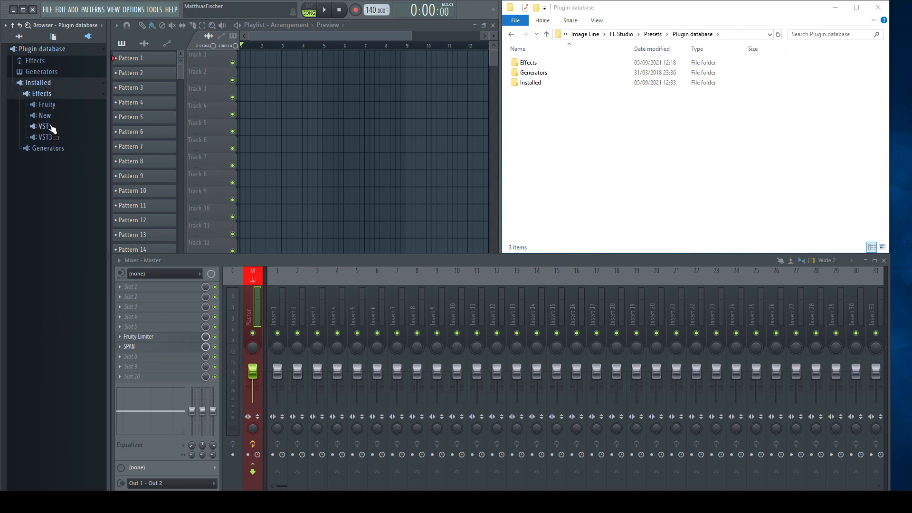
{"action": "left_click", "coordinate": [44, 114]}
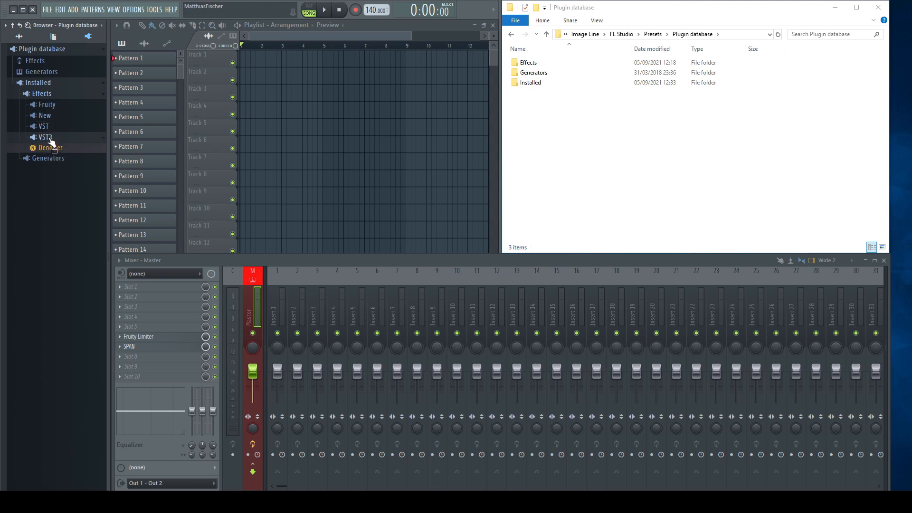
{"action": "right_click", "coordinate": [41, 49]}
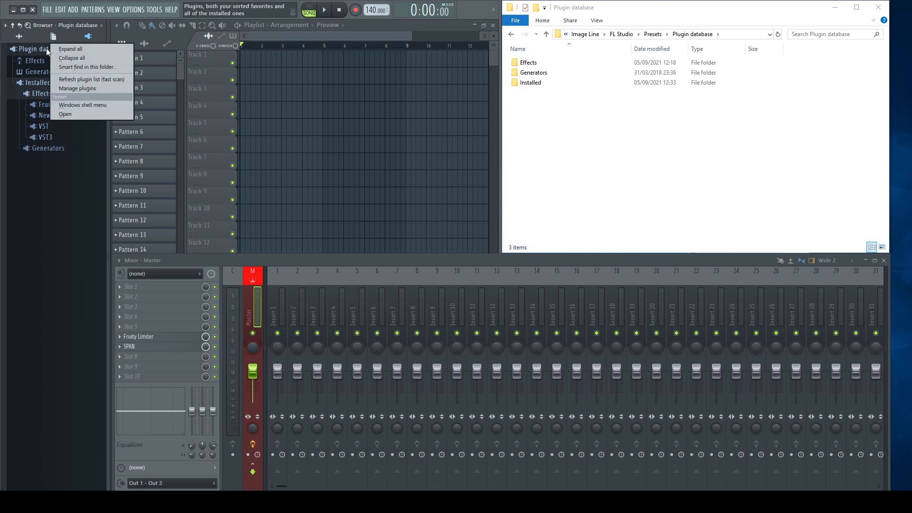
{"action": "left_click", "coordinate": [76, 88]}
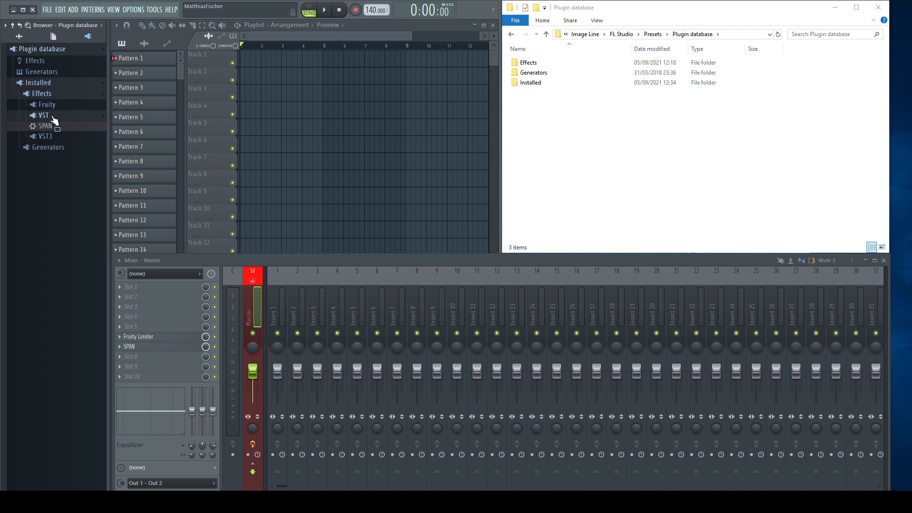
- Navigate File Explorer into the Installed > Effects > Fruity folder
{"action": "left_click", "coordinate": [529, 82]}
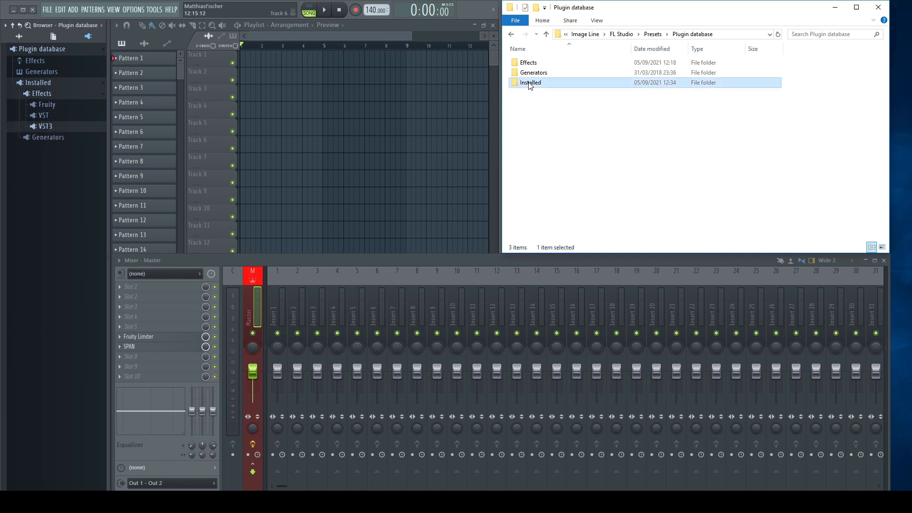
{"action": "double_click", "coordinate": [531, 82]}
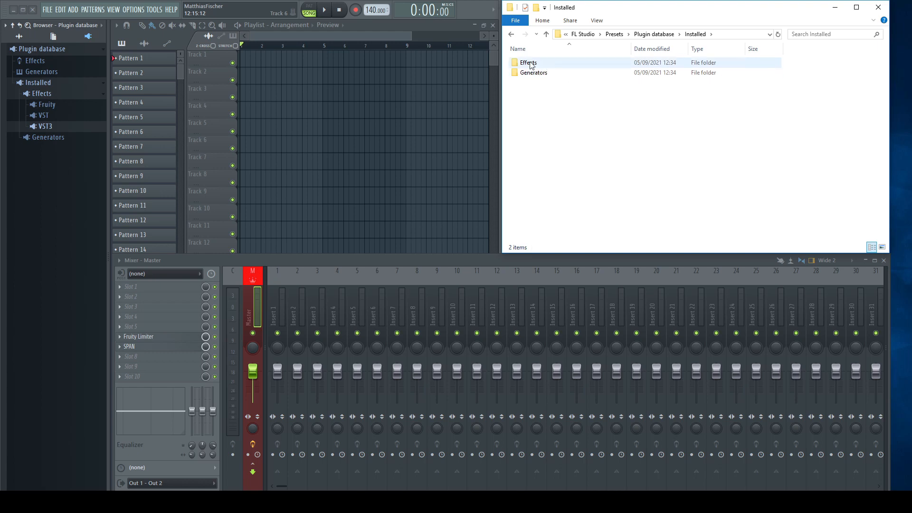
{"action": "double_click", "coordinate": [527, 62]}
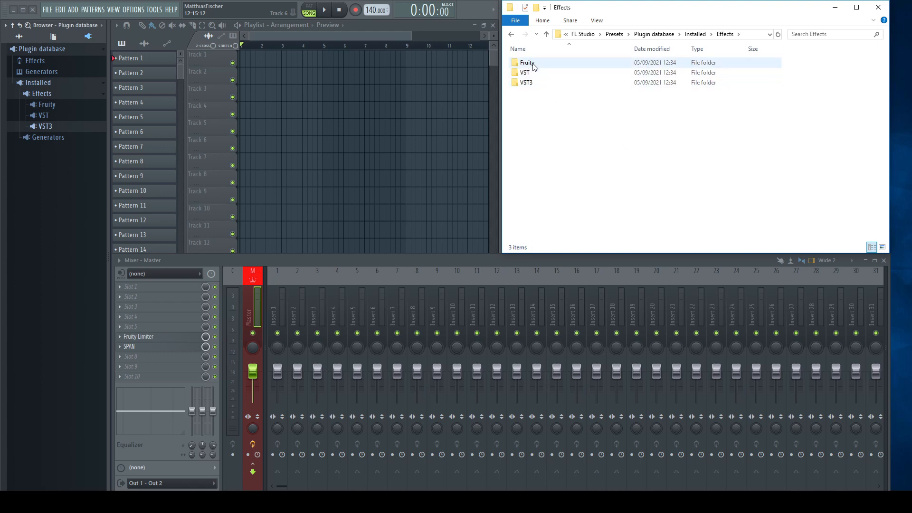
{"action": "double_click", "coordinate": [528, 63]}
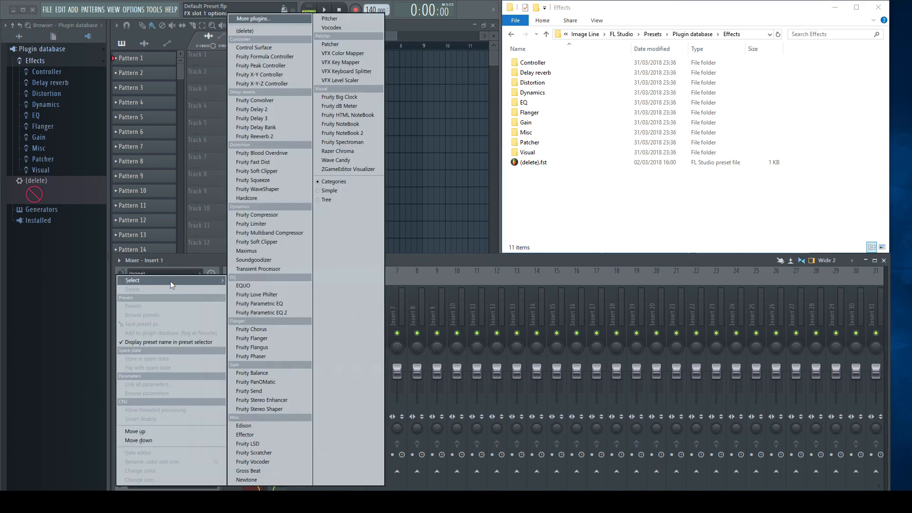
{"action": "mouse_move", "coordinate": [252, 179]}
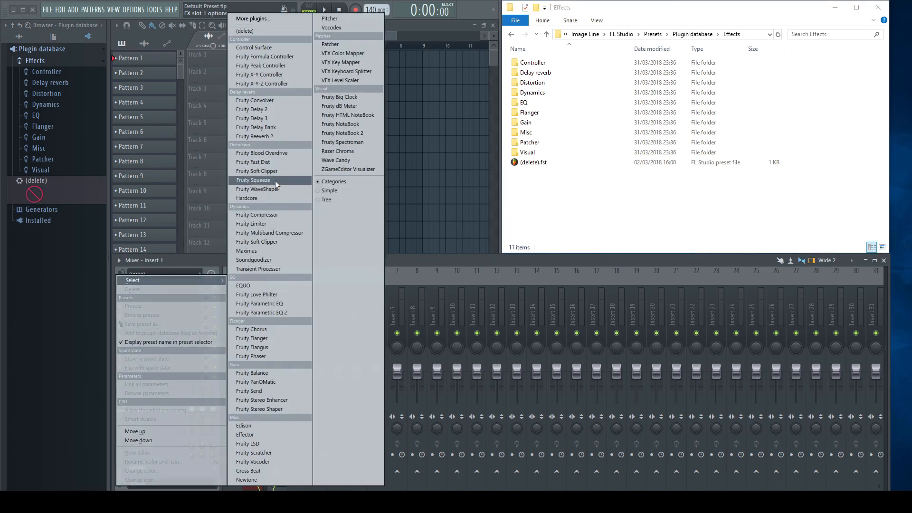
{"action": "mouse_move", "coordinate": [261, 152]}
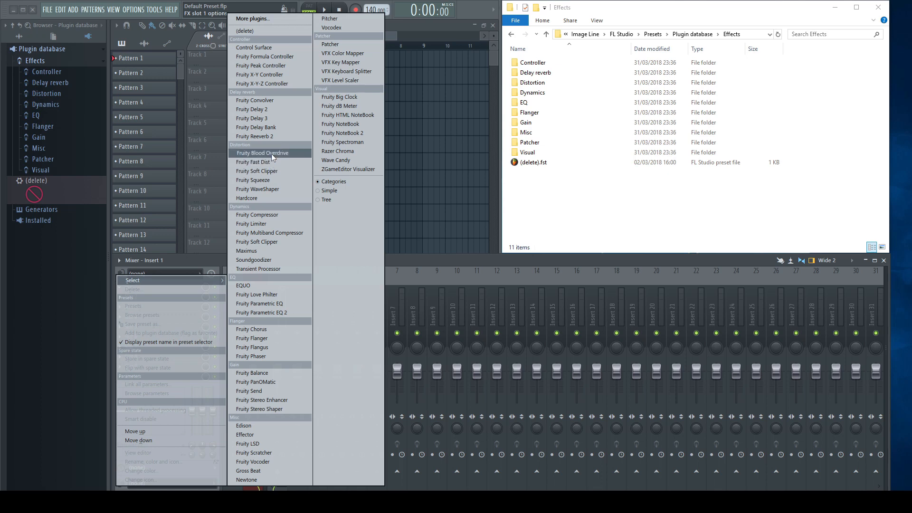
{"action": "mouse_move", "coordinate": [264, 65]}
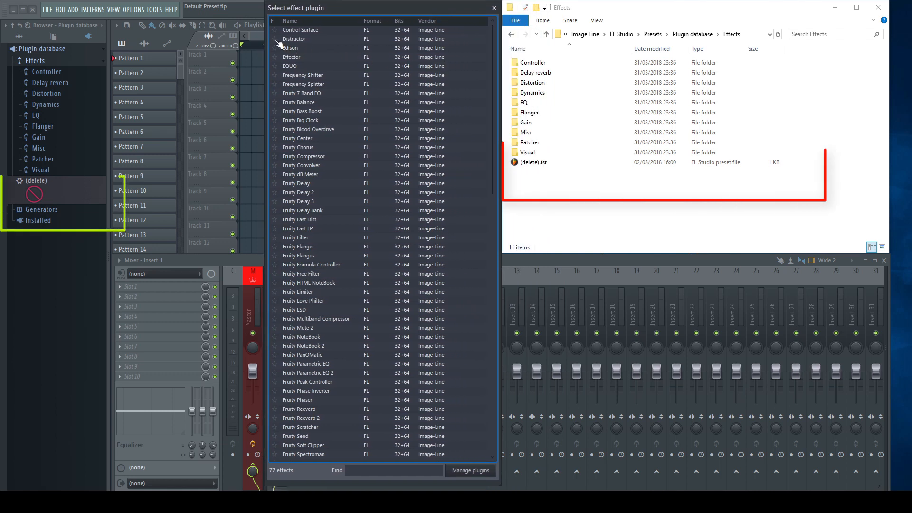
- Star Distructor as a favourite in the More plugins list
{"action": "left_click", "coordinate": [295, 39]}
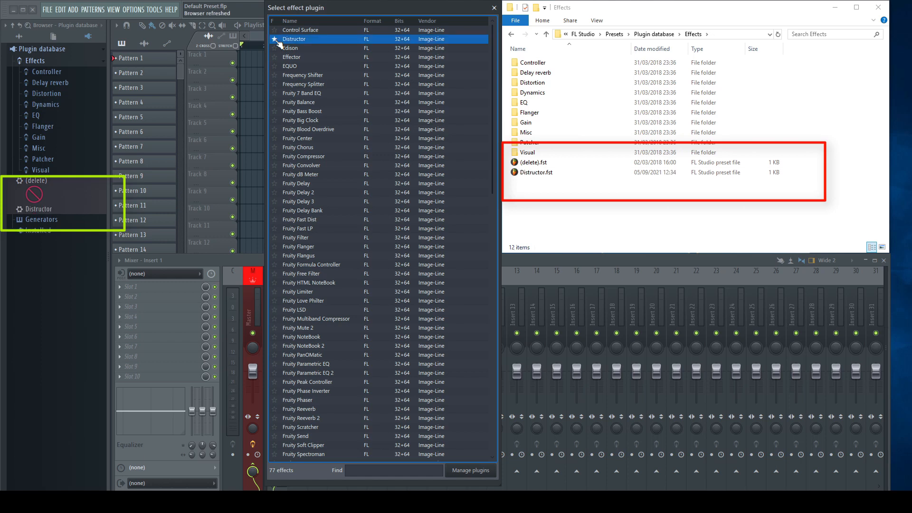
{"action": "mouse_move", "coordinate": [371, 30]}
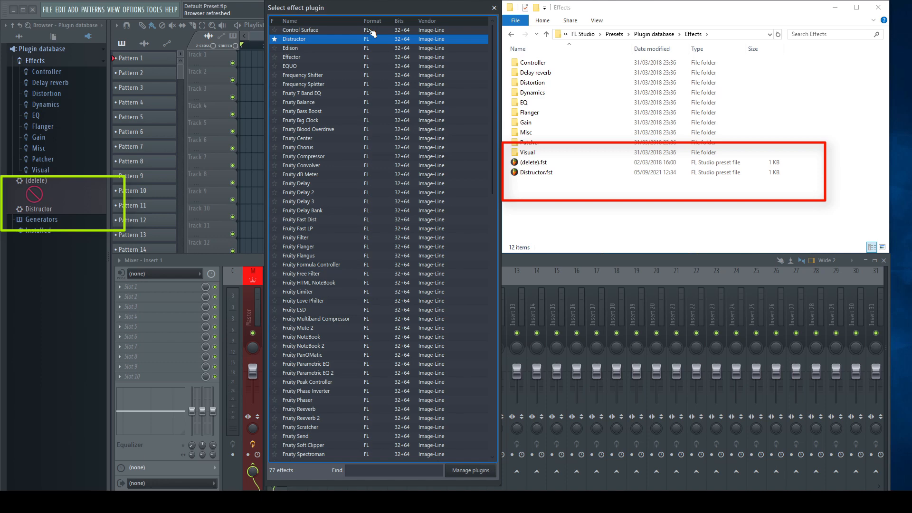
{"action": "mouse_move", "coordinate": [417, 19]}
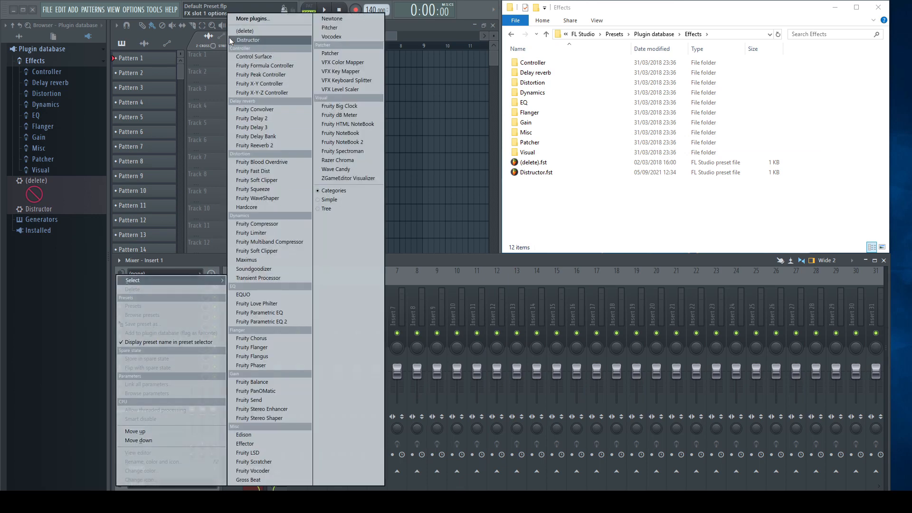
- Categorize SPAN and Denoiser, load Denoiser into mixer slot 2, and close its window
{"action": "left_click", "coordinate": [249, 40]}
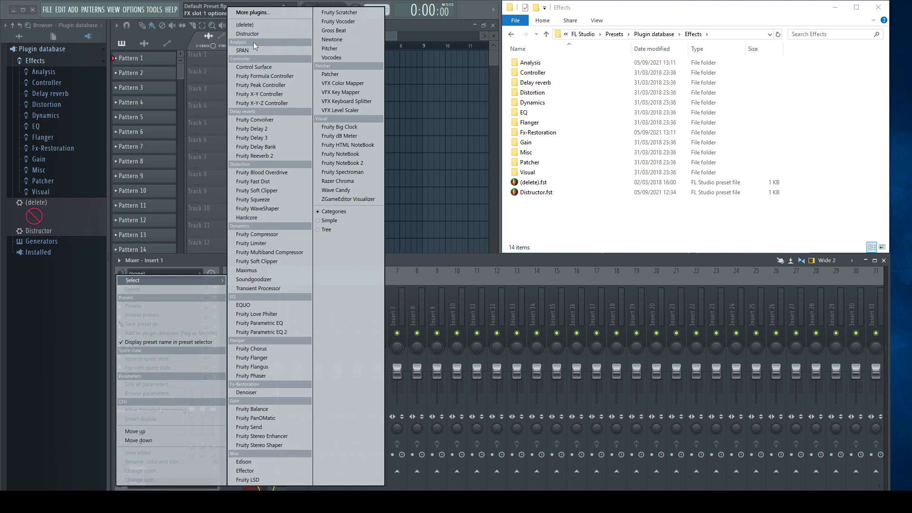
{"action": "left_click", "coordinate": [242, 50]}
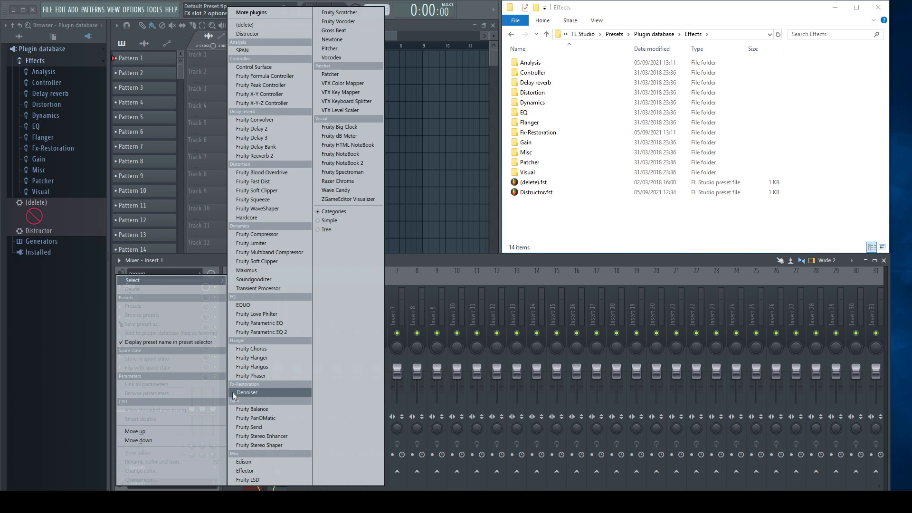
{"action": "mouse_move", "coordinate": [252, 394]}
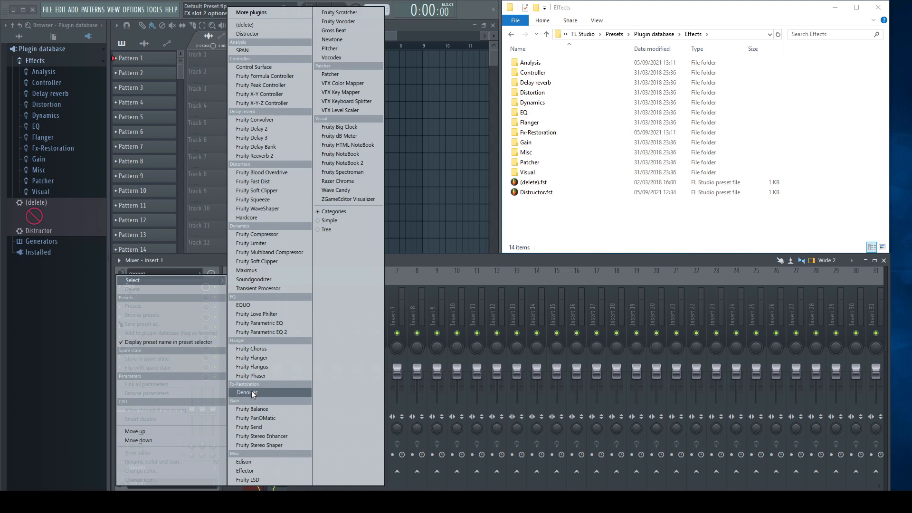
{"action": "left_click", "coordinate": [245, 391]}
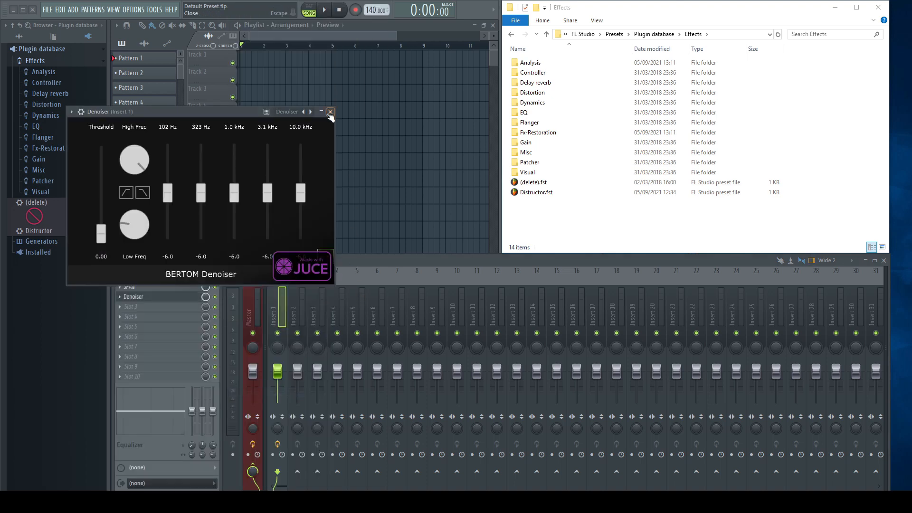
{"action": "left_click", "coordinate": [330, 111]}
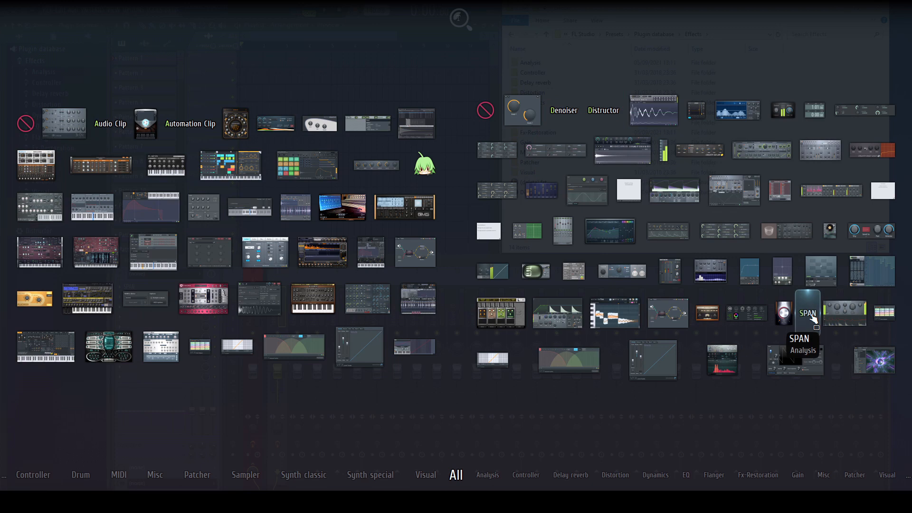
{"action": "mouse_move", "coordinate": [604, 110]}
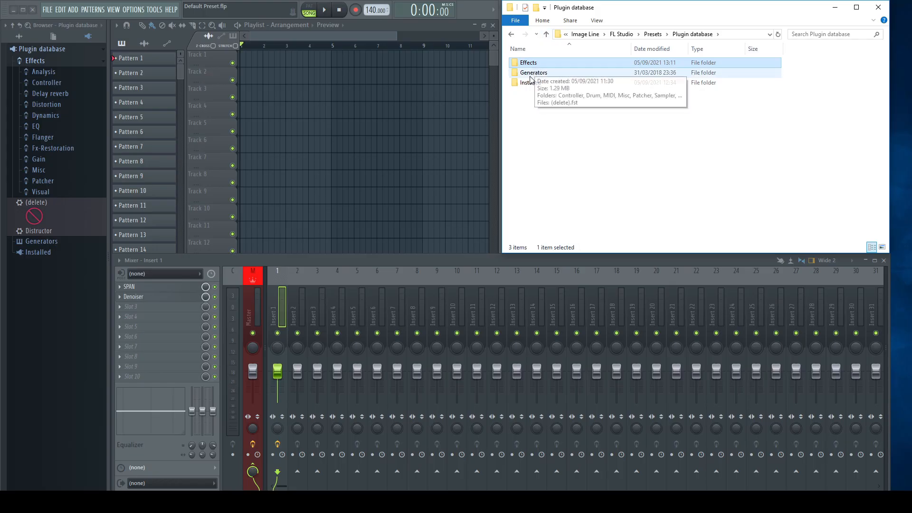
- Read SPAN.nfo in Notepad, then browse to the Installed\Effects\Fruity folder
{"action": "double_click", "coordinate": [528, 82]}
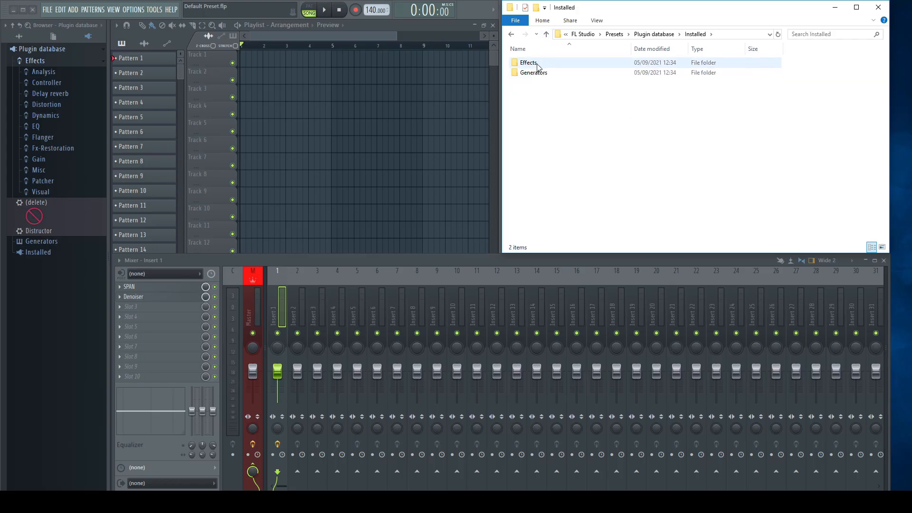
{"action": "double_click", "coordinate": [528, 63]}
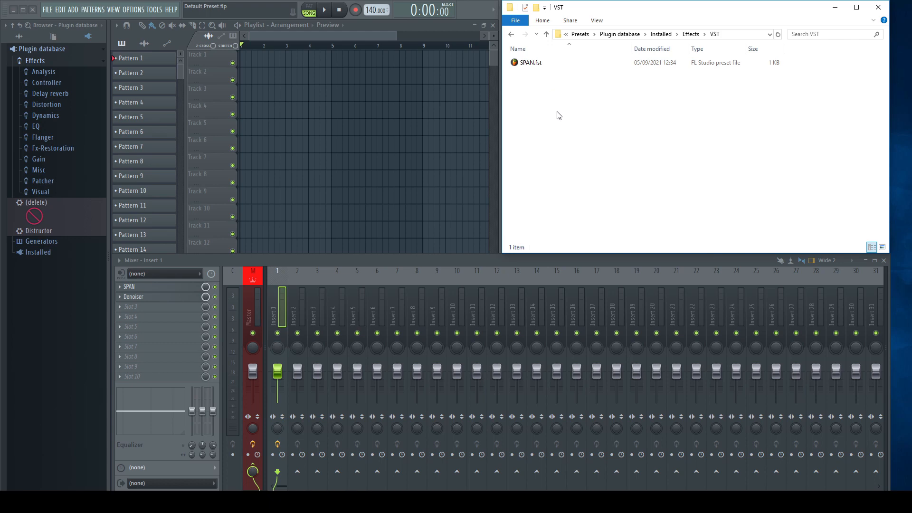
{"action": "left_click", "coordinate": [596, 20]}
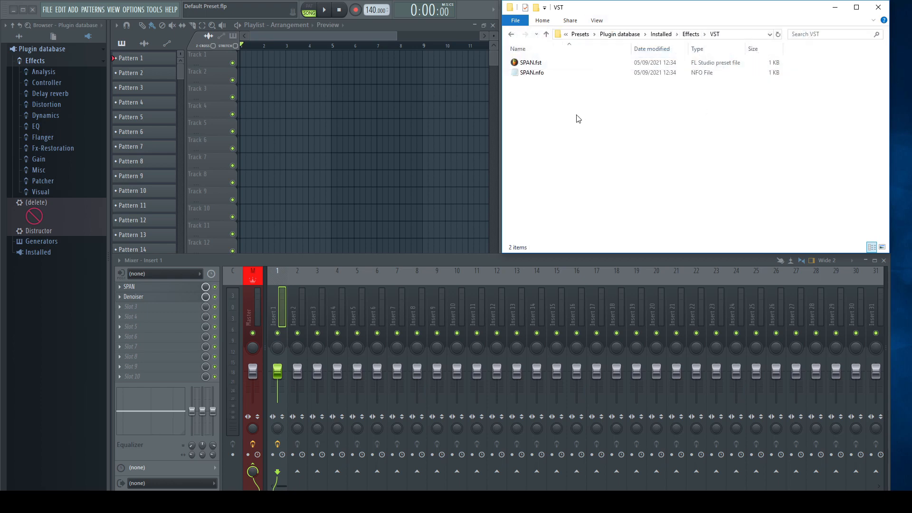
{"action": "left_click", "coordinate": [531, 72]}
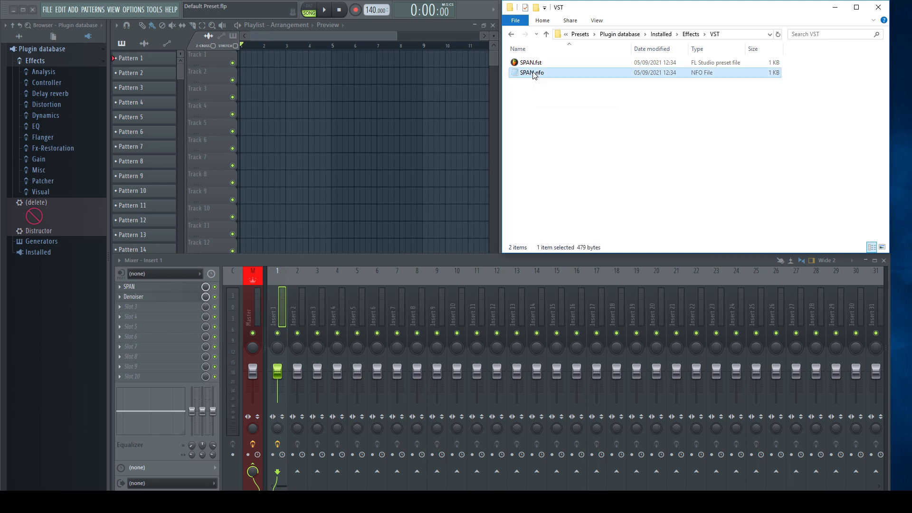
{"action": "double_click", "coordinate": [530, 72]}
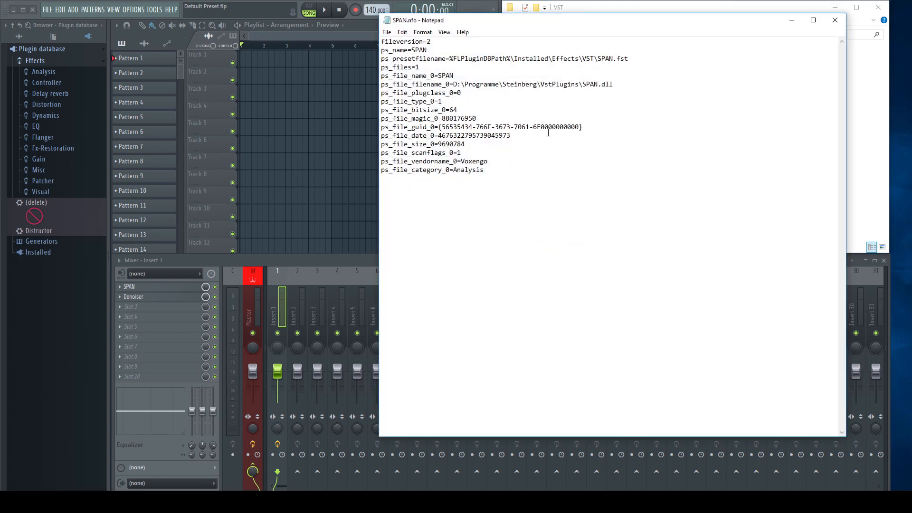
{"action": "double_click", "coordinate": [467, 169]}
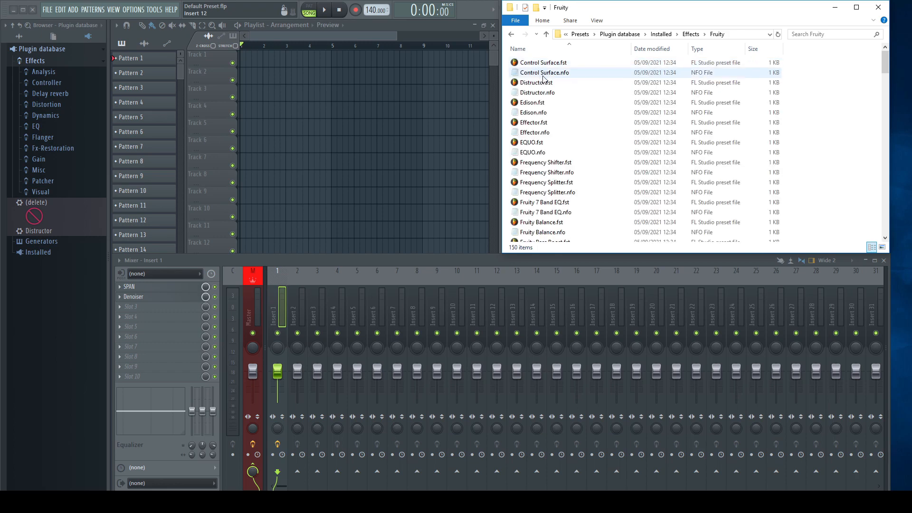
- Go back up to the Plugin database, open Effects, and select the Distortion folder
{"action": "left_click", "coordinate": [536, 92]}
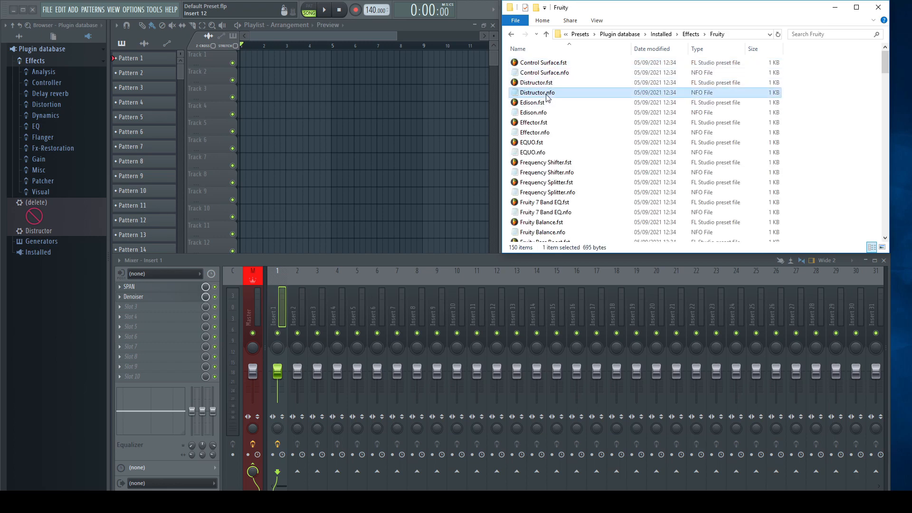
{"action": "double_click", "coordinate": [537, 92]}
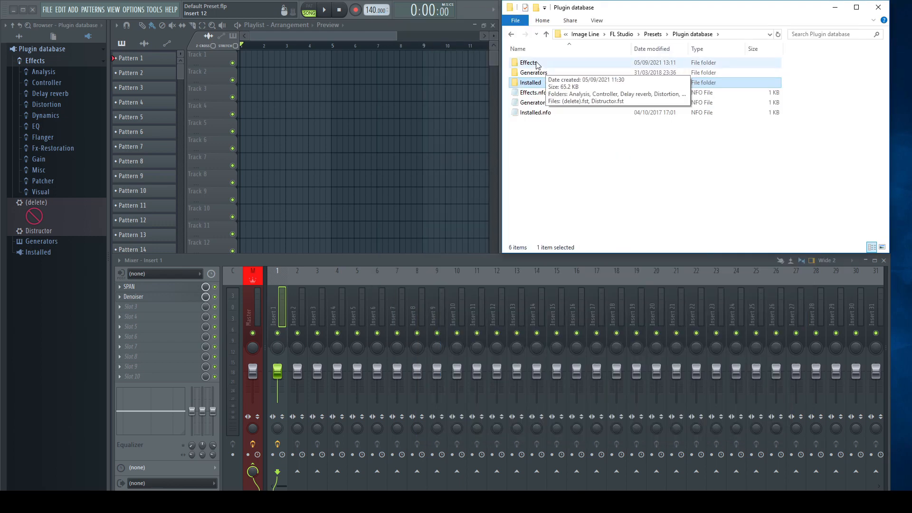
{"action": "double_click", "coordinate": [528, 62]}
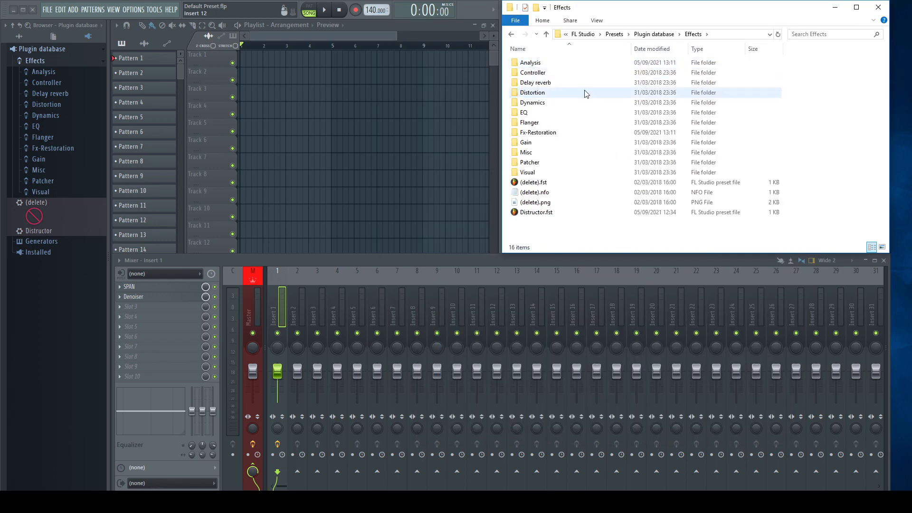
{"action": "left_click", "coordinate": [532, 93]}
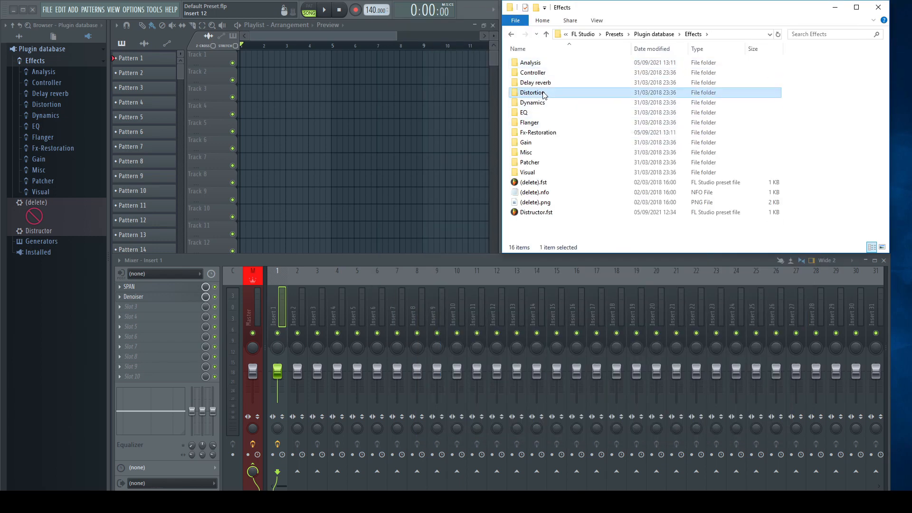
- Open the Distortion folder and view Fruity Blood Overdrive.nfo in Notepad, then close it
{"action": "double_click", "coordinate": [533, 92]}
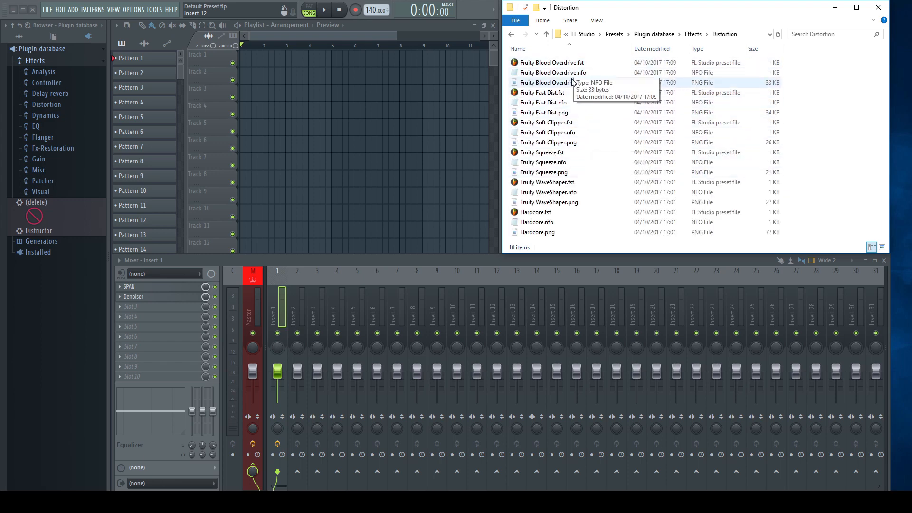
{"action": "left_click", "coordinate": [546, 122]}
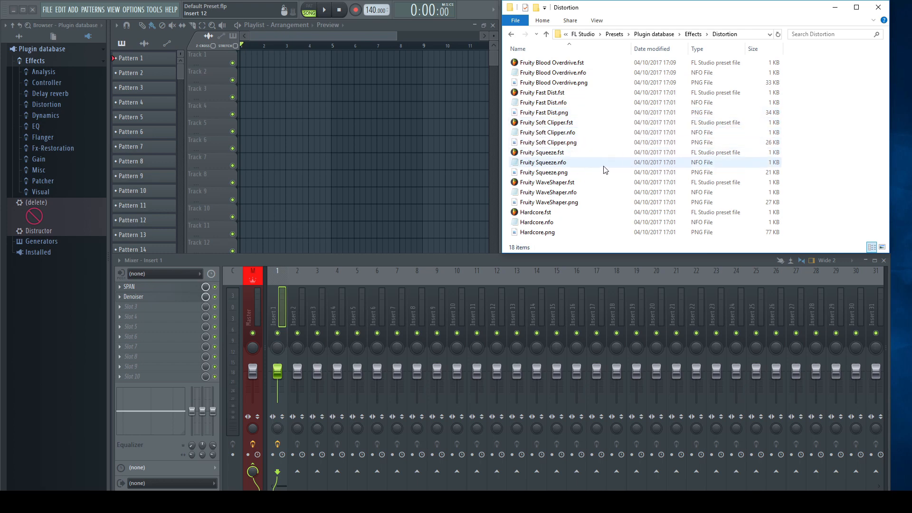
{"action": "left_click", "coordinate": [552, 72]}
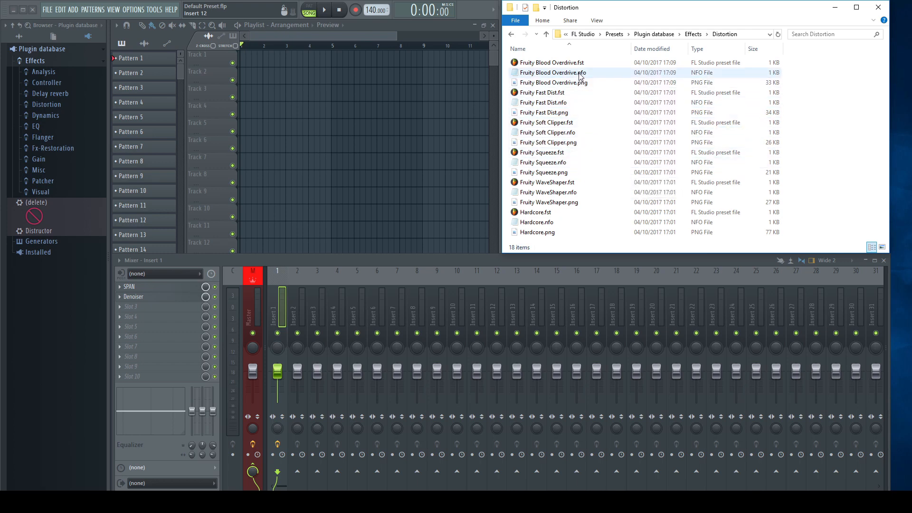
{"action": "double_click", "coordinate": [552, 72]}
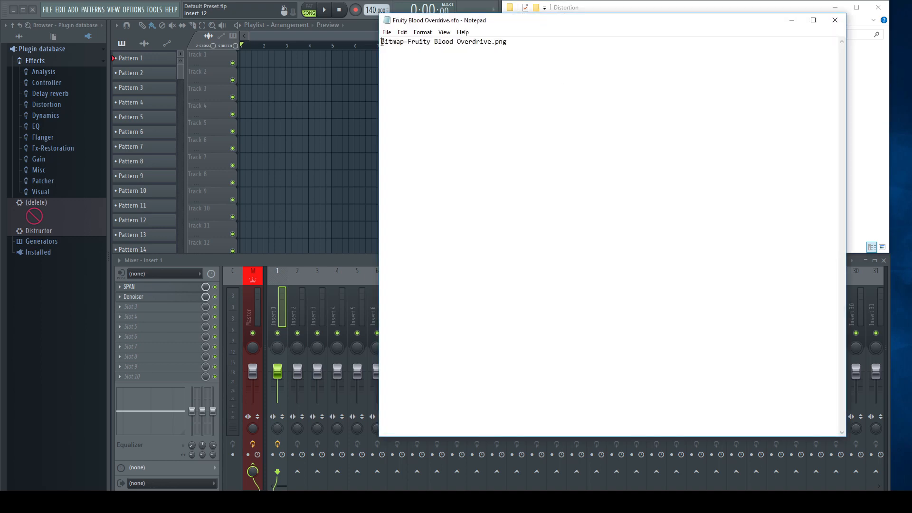
{"action": "double_click", "coordinate": [392, 42]}
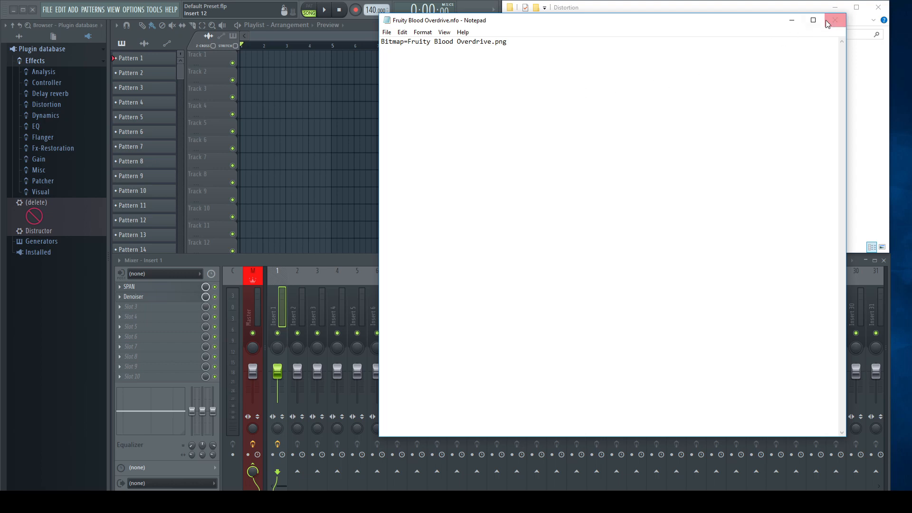
{"action": "left_click", "coordinate": [835, 20]}
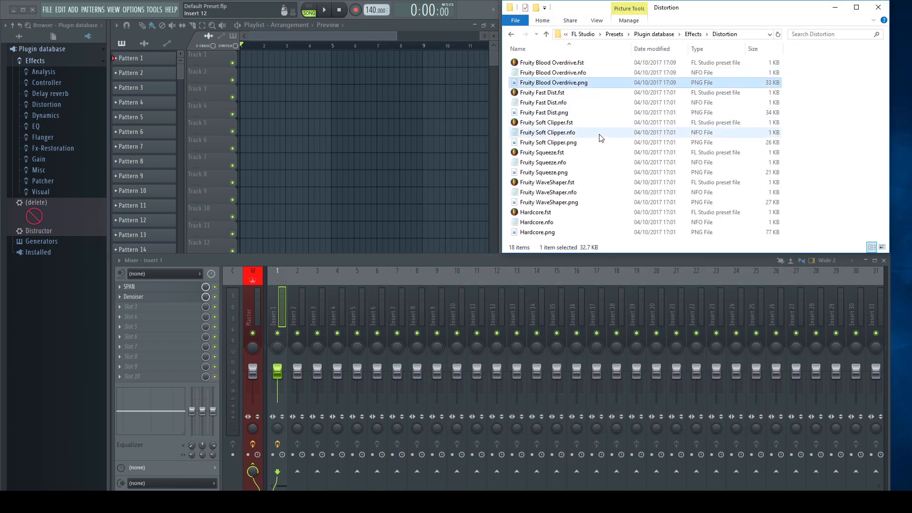
{"action": "mouse_move", "coordinate": [591, 124]}
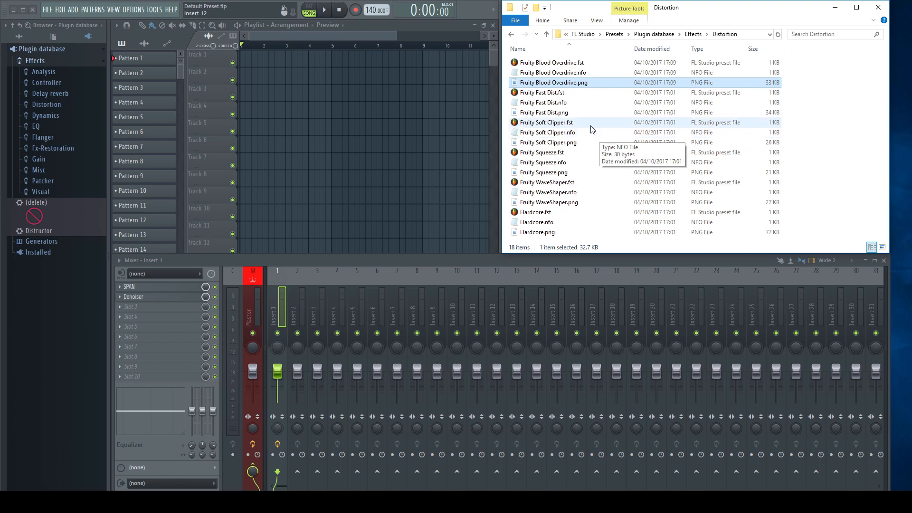
- Rename the Fruity Blood Overdrive.png thumbnail to Fruity Overdrive.png
{"action": "left_click", "coordinate": [548, 142]}
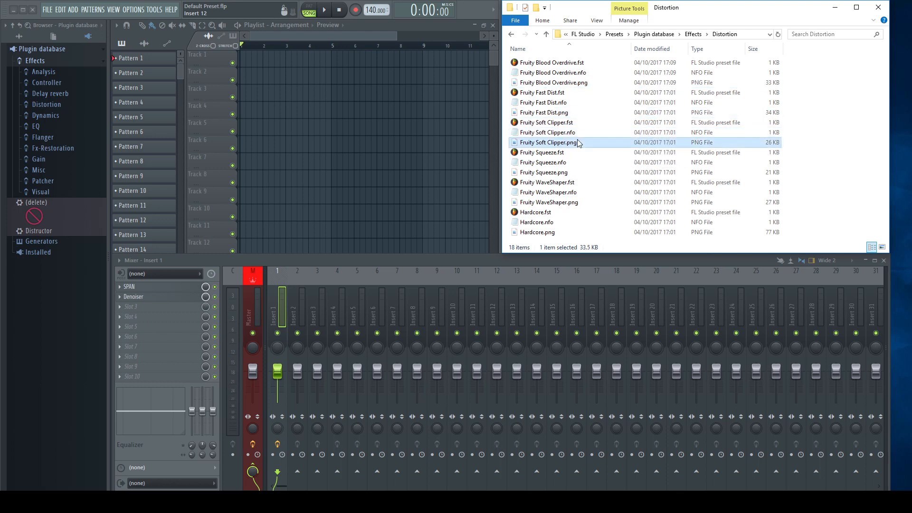
{"action": "left_click", "coordinate": [548, 201]}
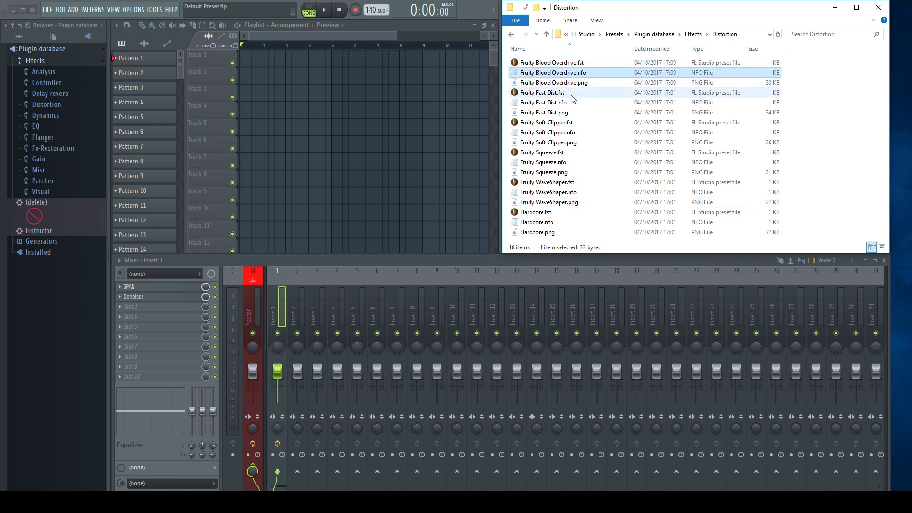
{"action": "left_click", "coordinate": [553, 82]}
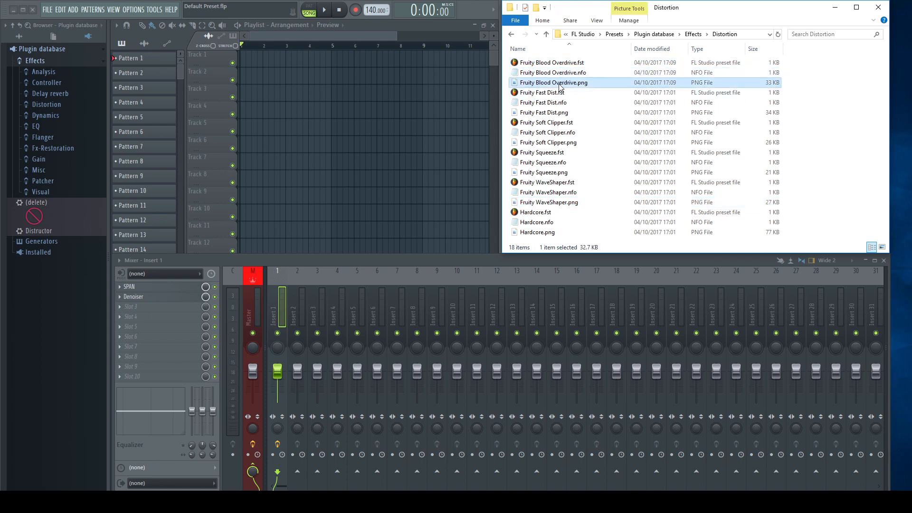
{"action": "double_click", "coordinate": [552, 82]}
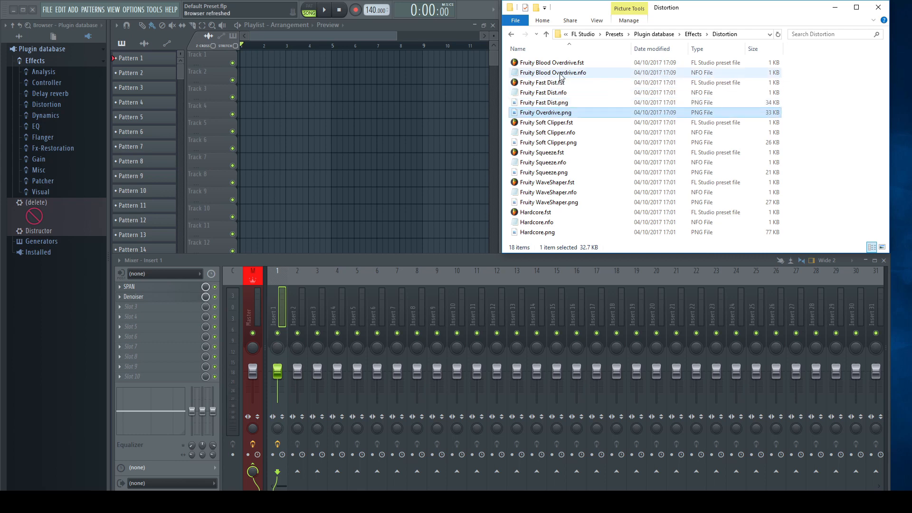
{"action": "double_click", "coordinate": [552, 72]}
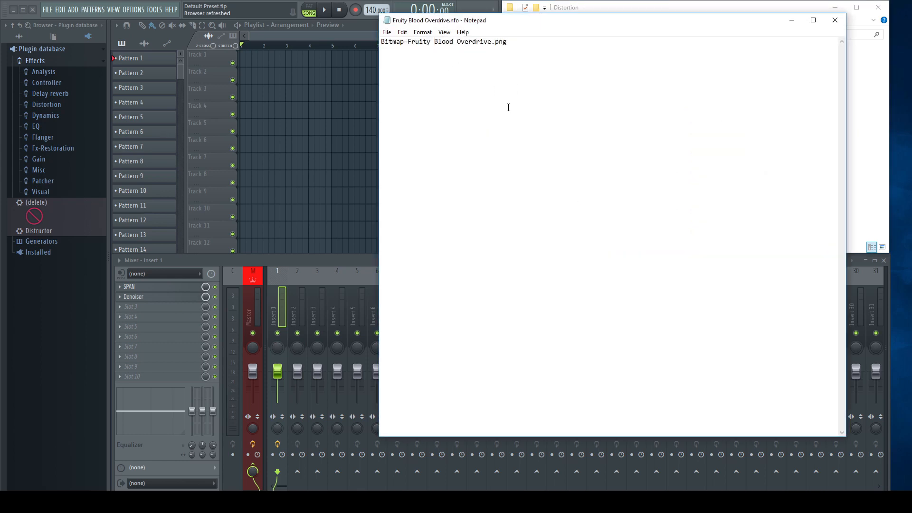
{"action": "left_click", "coordinate": [386, 32]}
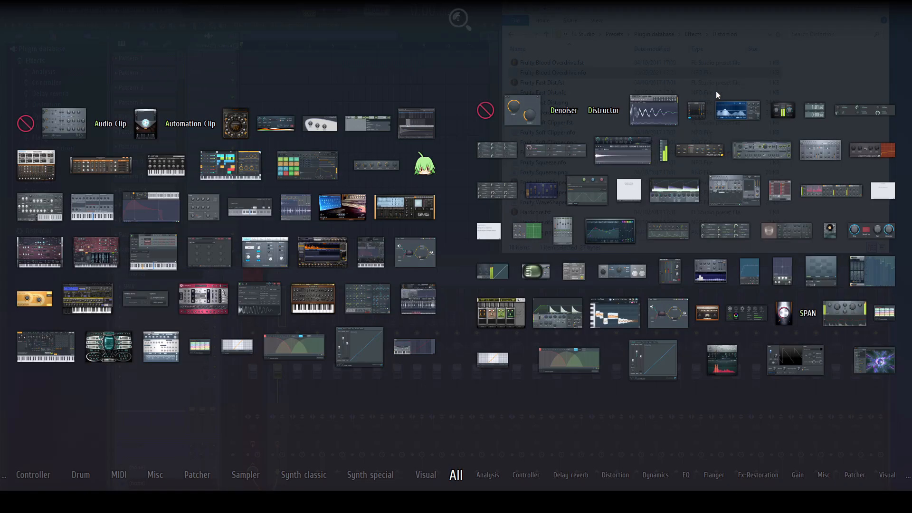
{"action": "mouse_move", "coordinate": [852, 115]}
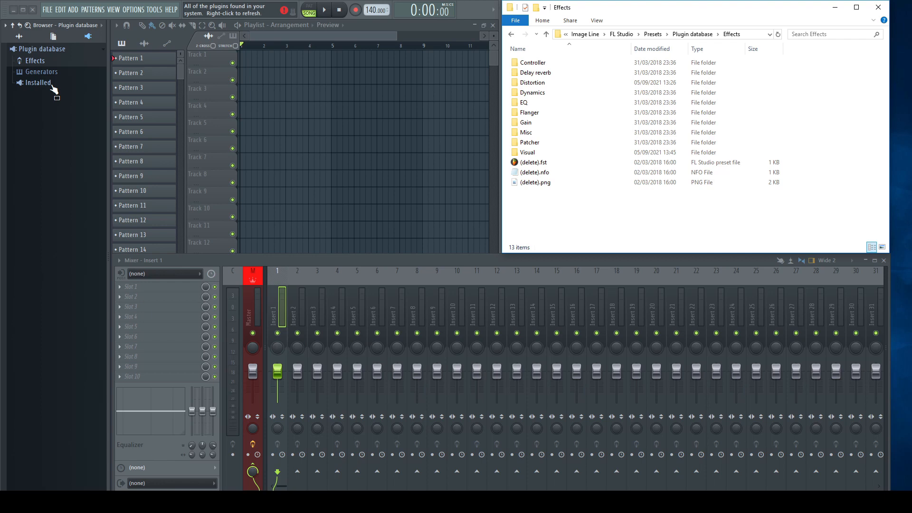
- Load the installed SPAN VST onto a mixer insert and choose Add to plugin database
{"action": "left_click", "coordinate": [19, 82]}
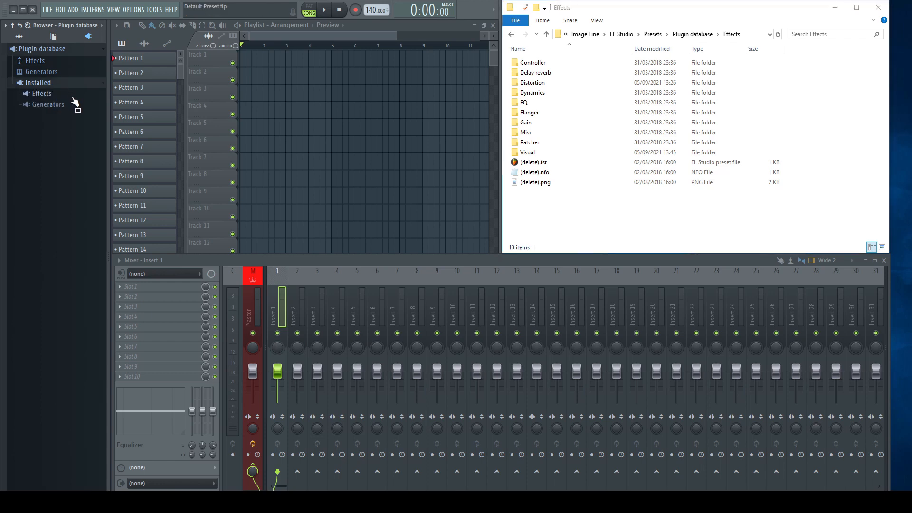
{"action": "left_click", "coordinate": [41, 93]}
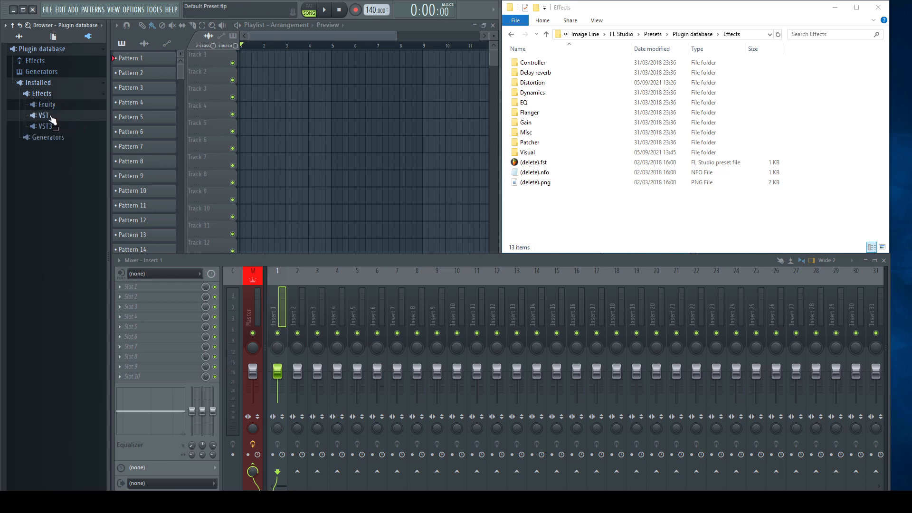
{"action": "left_click_drag", "start_coordinate": [49, 126], "coordinate": [138, 176]}
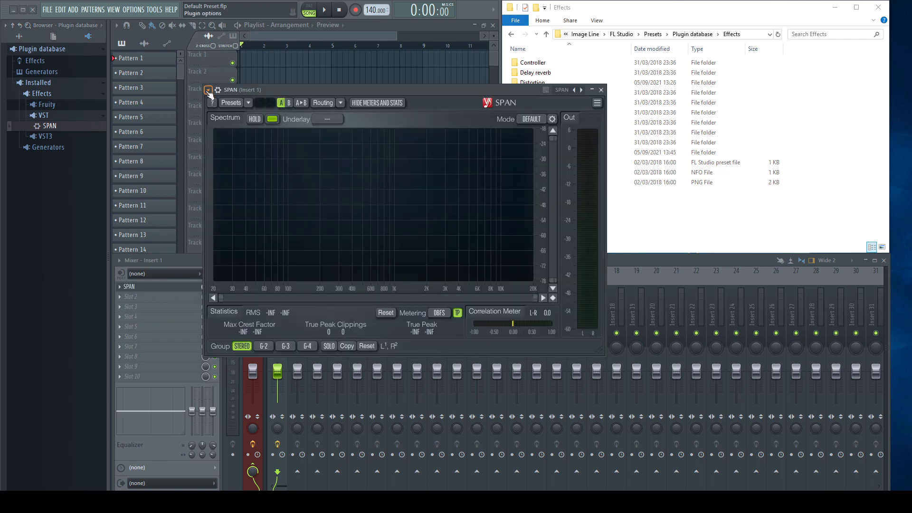
{"action": "left_click", "coordinate": [217, 90]}
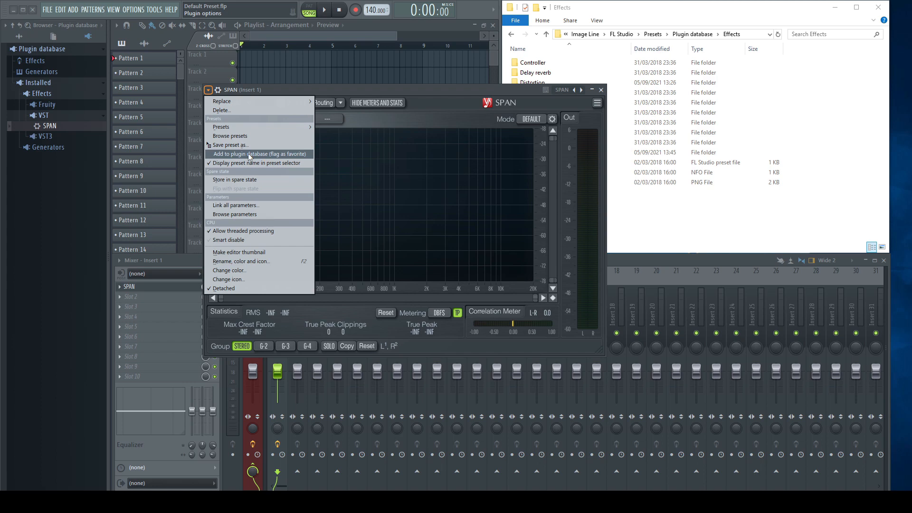
{"action": "left_click", "coordinate": [258, 153]}
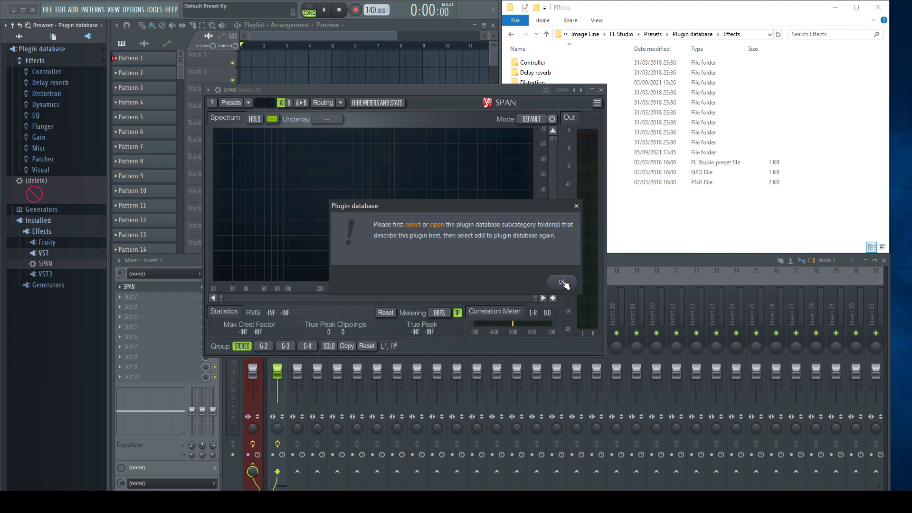
- Dismiss the subcategory warning, try filing SPAN under Visual, and cancel
{"action": "left_click", "coordinate": [560, 282]}
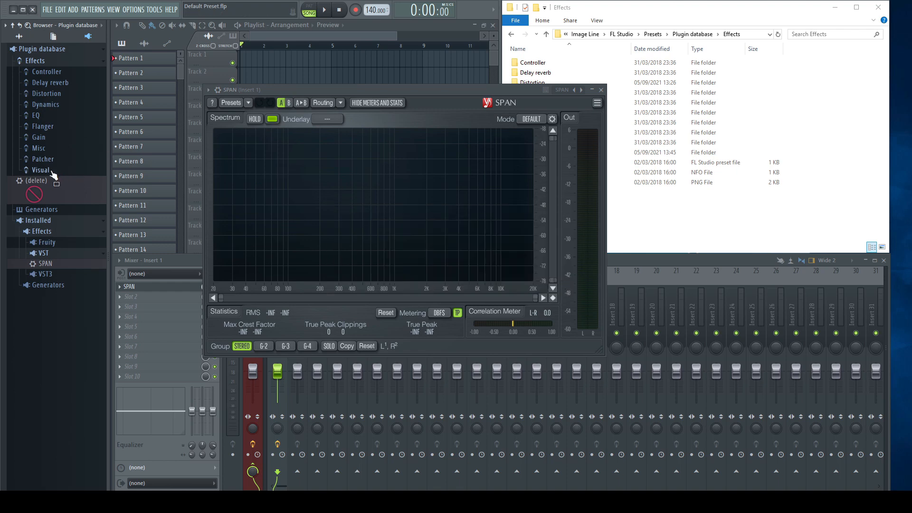
{"action": "left_click", "coordinate": [207, 90]}
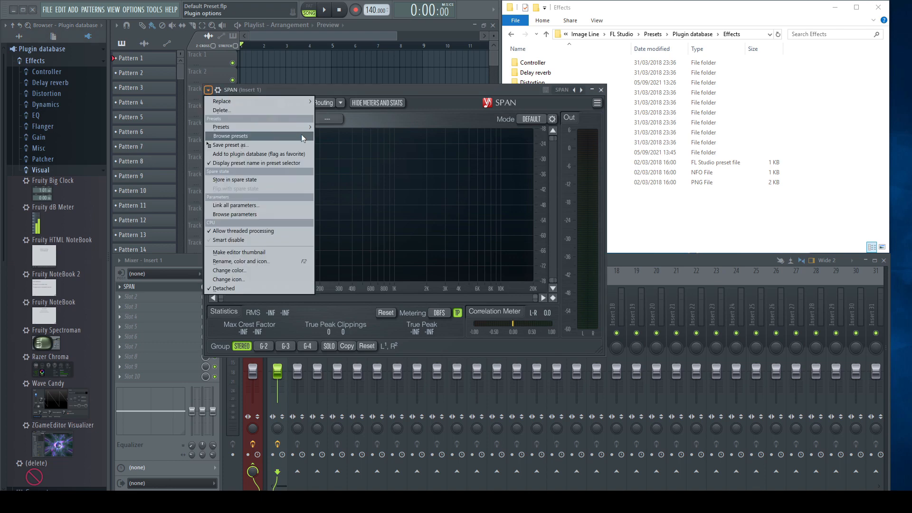
{"action": "left_click", "coordinate": [258, 154]}
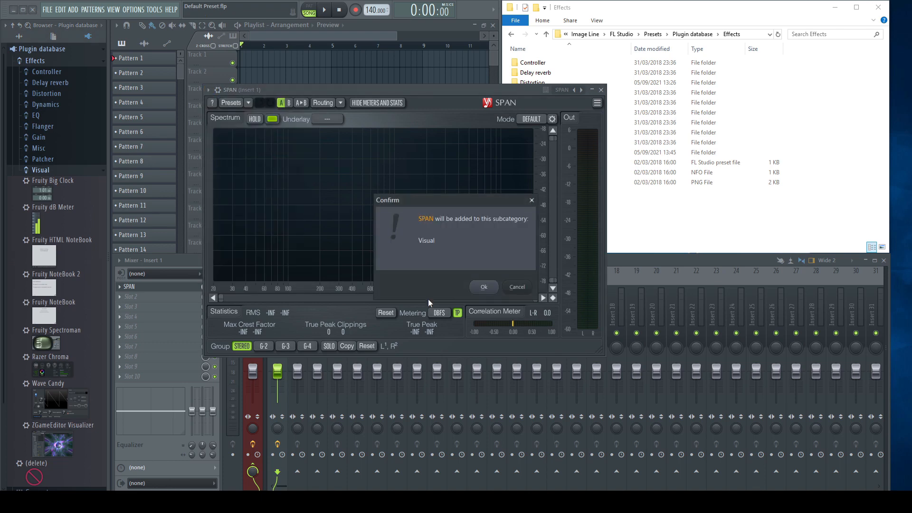
{"action": "mouse_move", "coordinate": [452, 261]}
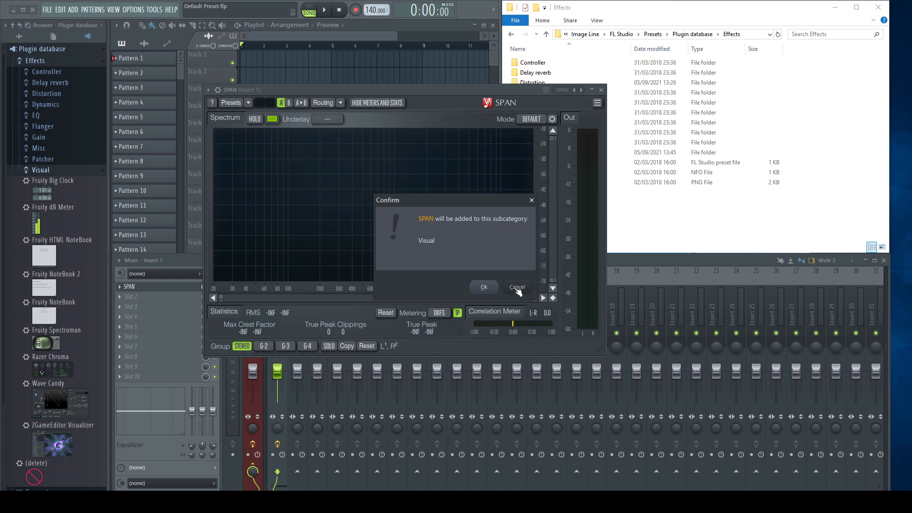
{"action": "mouse_move", "coordinate": [521, 290]}
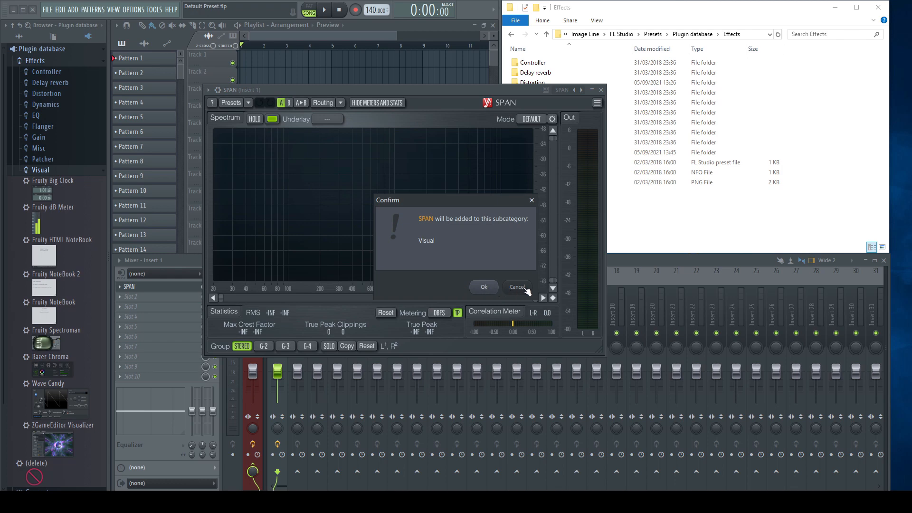
{"action": "left_click", "coordinate": [483, 287]}
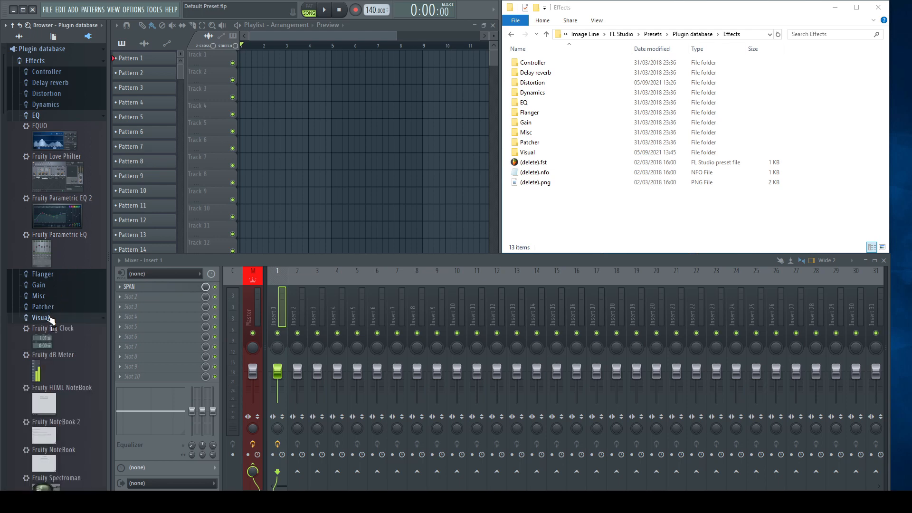
- Retry adding SPAN to the database under EQ and Visual, then cancel
{"action": "scroll", "scroll_direction": "down", "scroll_amount": 3}
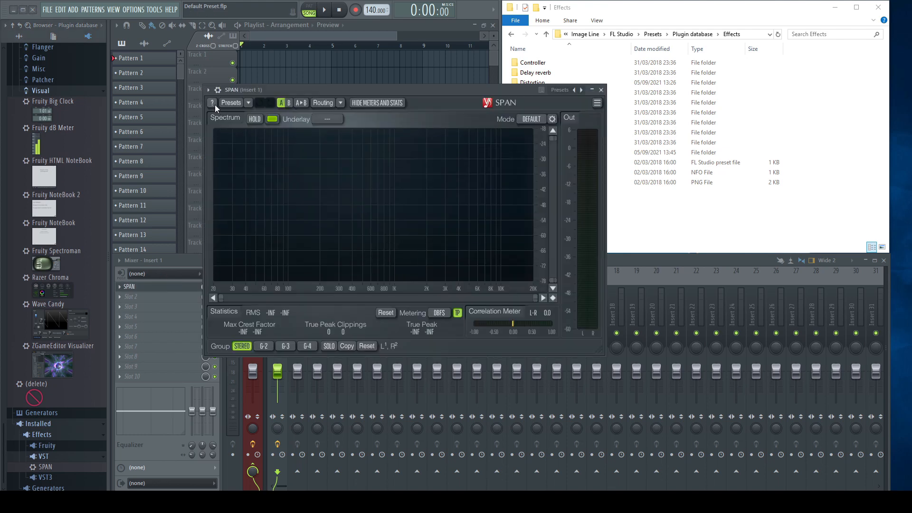
{"action": "left_click", "coordinate": [208, 90]}
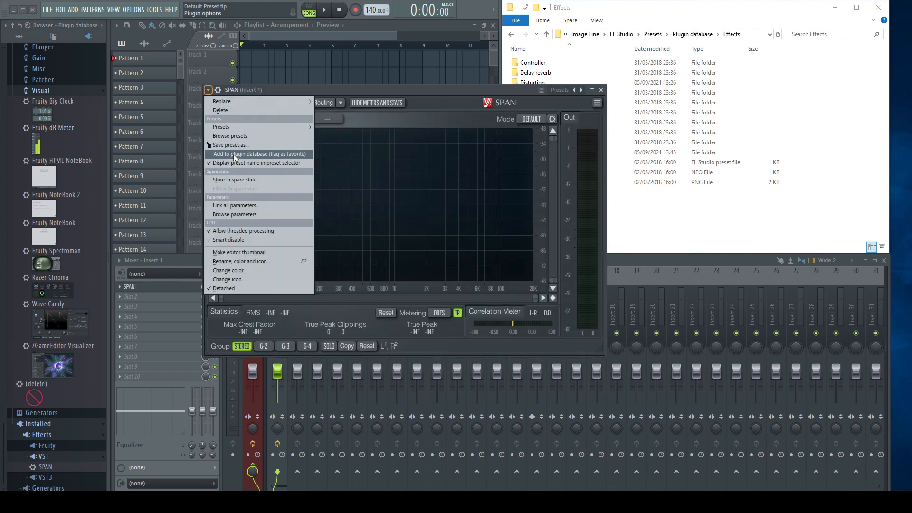
{"action": "left_click", "coordinate": [259, 153]}
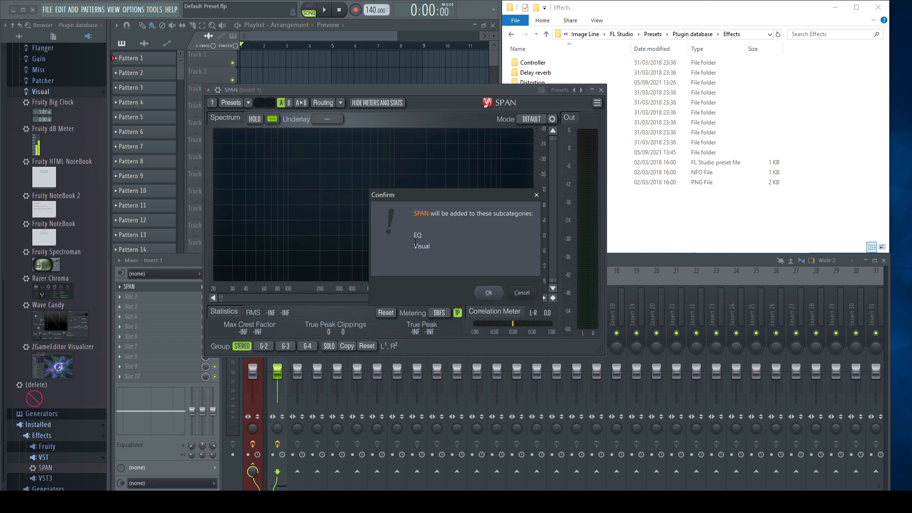
{"action": "mouse_move", "coordinate": [432, 260]}
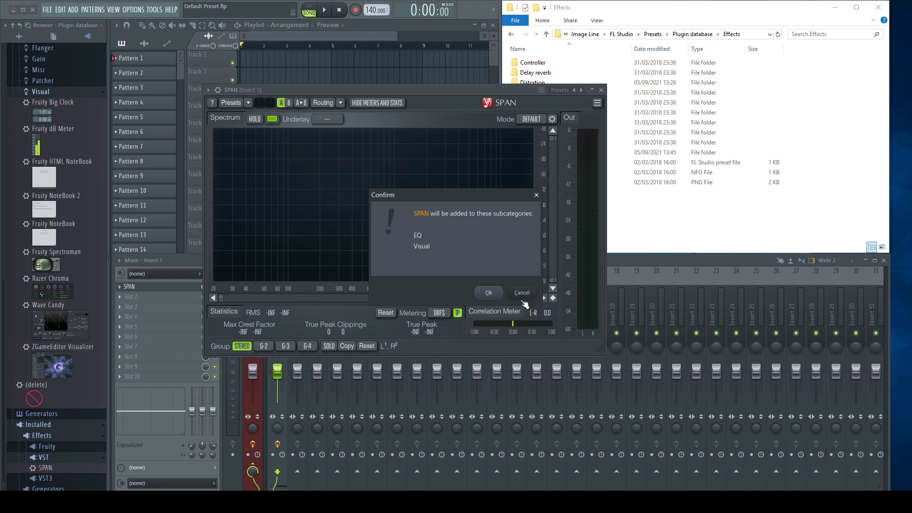
{"action": "mouse_move", "coordinate": [523, 304]}
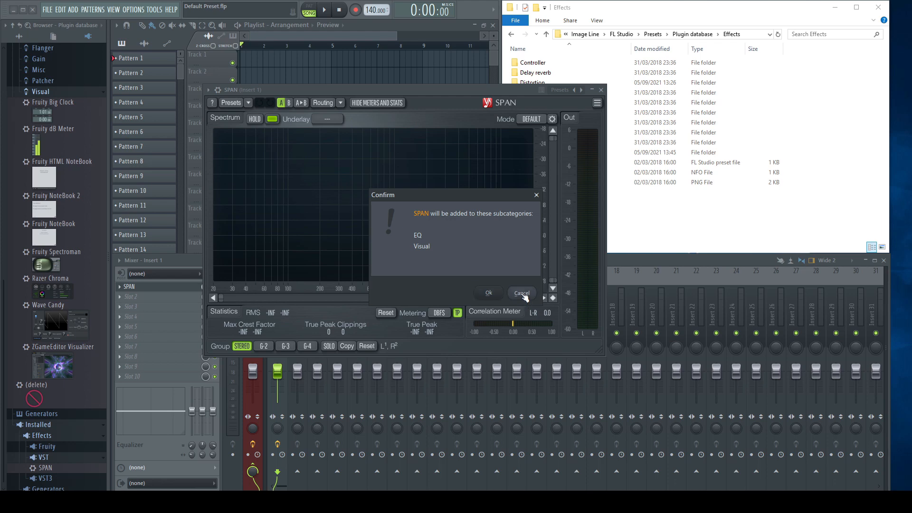
{"action": "left_click", "coordinate": [521, 293]}
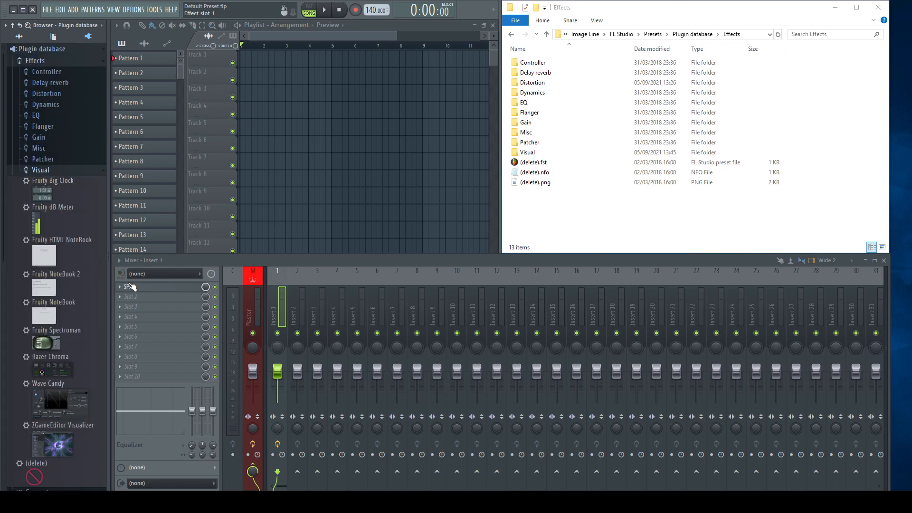
- Add SPAN to the plugin database under the Visual category only and confirm
{"action": "left_click", "coordinate": [139, 286]}
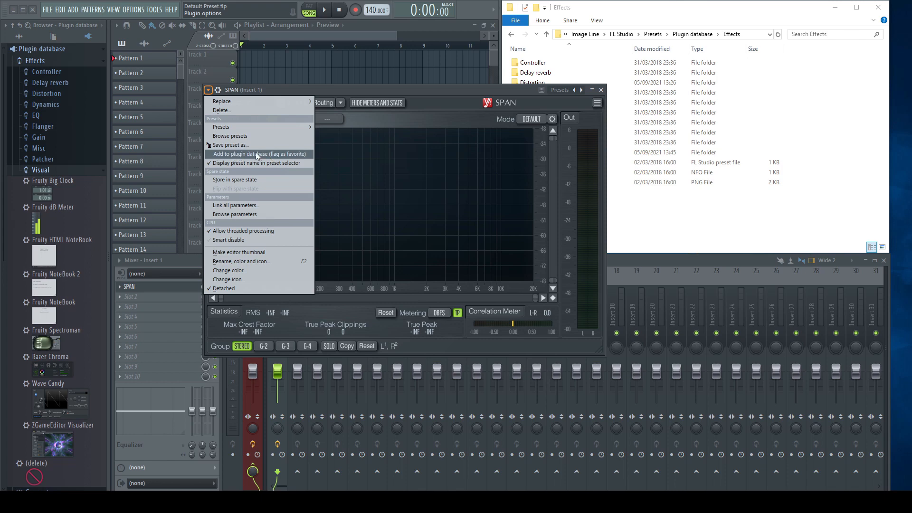
{"action": "left_click", "coordinate": [259, 153]}
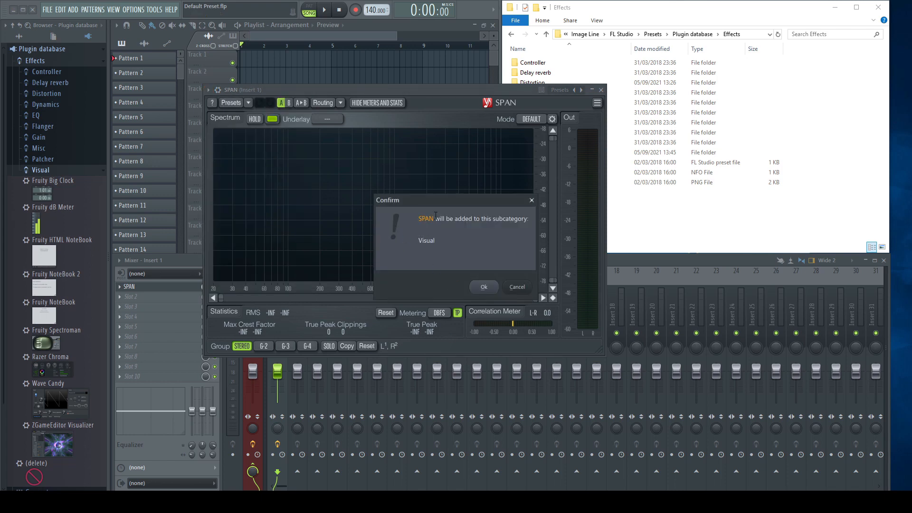
{"action": "left_click", "coordinate": [483, 287]}
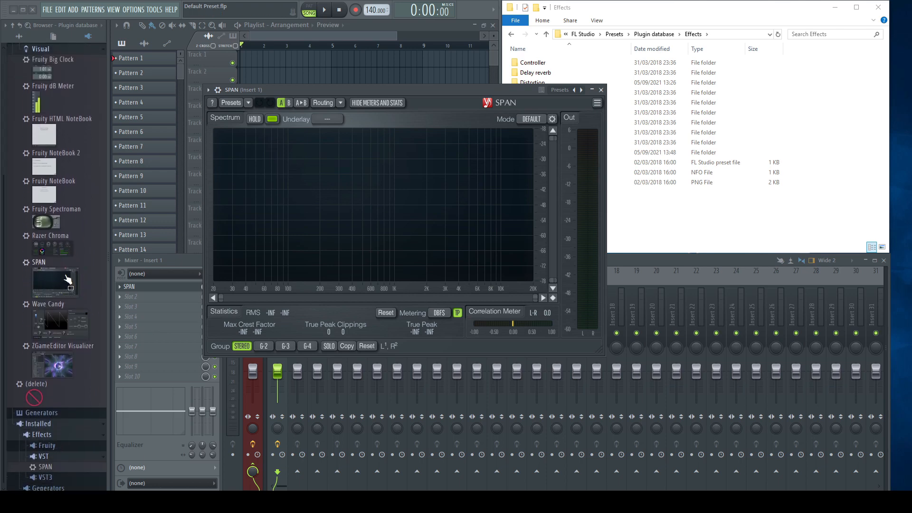
{"action": "mouse_move", "coordinate": [278, 241]}
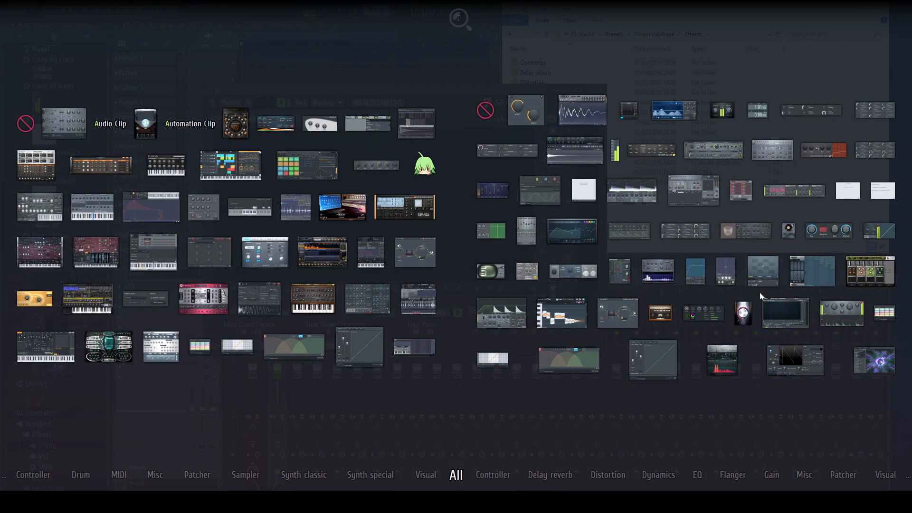
{"action": "mouse_move", "coordinate": [785, 313]}
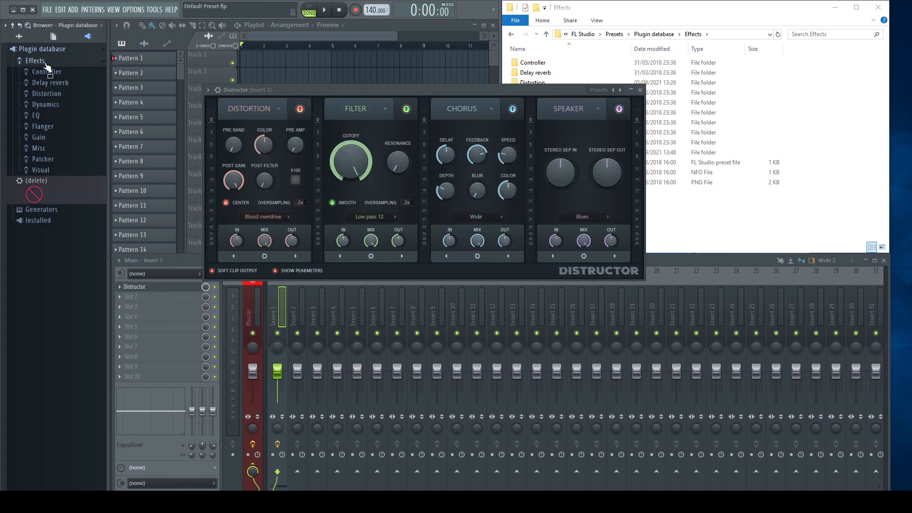
- Add Distructor to the plugin database and confirm filing it under Distortion
{"action": "left_click", "coordinate": [46, 93]}
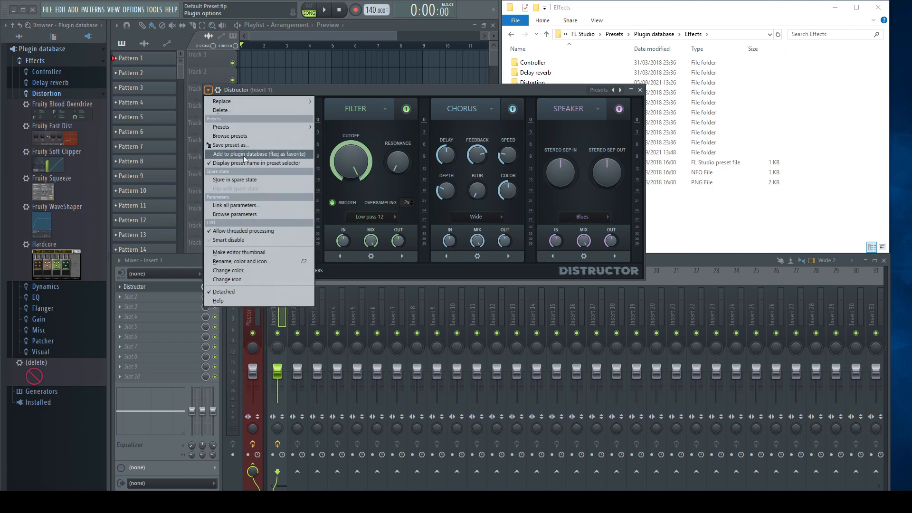
{"action": "left_click", "coordinate": [258, 154]}
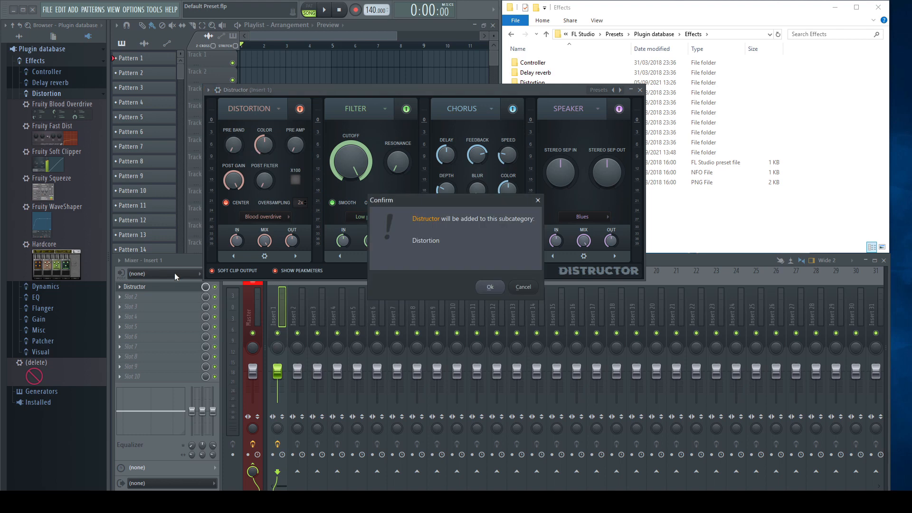
{"action": "left_click", "coordinate": [489, 286]}
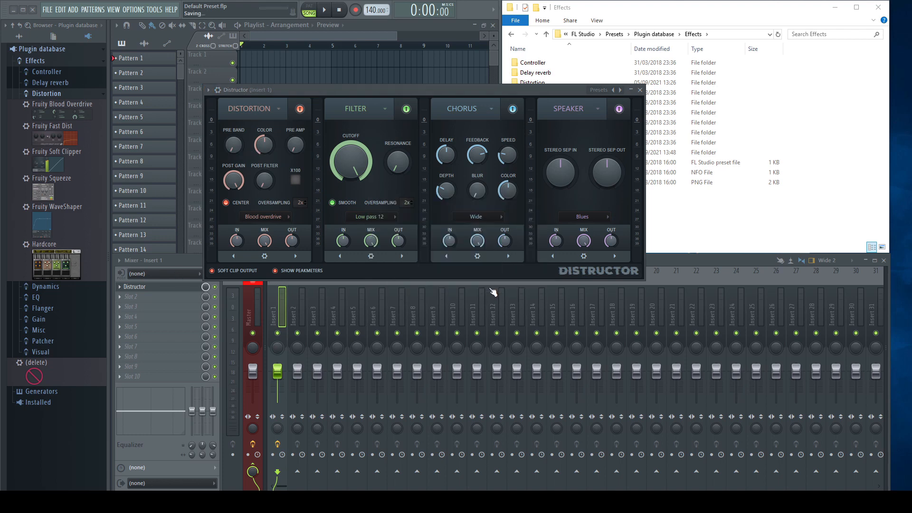
{"action": "left_click", "coordinate": [27, 93]}
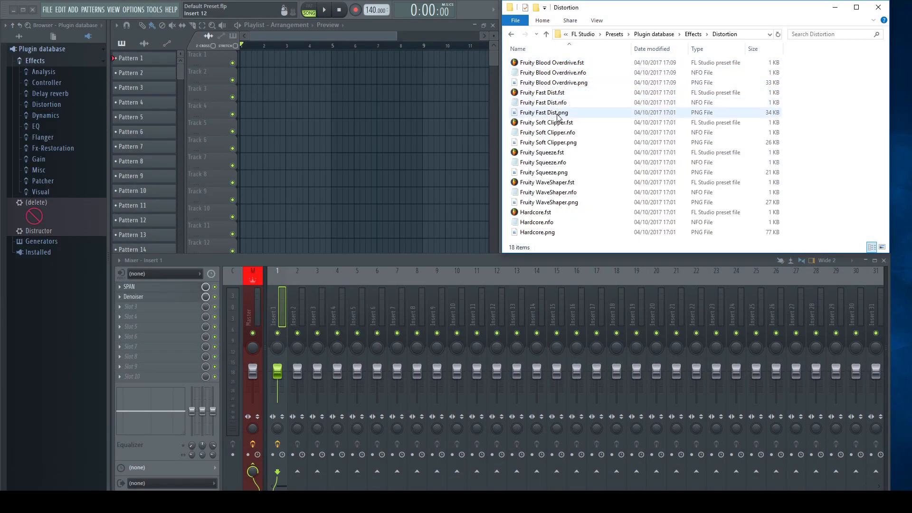
- Inspect the Distortion folder's .fst, .nfo and .png files, then re-add Distructor under Distortion
{"action": "left_click", "coordinate": [542, 162]}
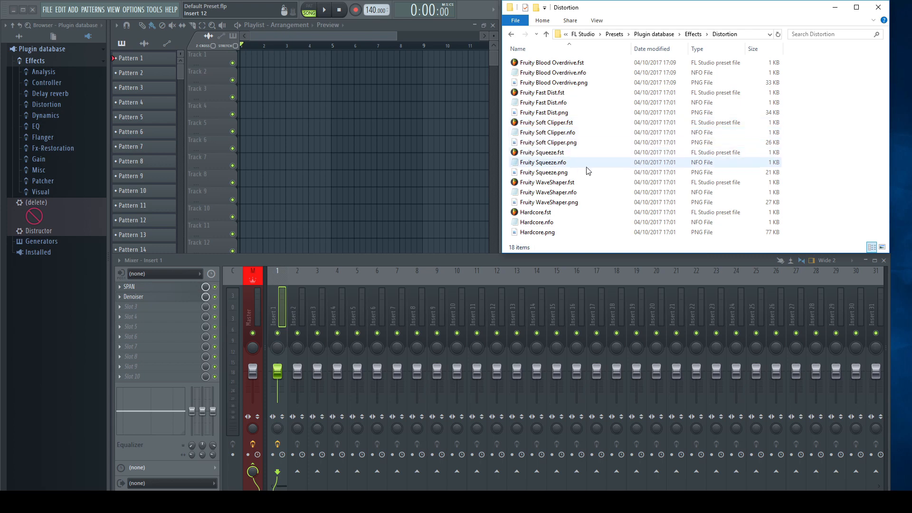
{"action": "left_click", "coordinate": [552, 82]}
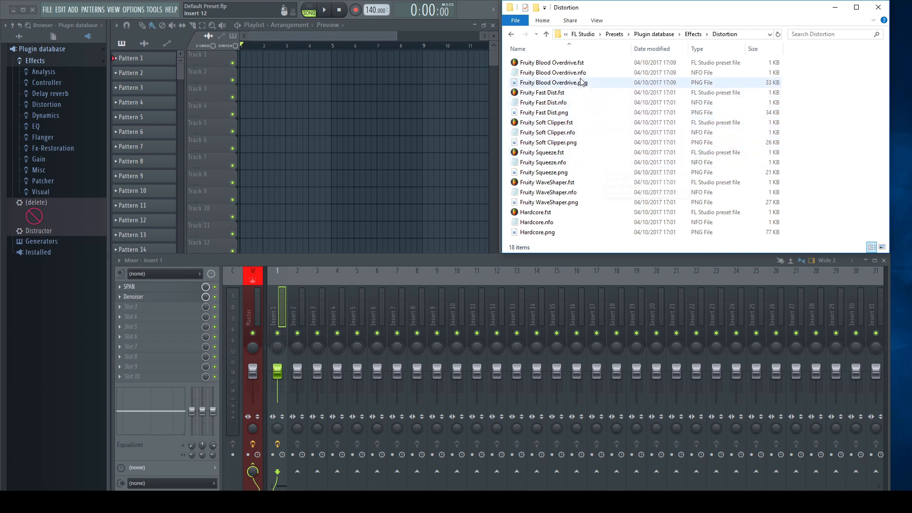
{"action": "left_click", "coordinate": [552, 72]}
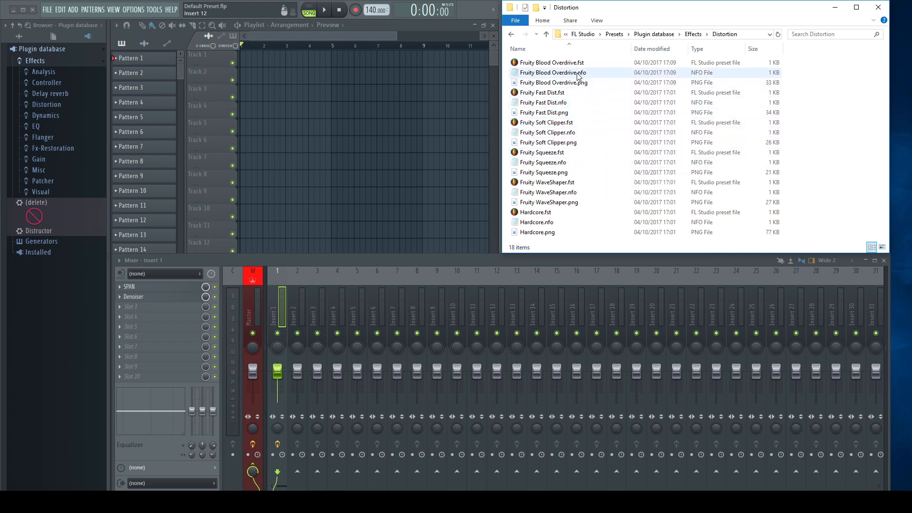
{"action": "left_click", "coordinate": [552, 82]}
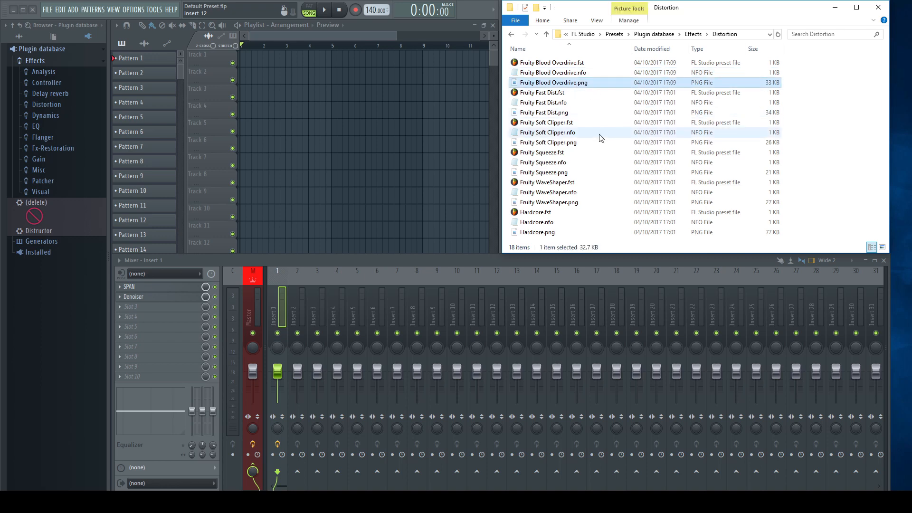
{"action": "mouse_move", "coordinate": [546, 133]}
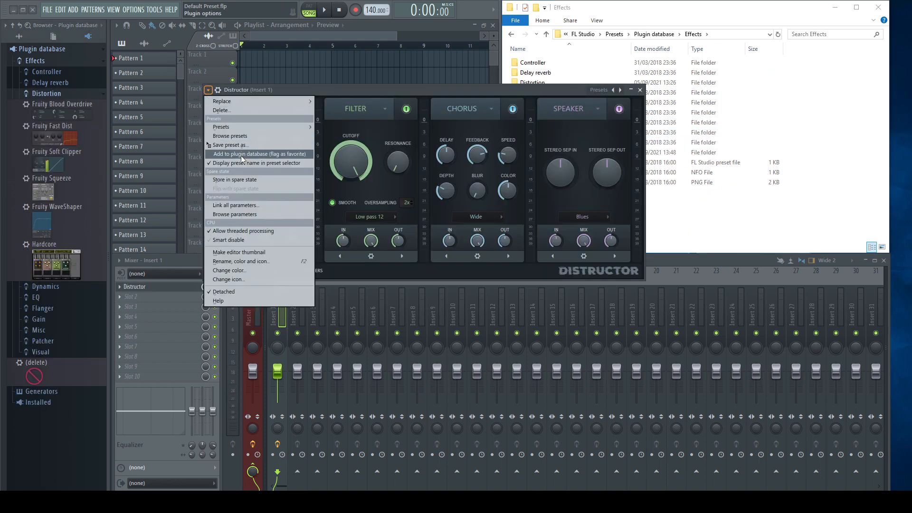
{"action": "left_click", "coordinate": [258, 153]}
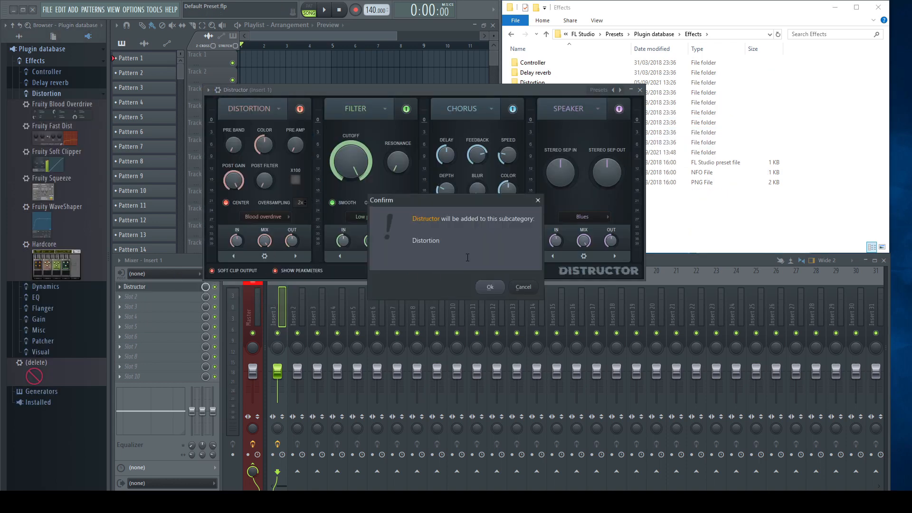
{"action": "left_click", "coordinate": [489, 286]}
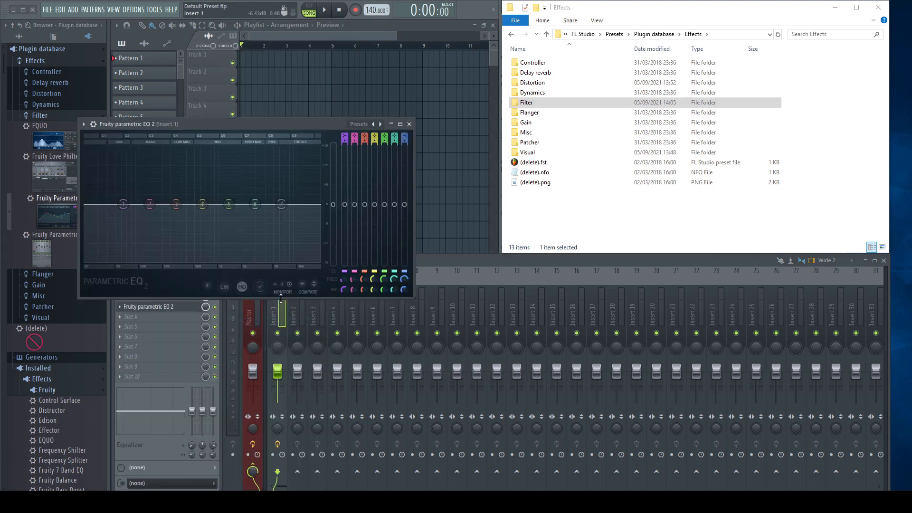
- Make EQ band 1 a low-cut high-pass filter and file Parametric EQ 2 under Filter
{"action": "right_click", "coordinate": [247, 169]}
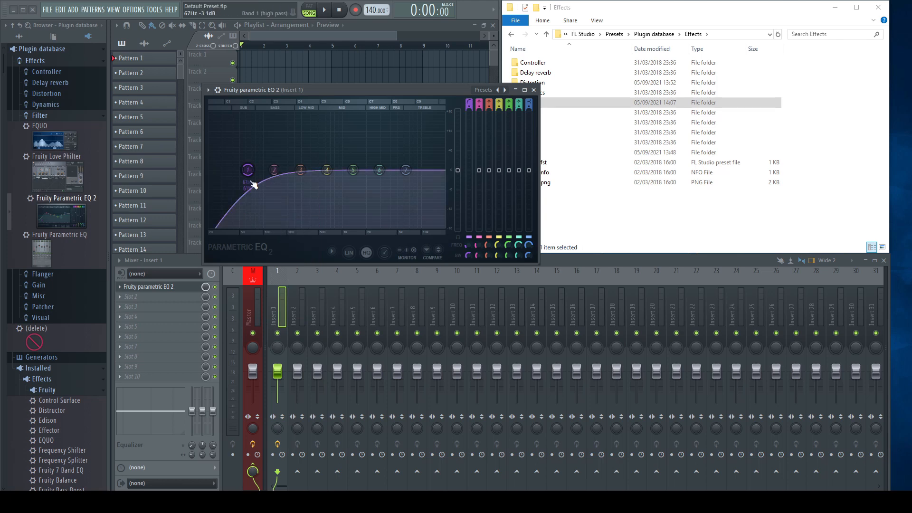
{"action": "left_click_drag", "start_coordinate": [247, 171], "coordinate": [246, 170]}
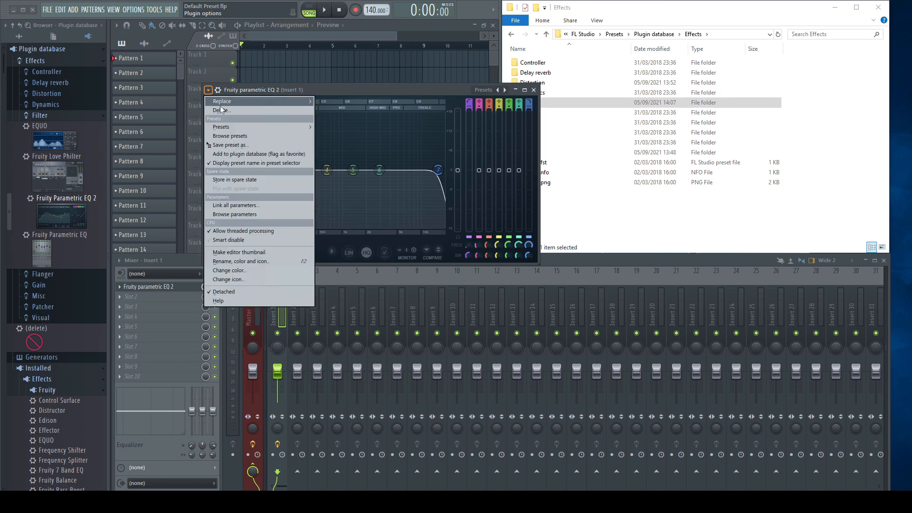
{"action": "left_click", "coordinate": [258, 153]}
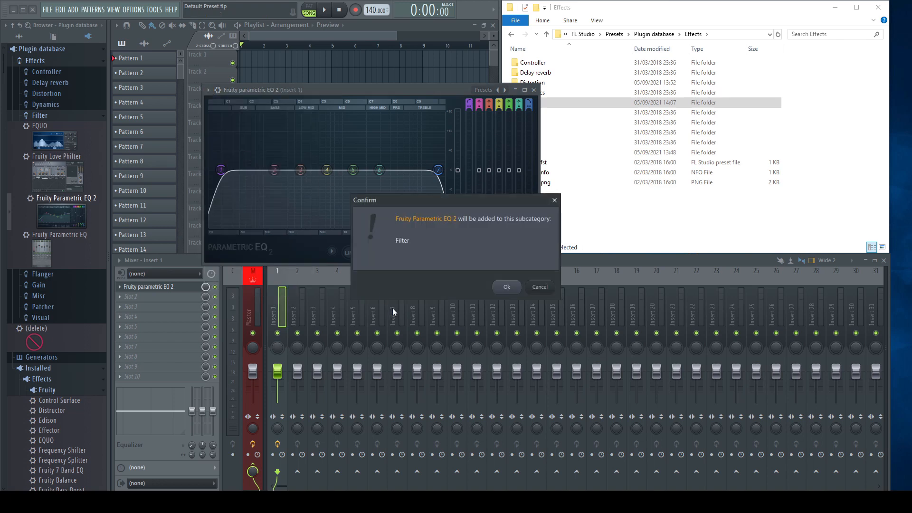
{"action": "left_click", "coordinate": [506, 286]}
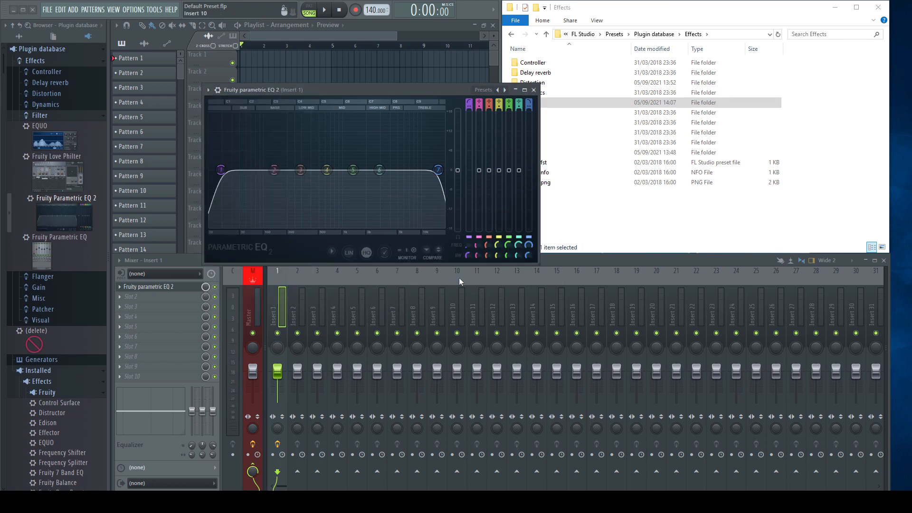
{"action": "left_click", "coordinate": [133, 249]}
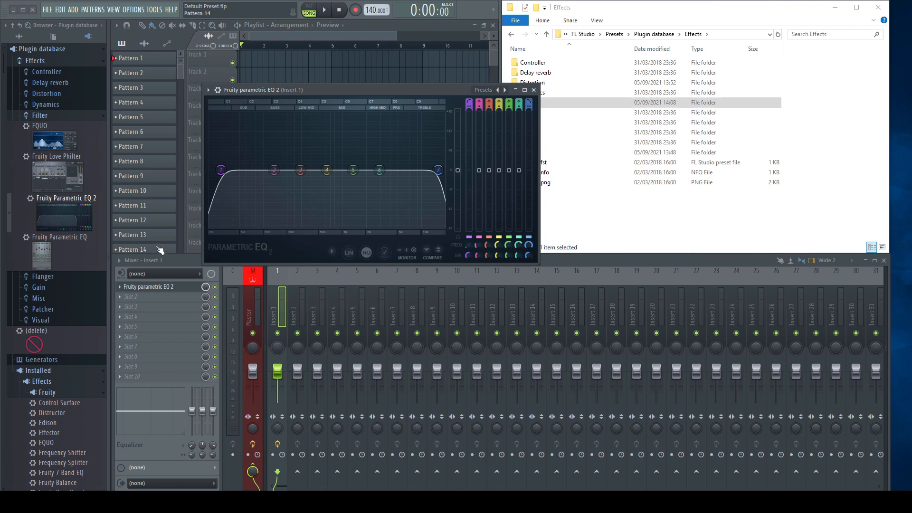
{"action": "left_click_drag", "start_coordinate": [67, 217], "coordinate": [145, 317]}
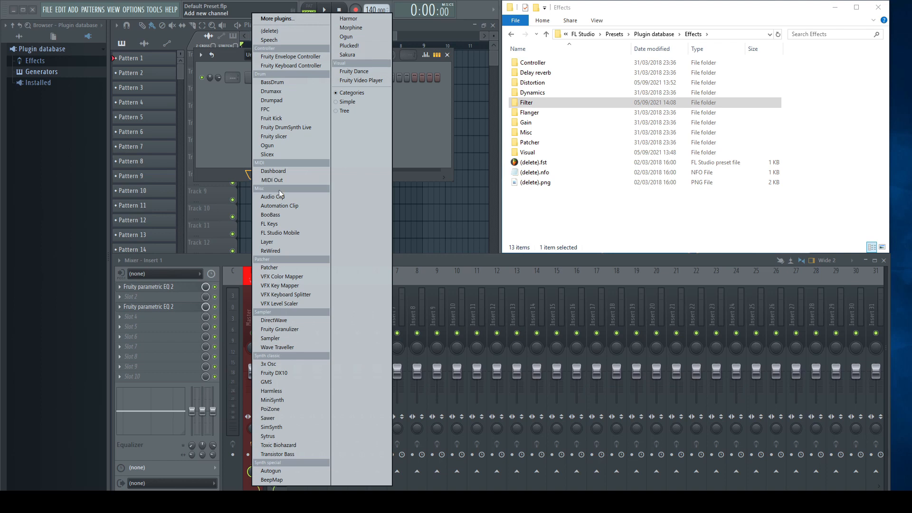
- Add a Sytrus channel, clear its operator modulation routing, and browse Synth classic generators
{"action": "left_click", "coordinate": [267, 435]}
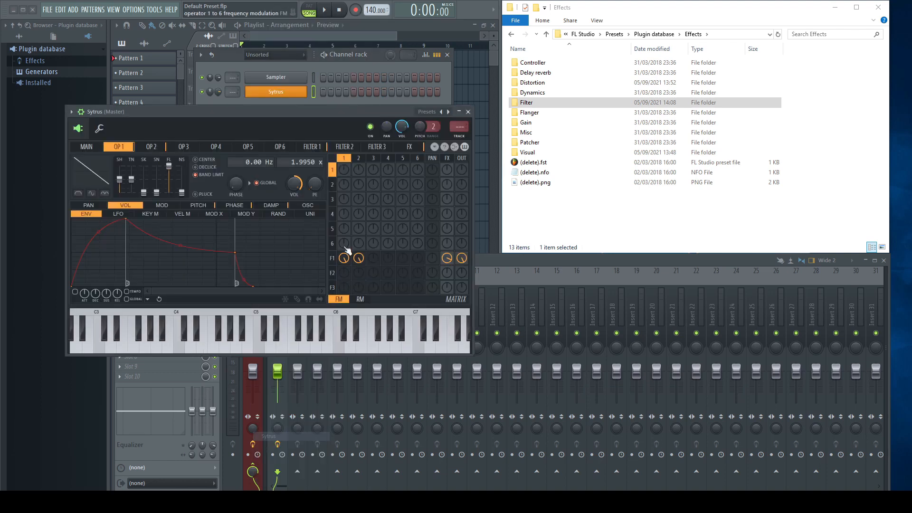
{"action": "left_click", "coordinate": [268, 343]}
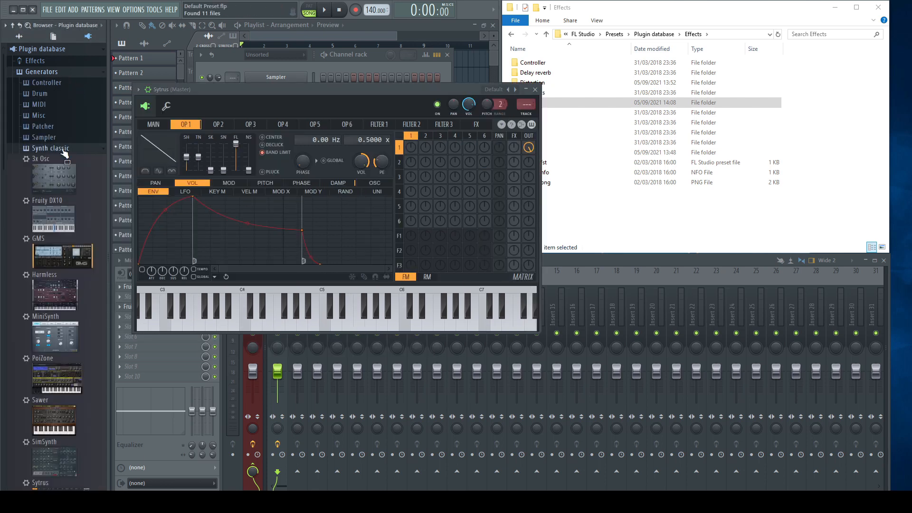
{"action": "left_click", "coordinate": [138, 89]}
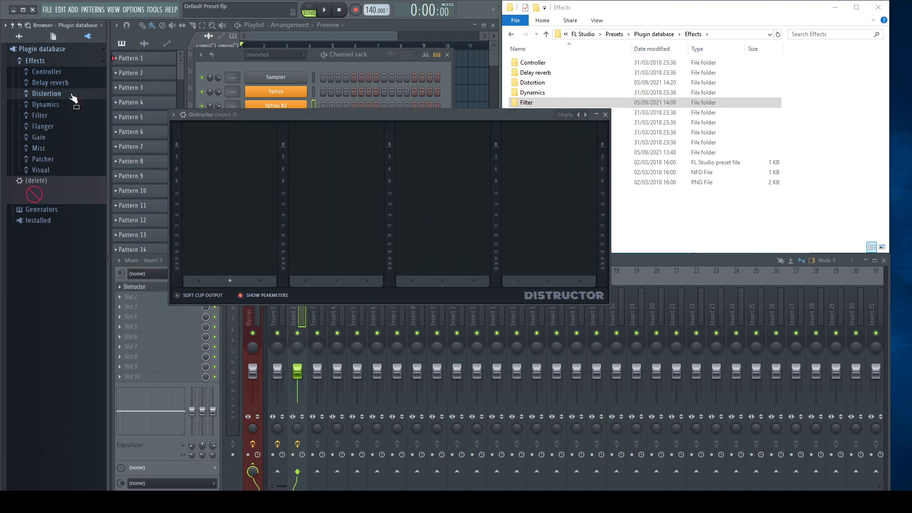
- Choose Distortion as Distructor's database subcategory and confirm adding it
{"action": "left_click", "coordinate": [46, 93]}
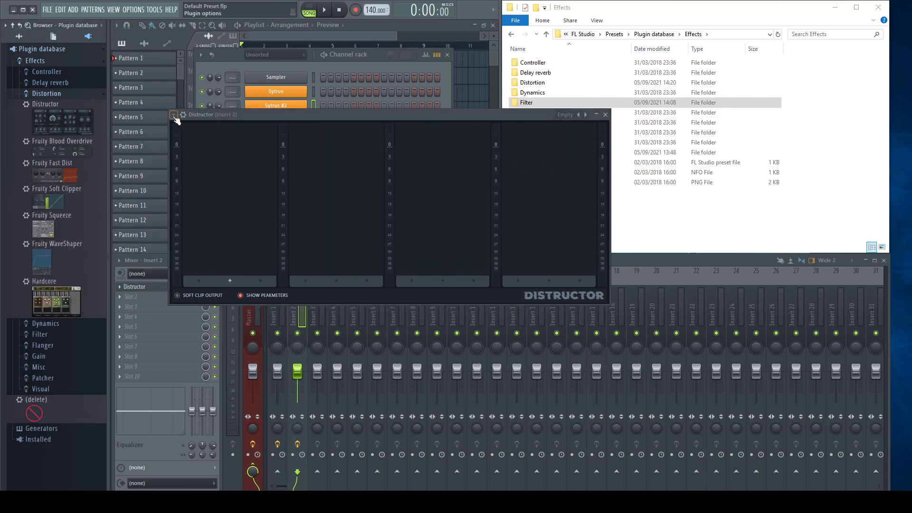
{"action": "left_click", "coordinate": [174, 114]}
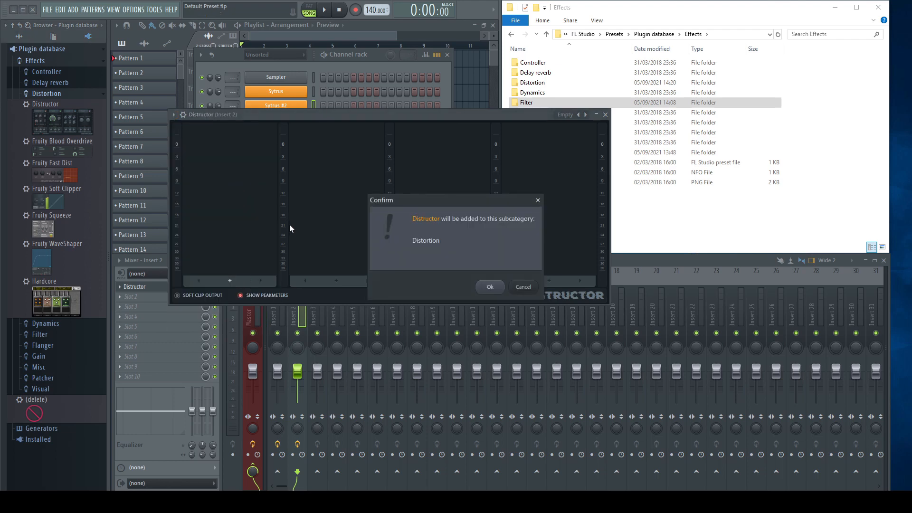
{"action": "left_click", "coordinate": [489, 286]}
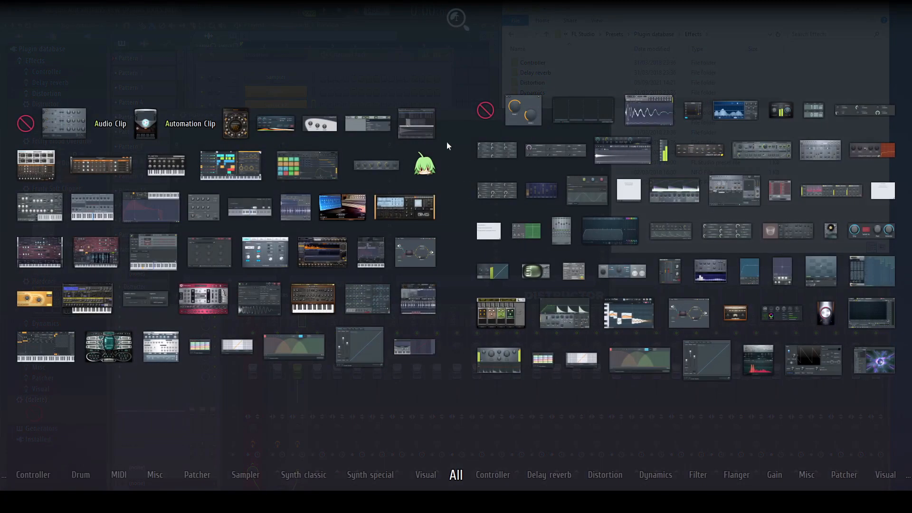
{"action": "mouse_move", "coordinate": [531, 160]}
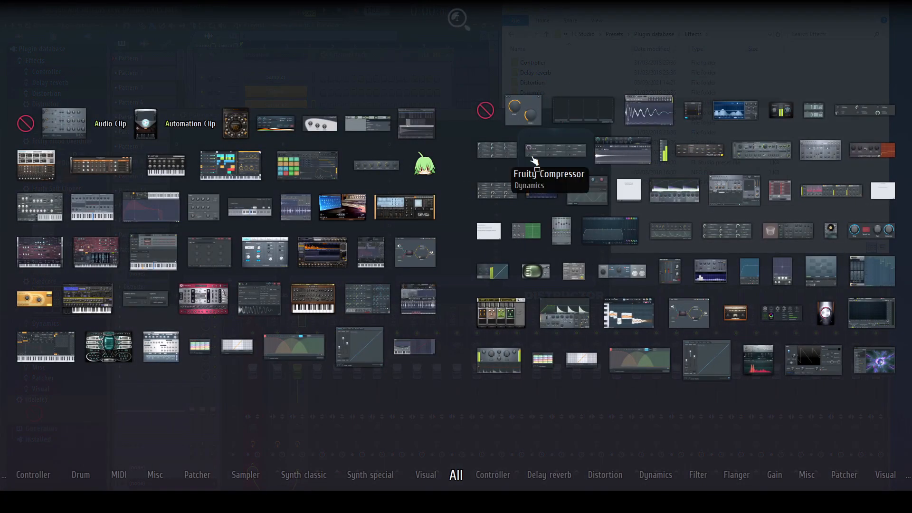
{"action": "mouse_move", "coordinate": [450, 134]}
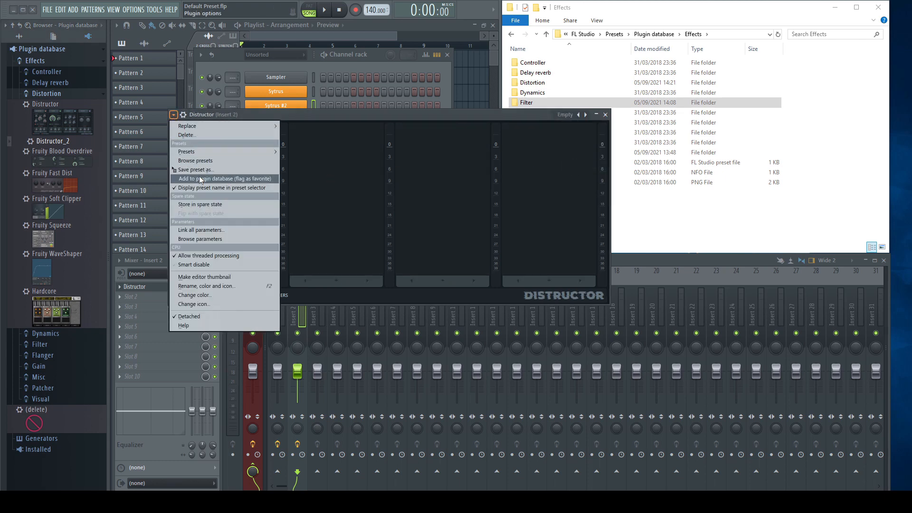
- Overwrite Distructor.fst in Presets > Plugin database > Effects > Distortion with Distructor's current settings
{"action": "left_click", "coordinate": [196, 169]}
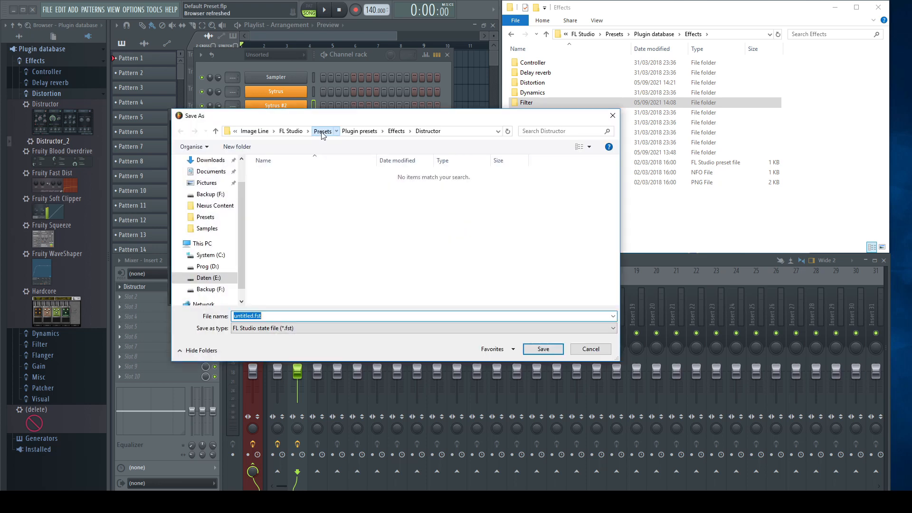
{"action": "left_click", "coordinate": [324, 131]}
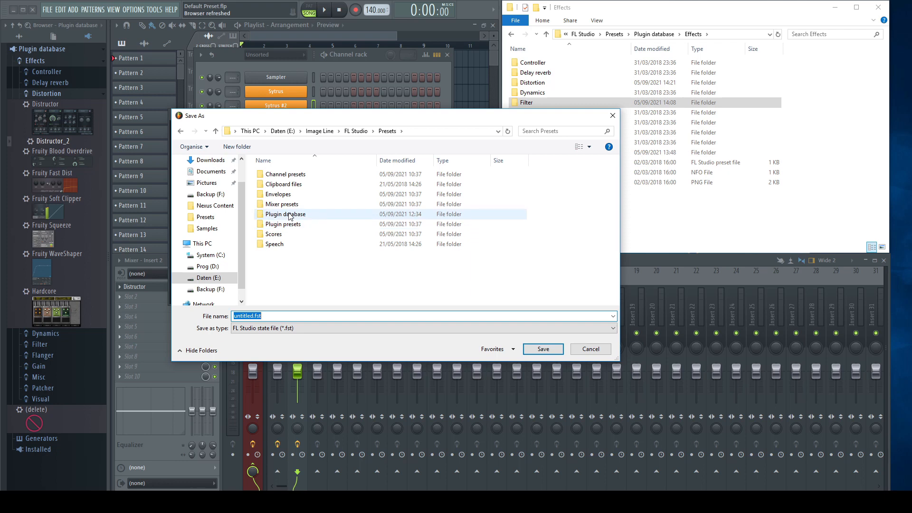
{"action": "double_click", "coordinate": [285, 213]}
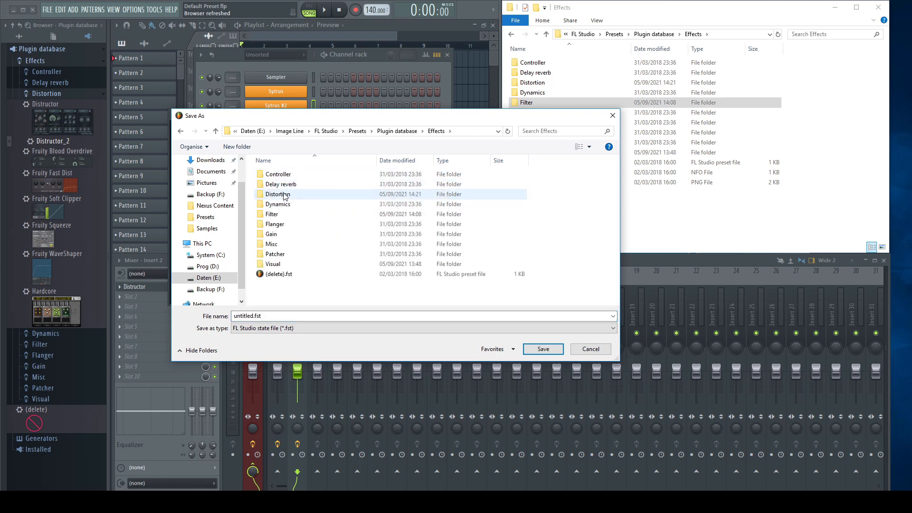
{"action": "double_click", "coordinate": [278, 193]}
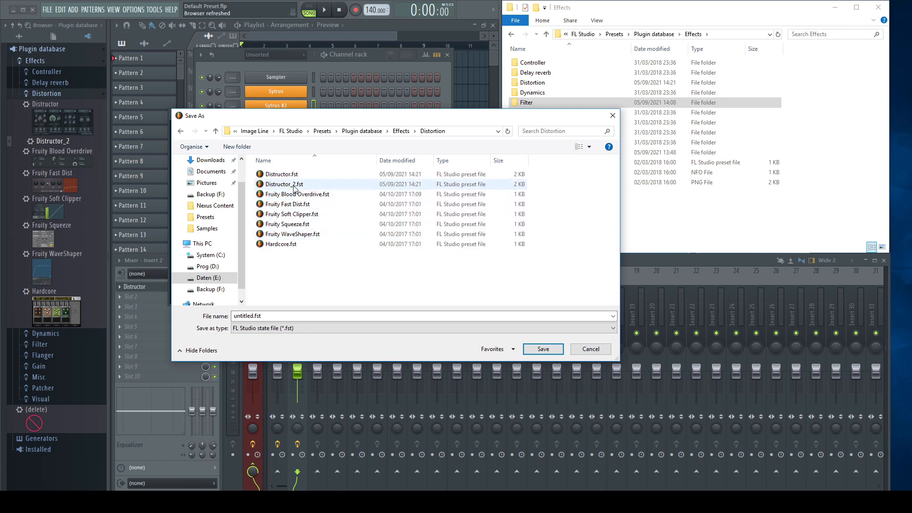
{"action": "left_click", "coordinate": [281, 174]}
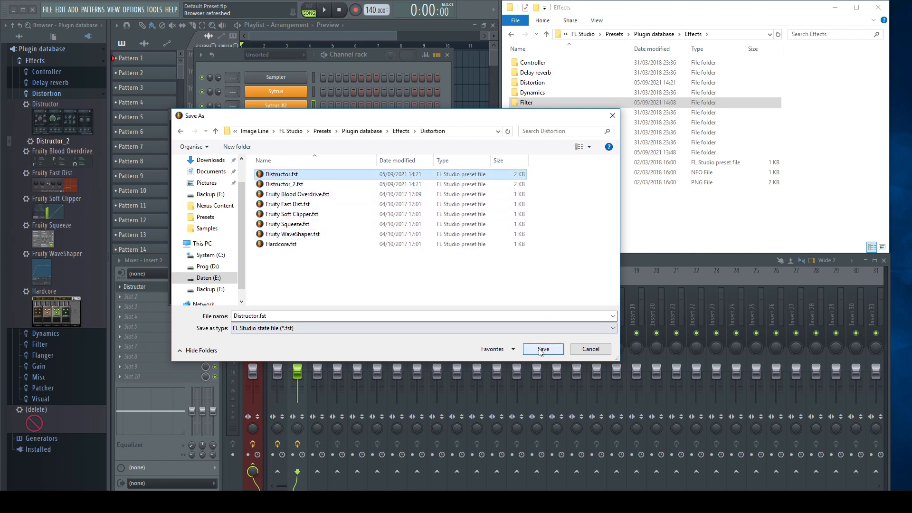
{"action": "left_click", "coordinate": [541, 348]}
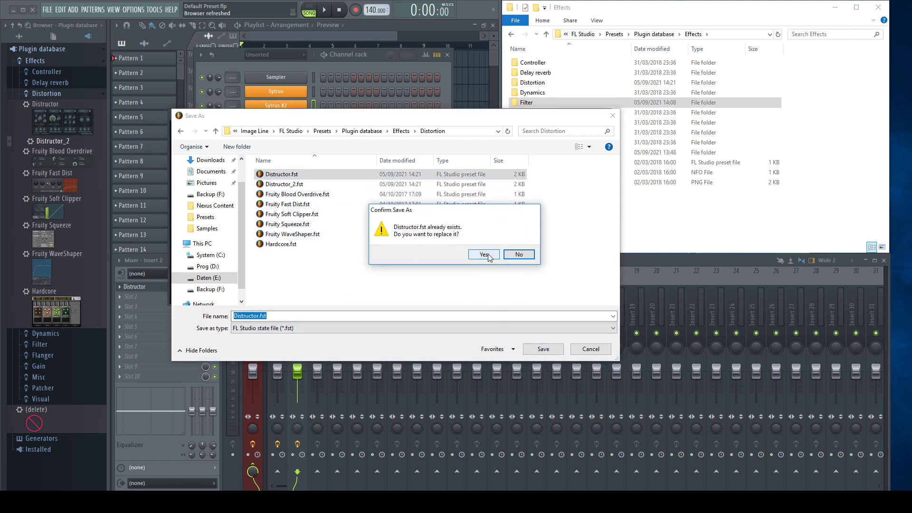
{"action": "left_click", "coordinate": [484, 255]}
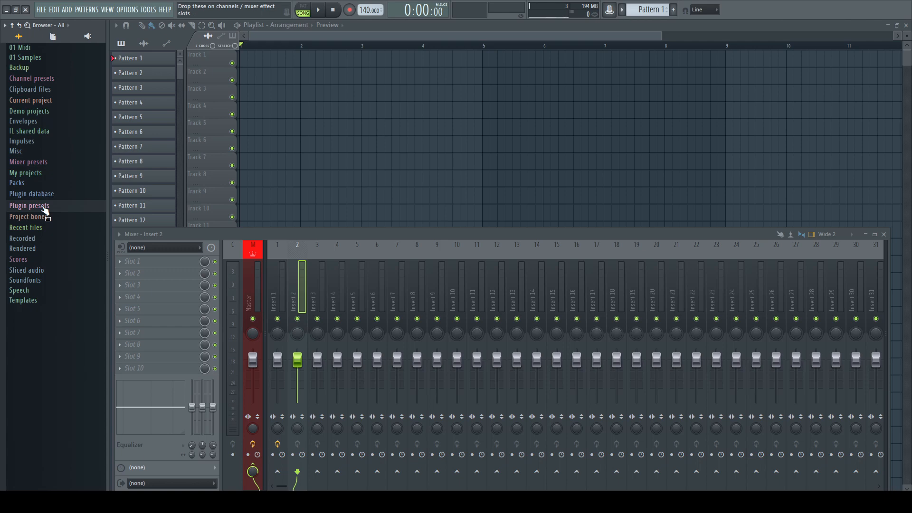
- Expand Plugin presets > Generators > Harmor > Bass and load a bass preset
{"action": "left_click", "coordinate": [30, 205]}
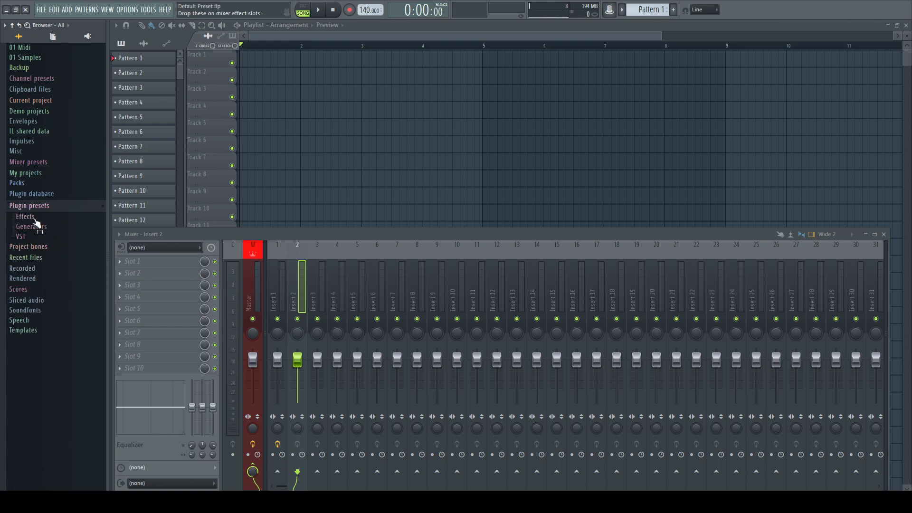
{"action": "left_click", "coordinate": [25, 217]}
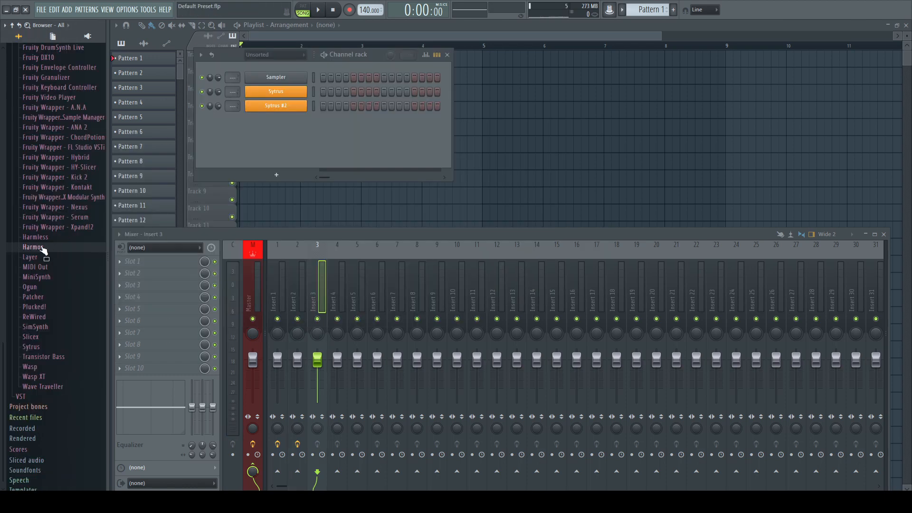
{"action": "left_click", "coordinate": [34, 245]}
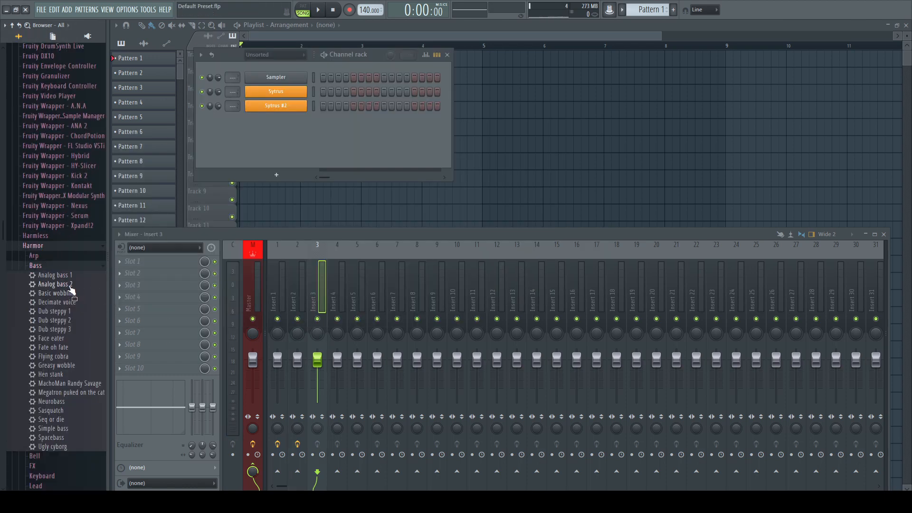
{"action": "double_click", "coordinate": [55, 274]}
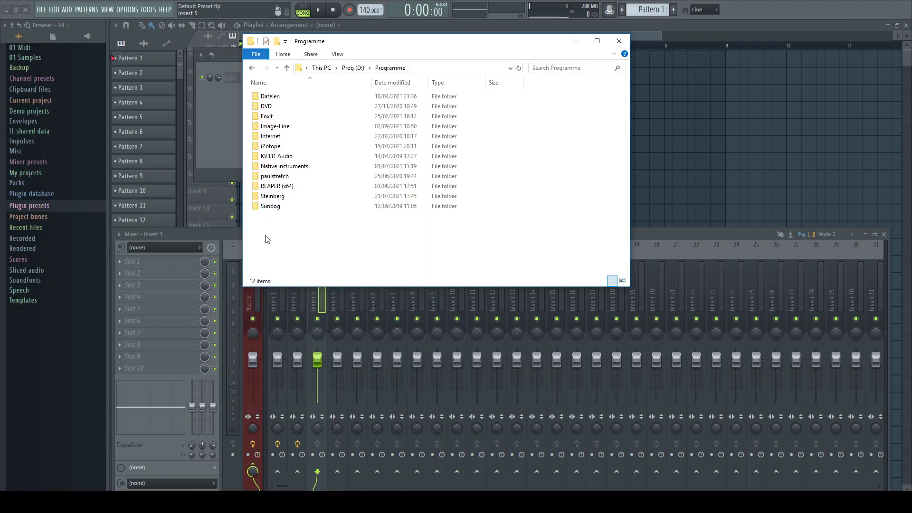
- Create a 'My Plugins' folder in D:\Programme and add it as browser folder 02 VST
{"action": "right_click", "coordinate": [264, 238]}
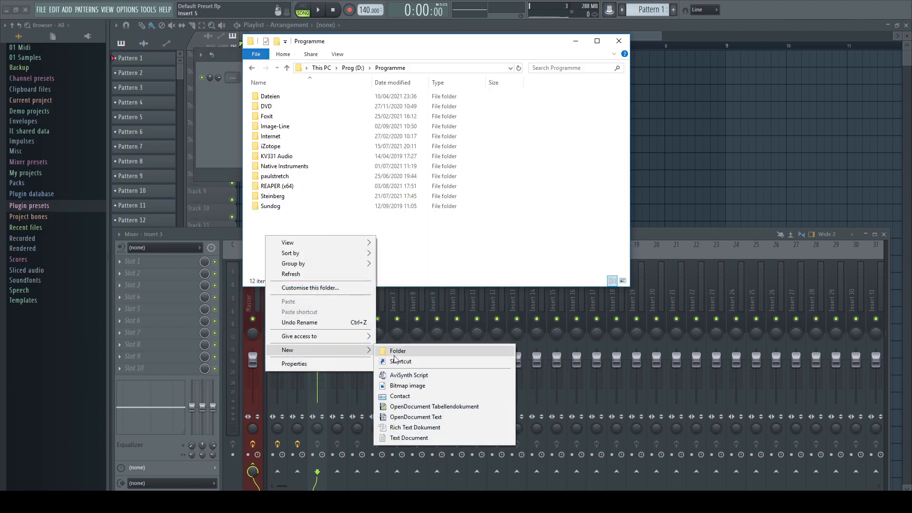
{"action": "left_click", "coordinate": [398, 351]}
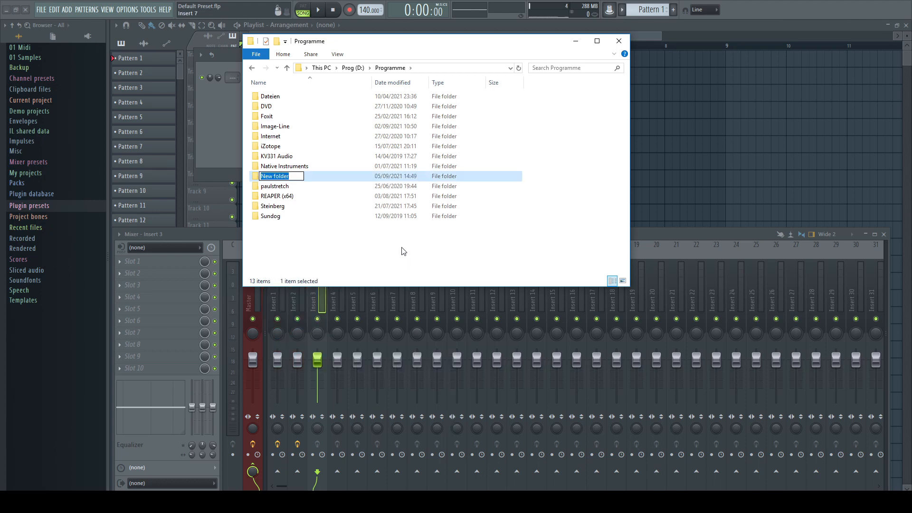
{"action": "type", "text": "My Plugins"}
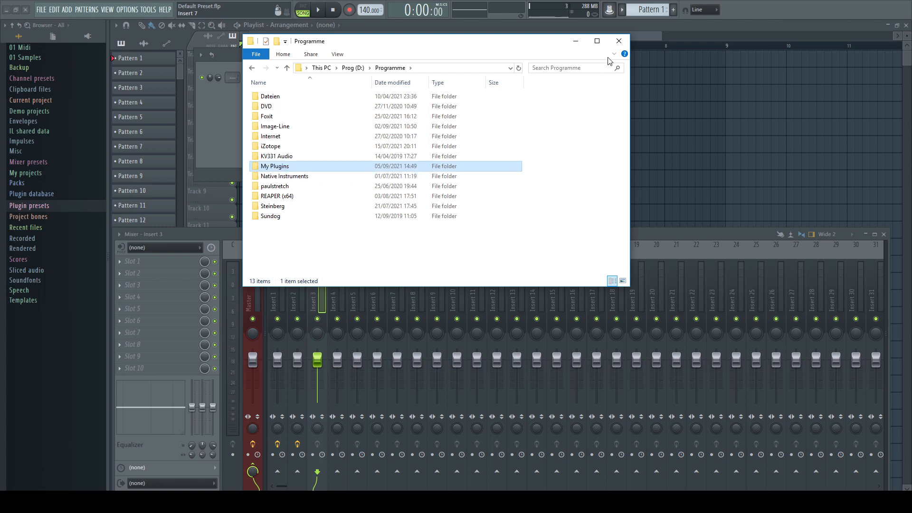
{"action": "left_click", "coordinate": [127, 10]}
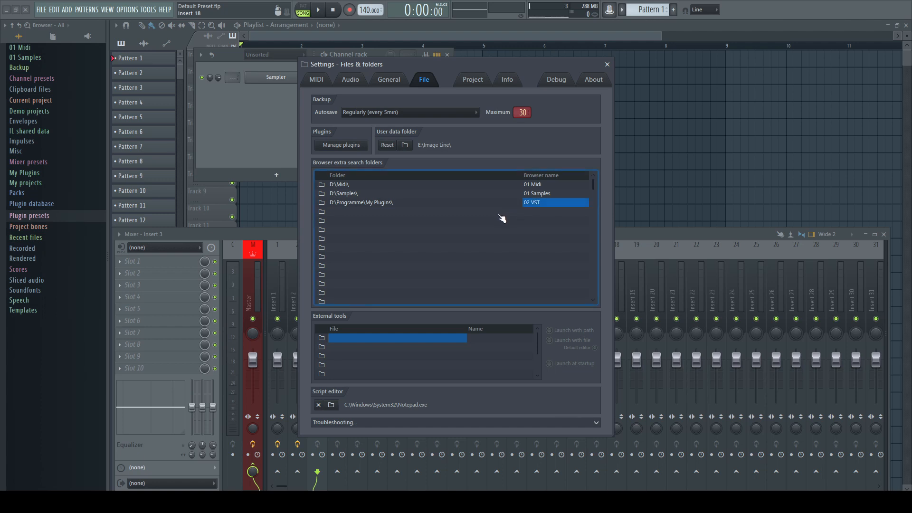
{"action": "left_click", "coordinate": [606, 64]}
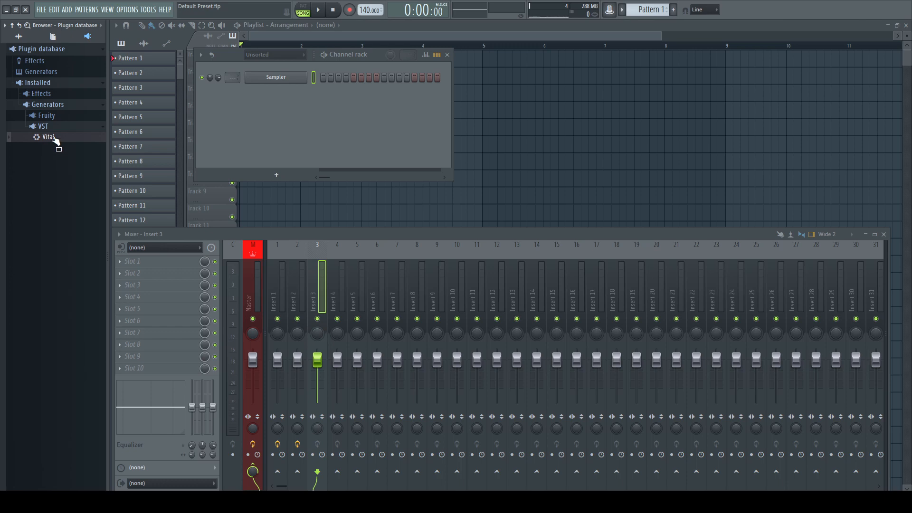
- Open Vital, nudge oscillator 1's spectral morph, and let the plugin handle keystrokes first
{"action": "double_click", "coordinate": [48, 136]}
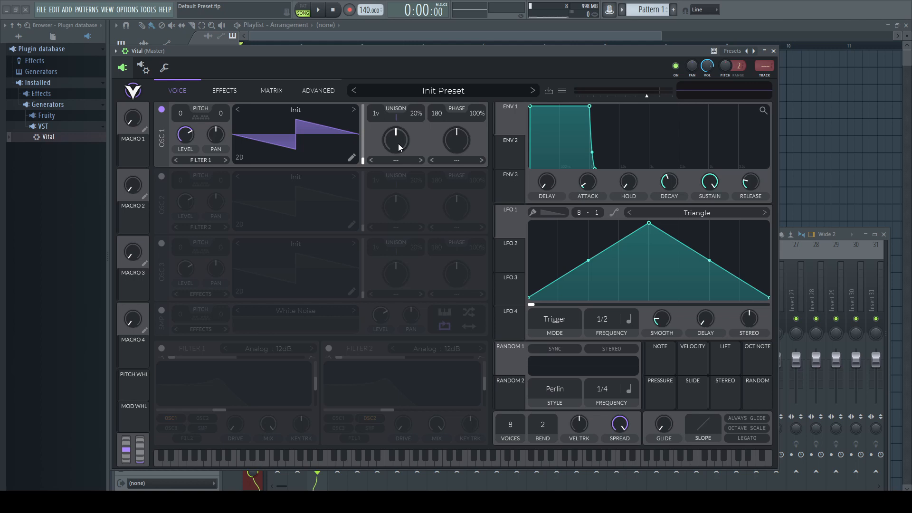
{"action": "left_click_drag", "start_coordinate": [396, 140], "coordinate": [396, 133]}
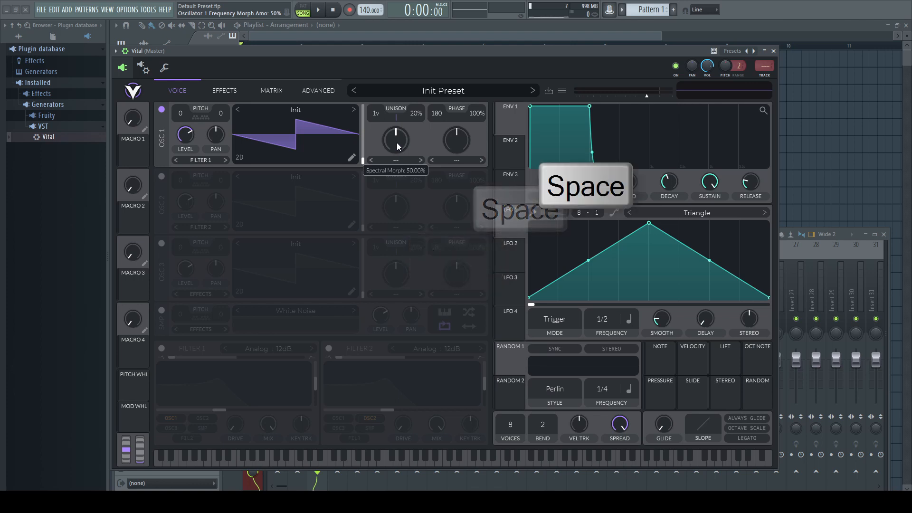
{"action": "key", "text": "space"}
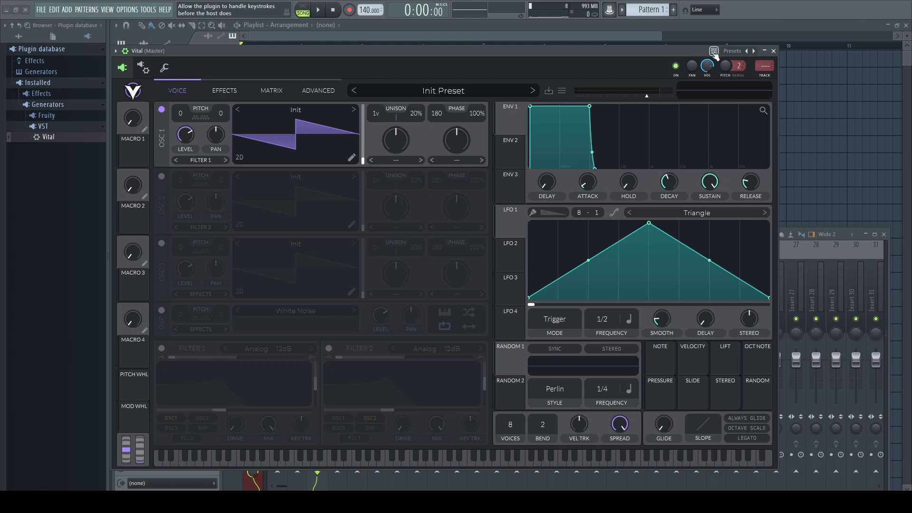
{"action": "left_click_drag", "start_coordinate": [395, 140], "coordinate": [396, 145]}
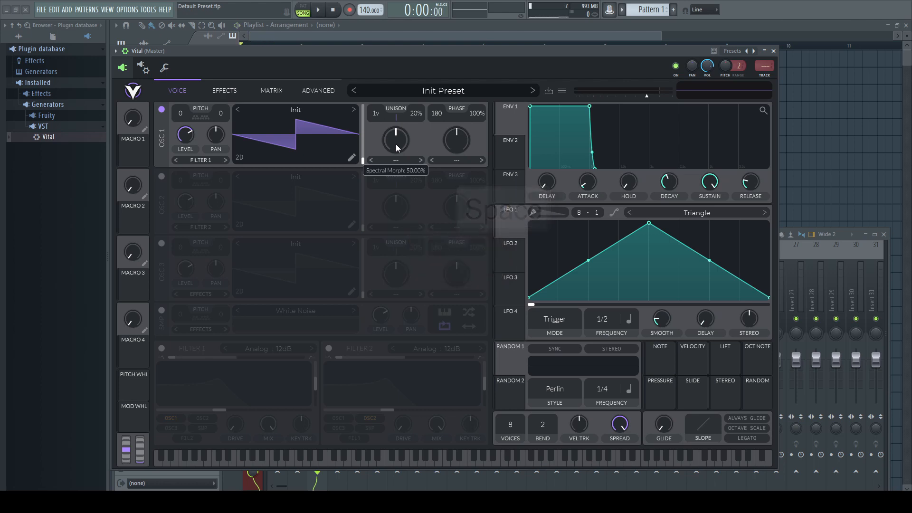
{"action": "left_click", "coordinate": [116, 51]}
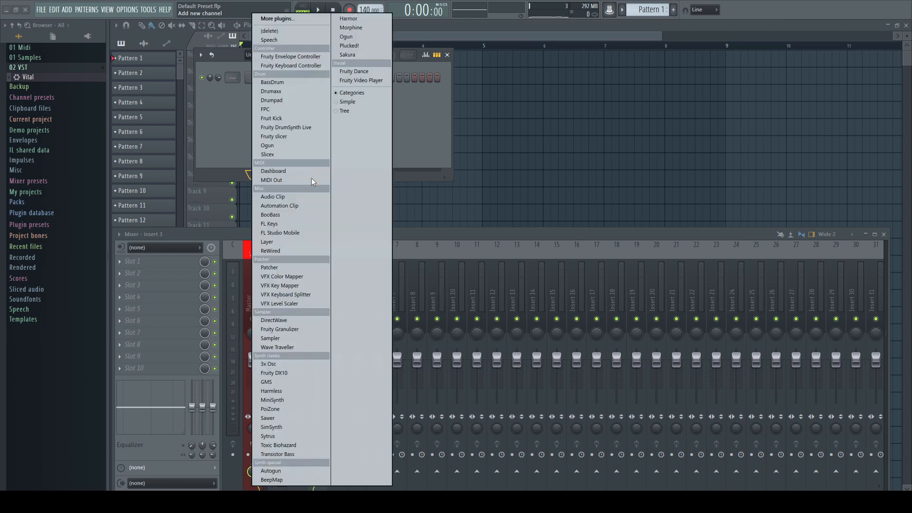
- Drag Vital from the 02 VST folder into the Channel rack and make its editor thumbnail
{"action": "left_click", "coordinate": [269, 267]}
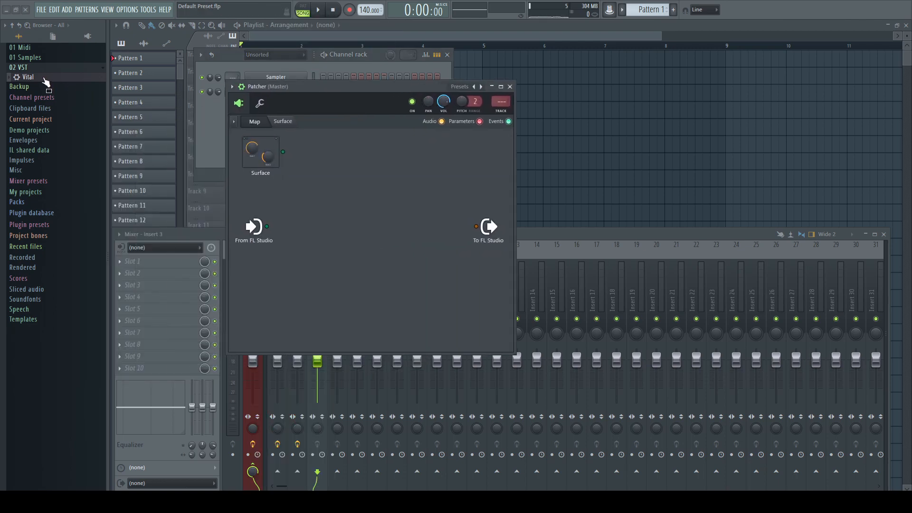
{"action": "double_click", "coordinate": [28, 77]}
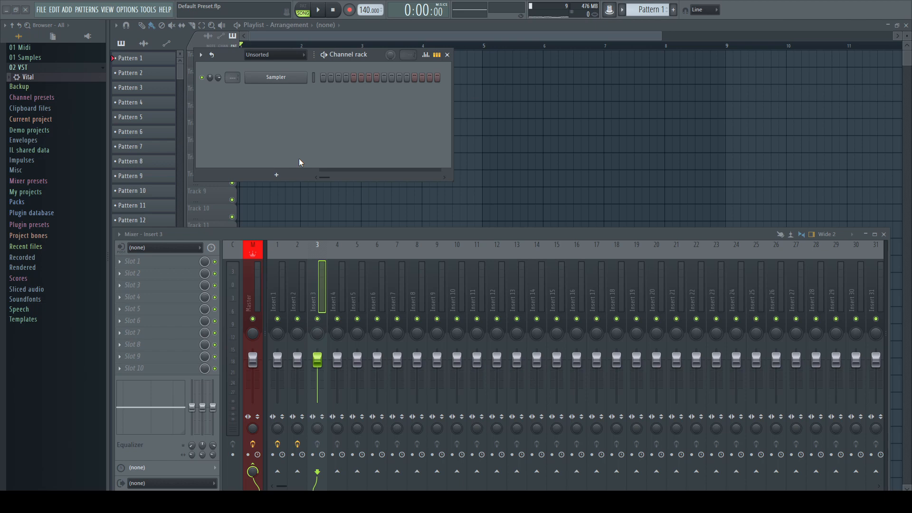
{"action": "left_click_drag", "start_coordinate": [27, 76], "coordinate": [99, 116]}
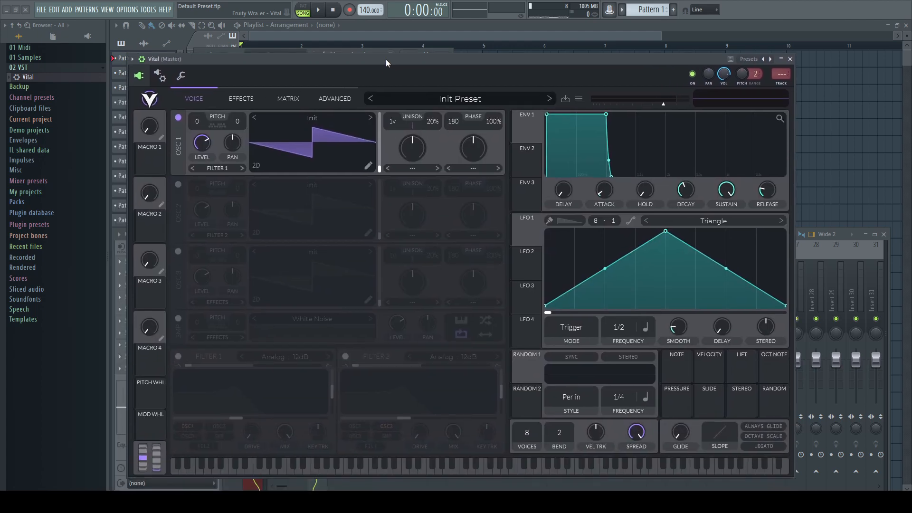
{"action": "left_click", "coordinate": [132, 59]}
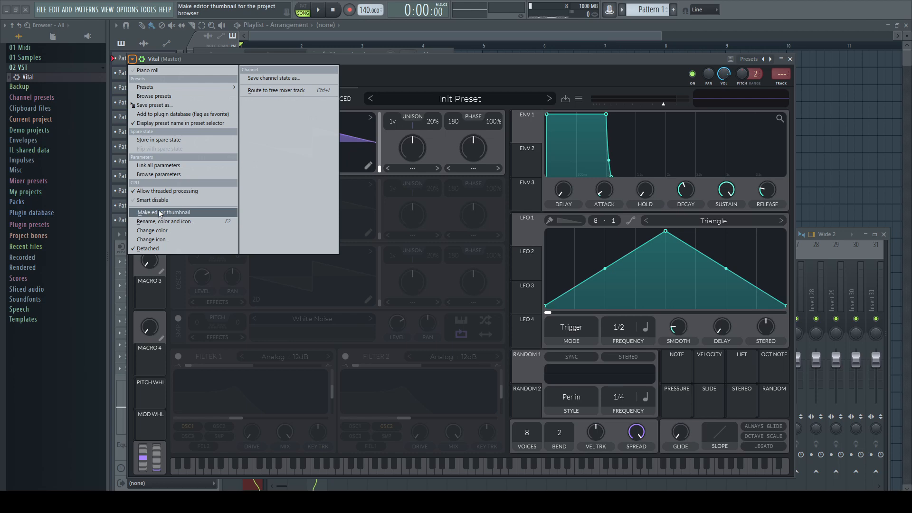
{"action": "left_click", "coordinate": [163, 212]}
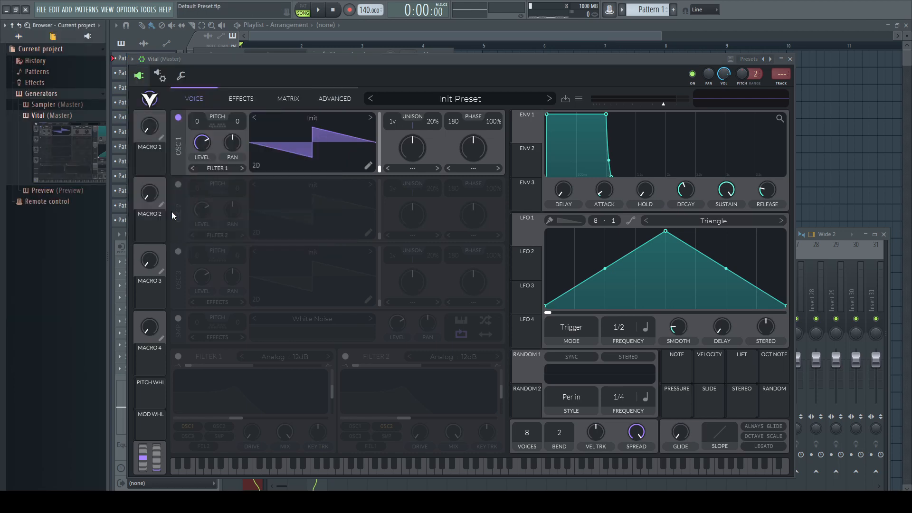